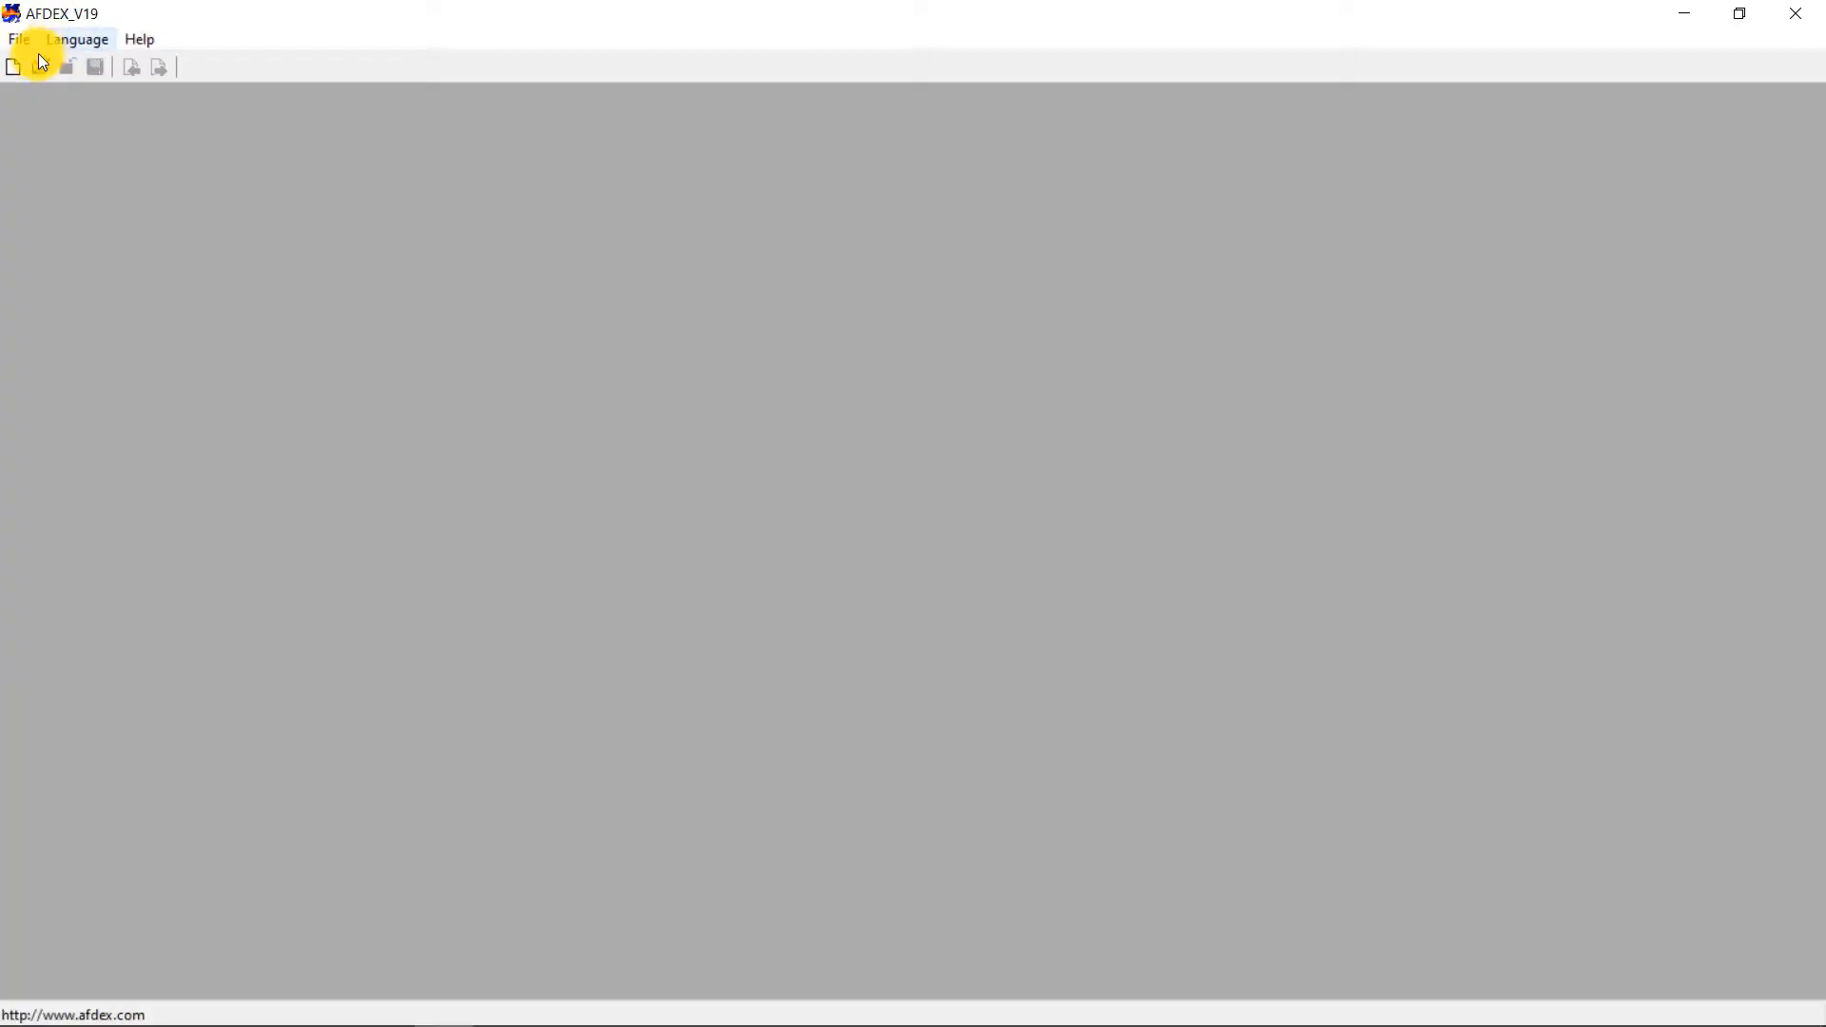
Step: Create a new process via File > New, bringing up Process Information
left_click(11, 66)
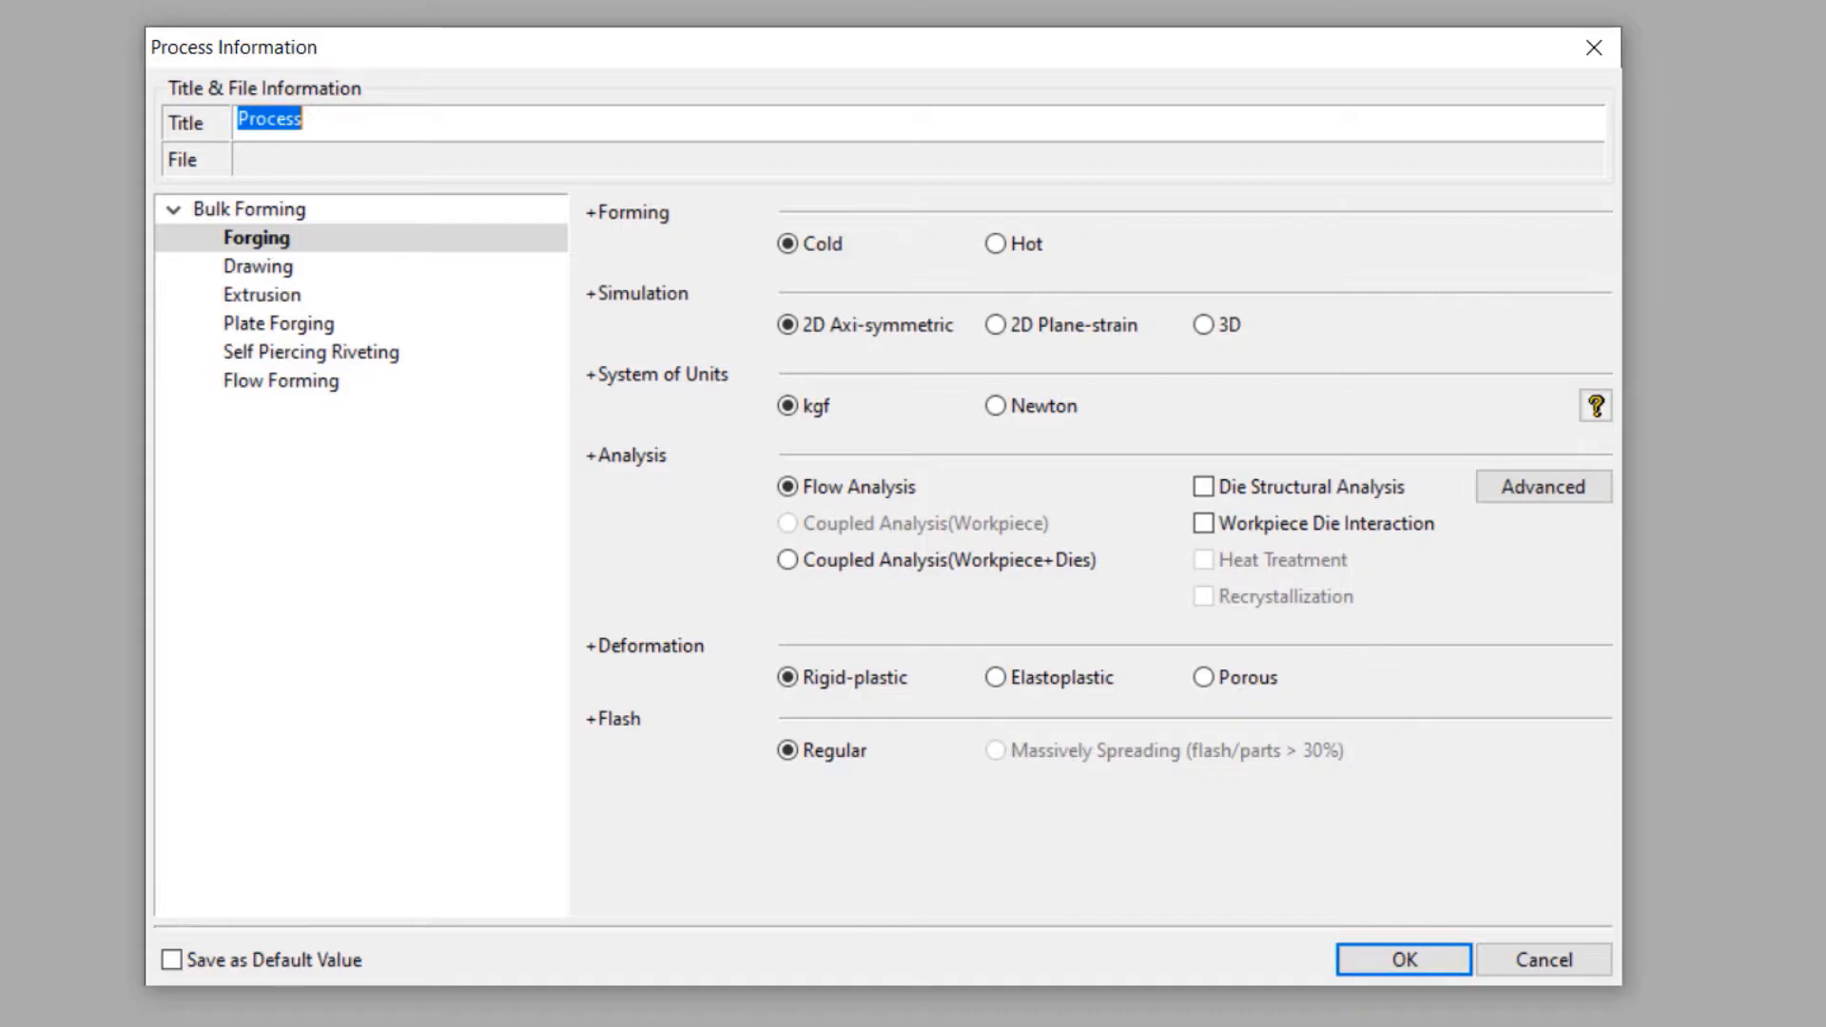
Step: Keep Cold 2D axisymmetric, choose Newton units, rigid-plastic flow analysis and regular flash
left_click(783, 325)
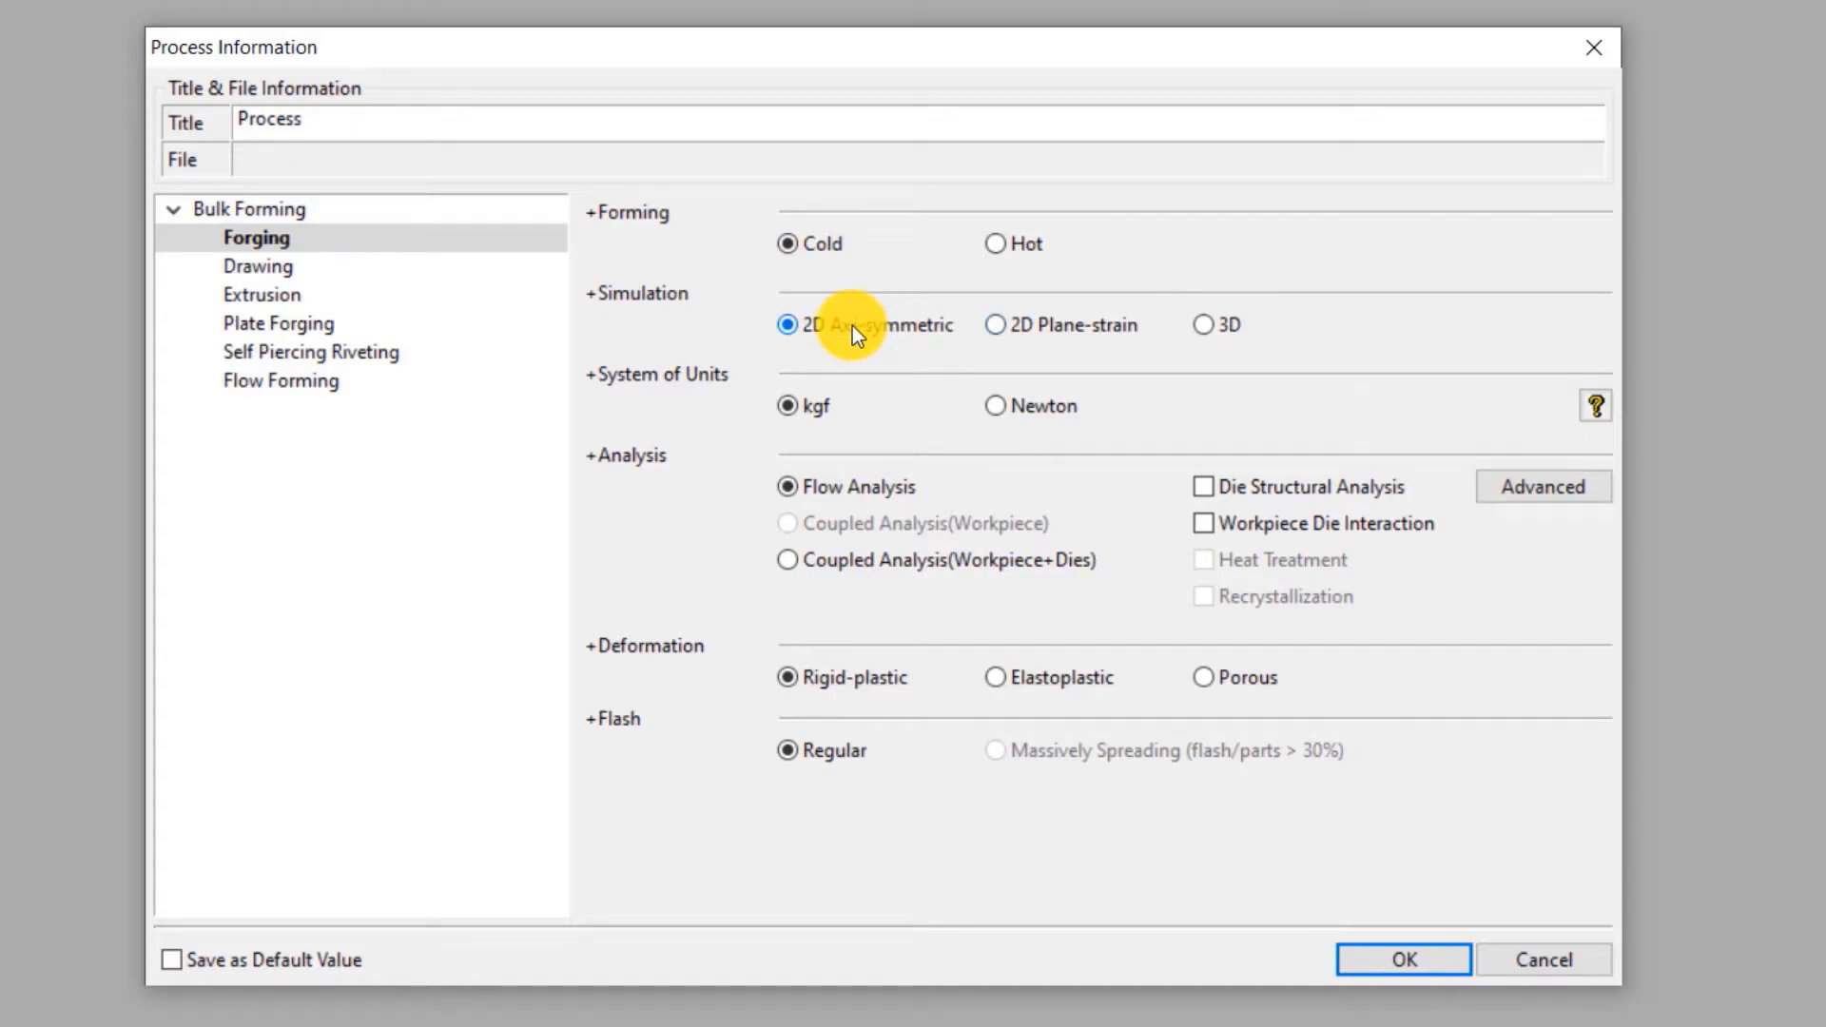
mouse_move(996, 420)
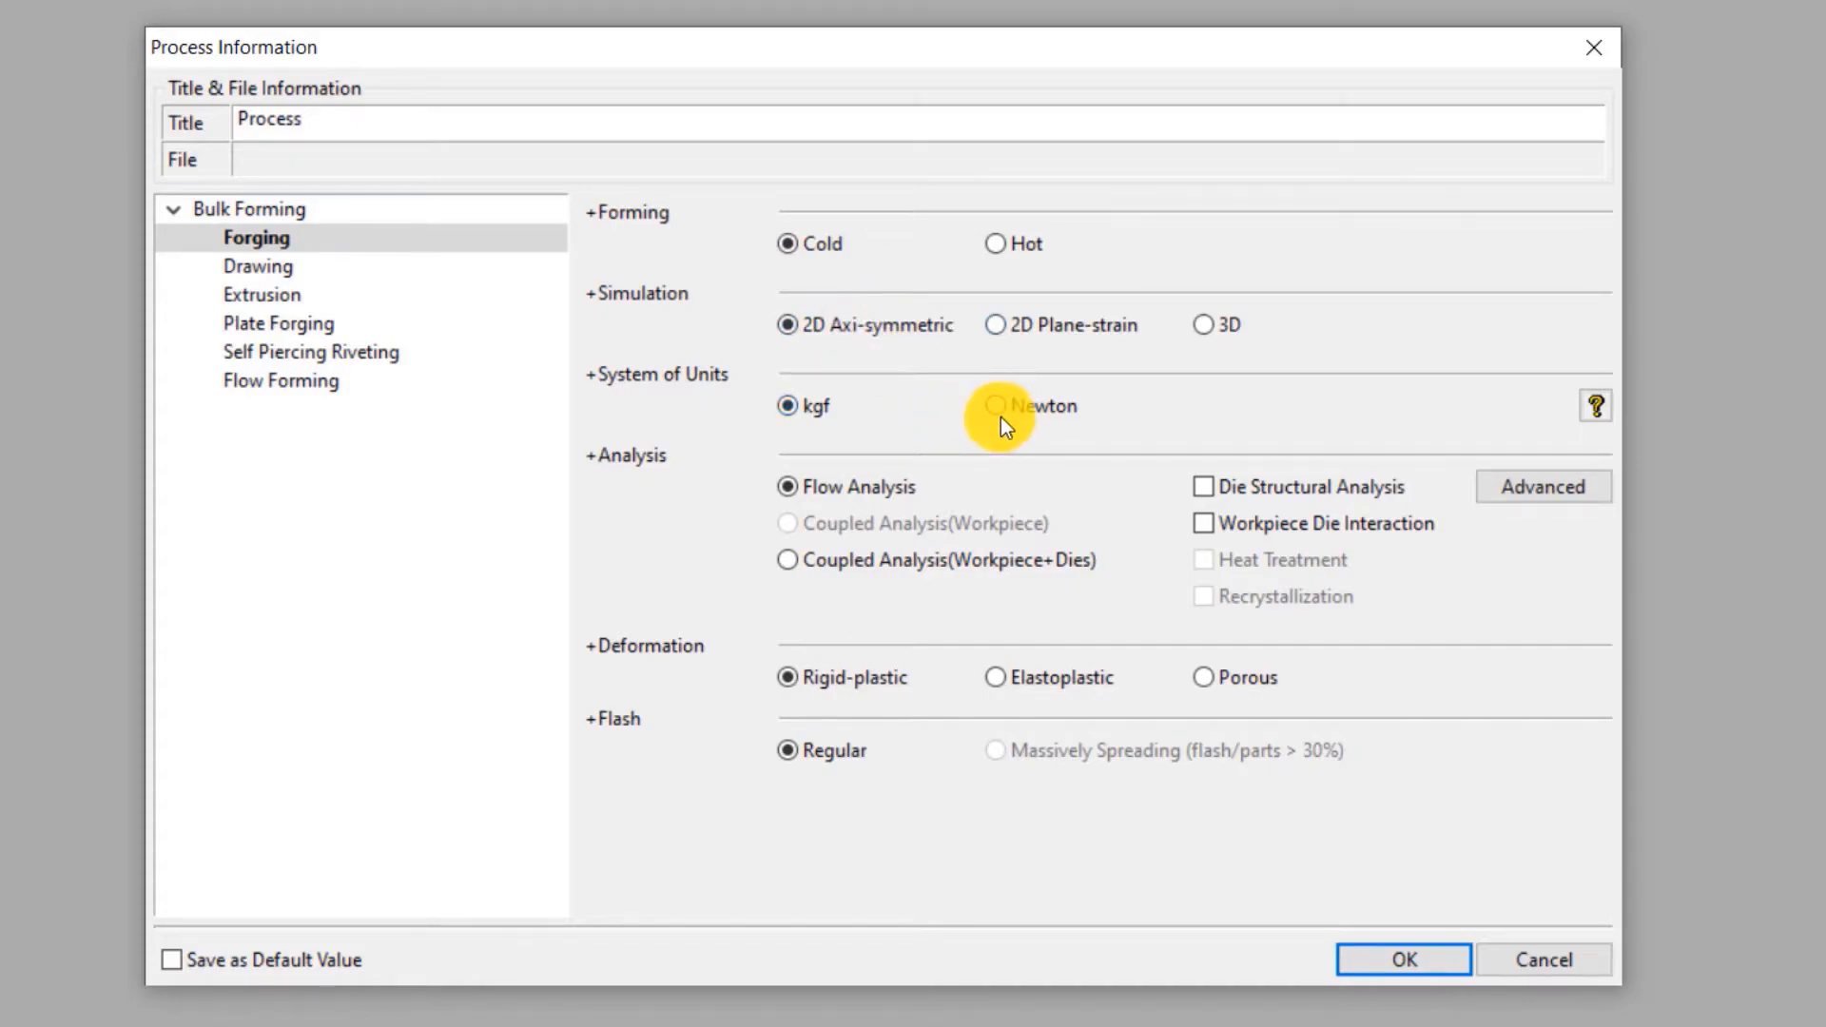
left_click(993, 406)
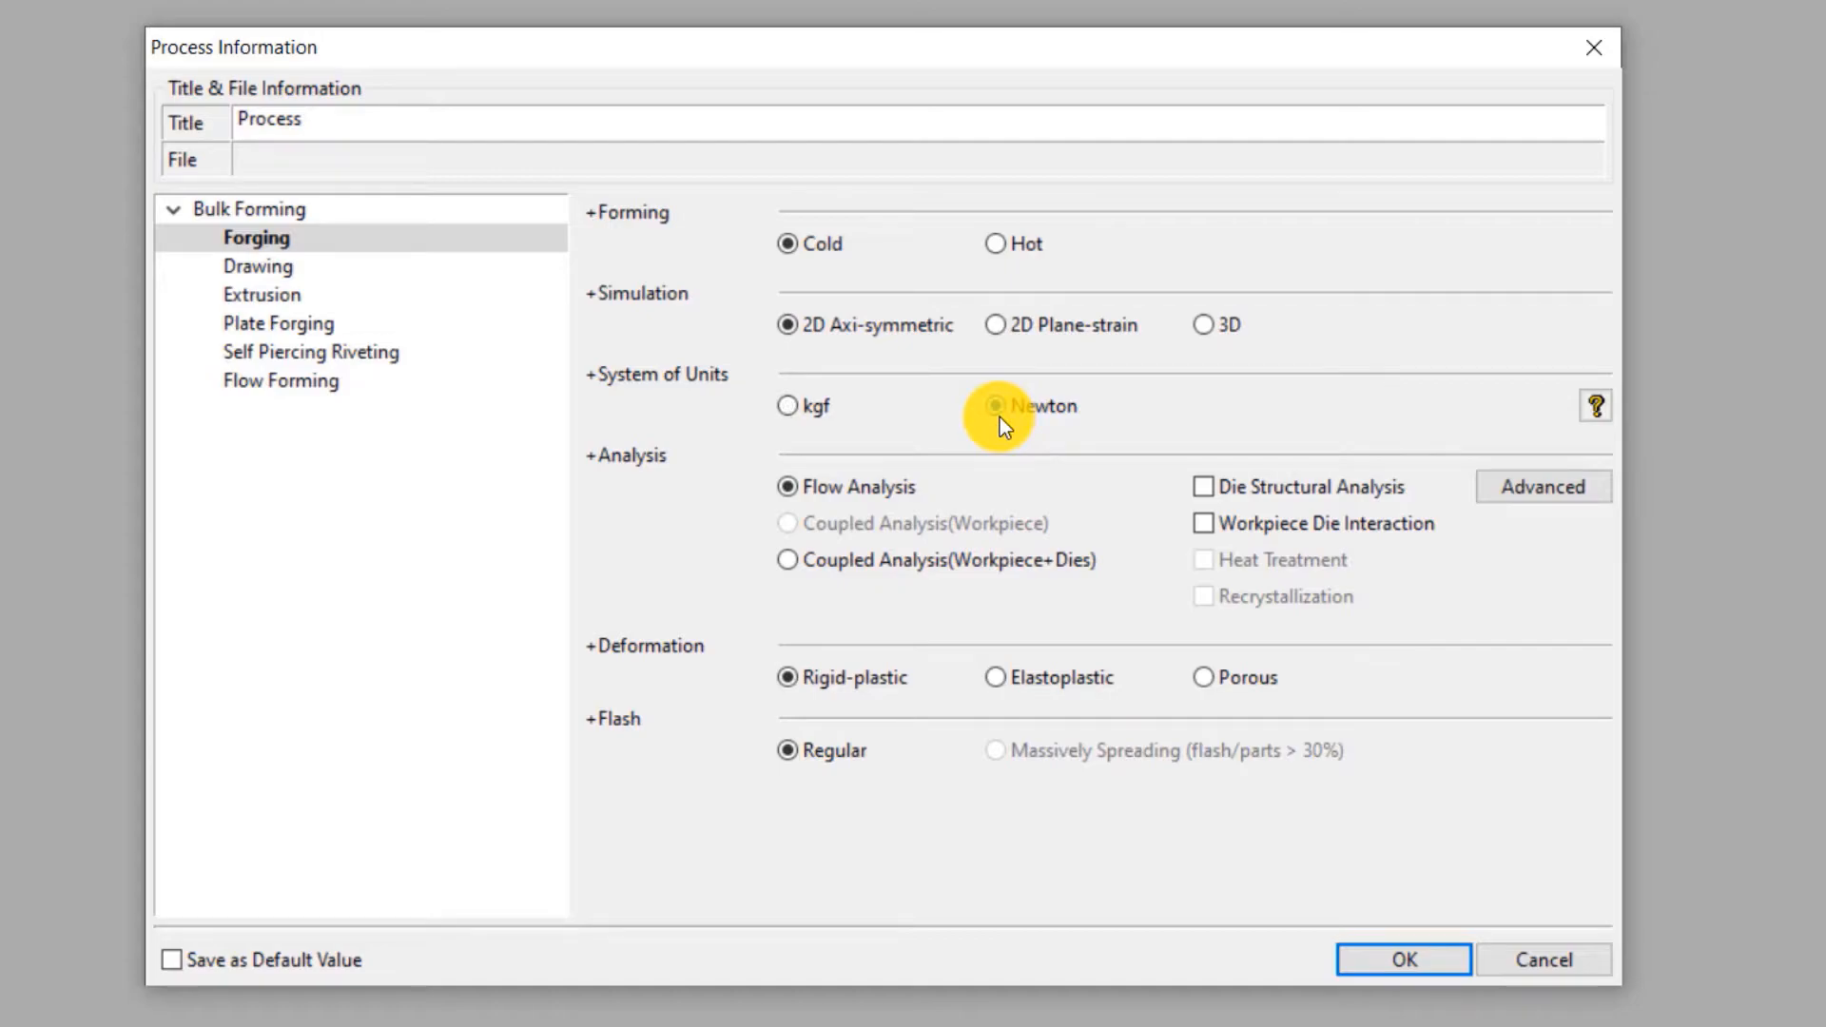
left_click(993, 405)
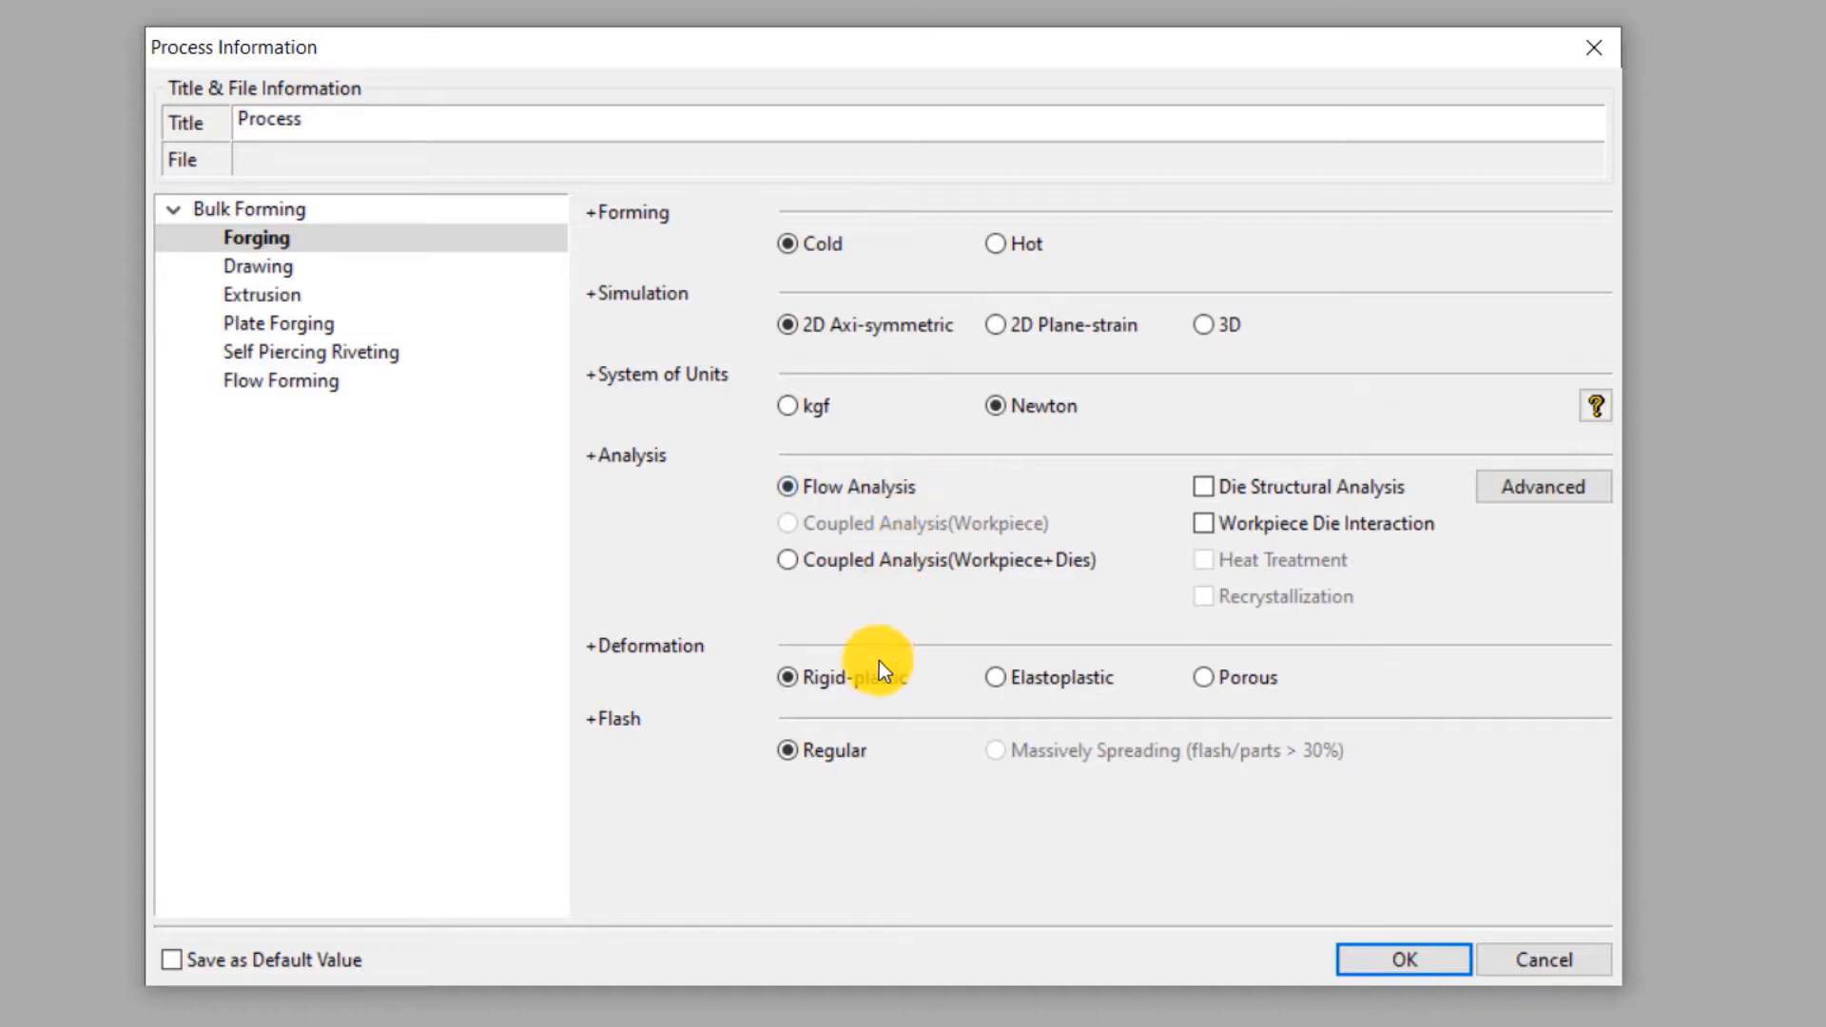
left_click(785, 677)
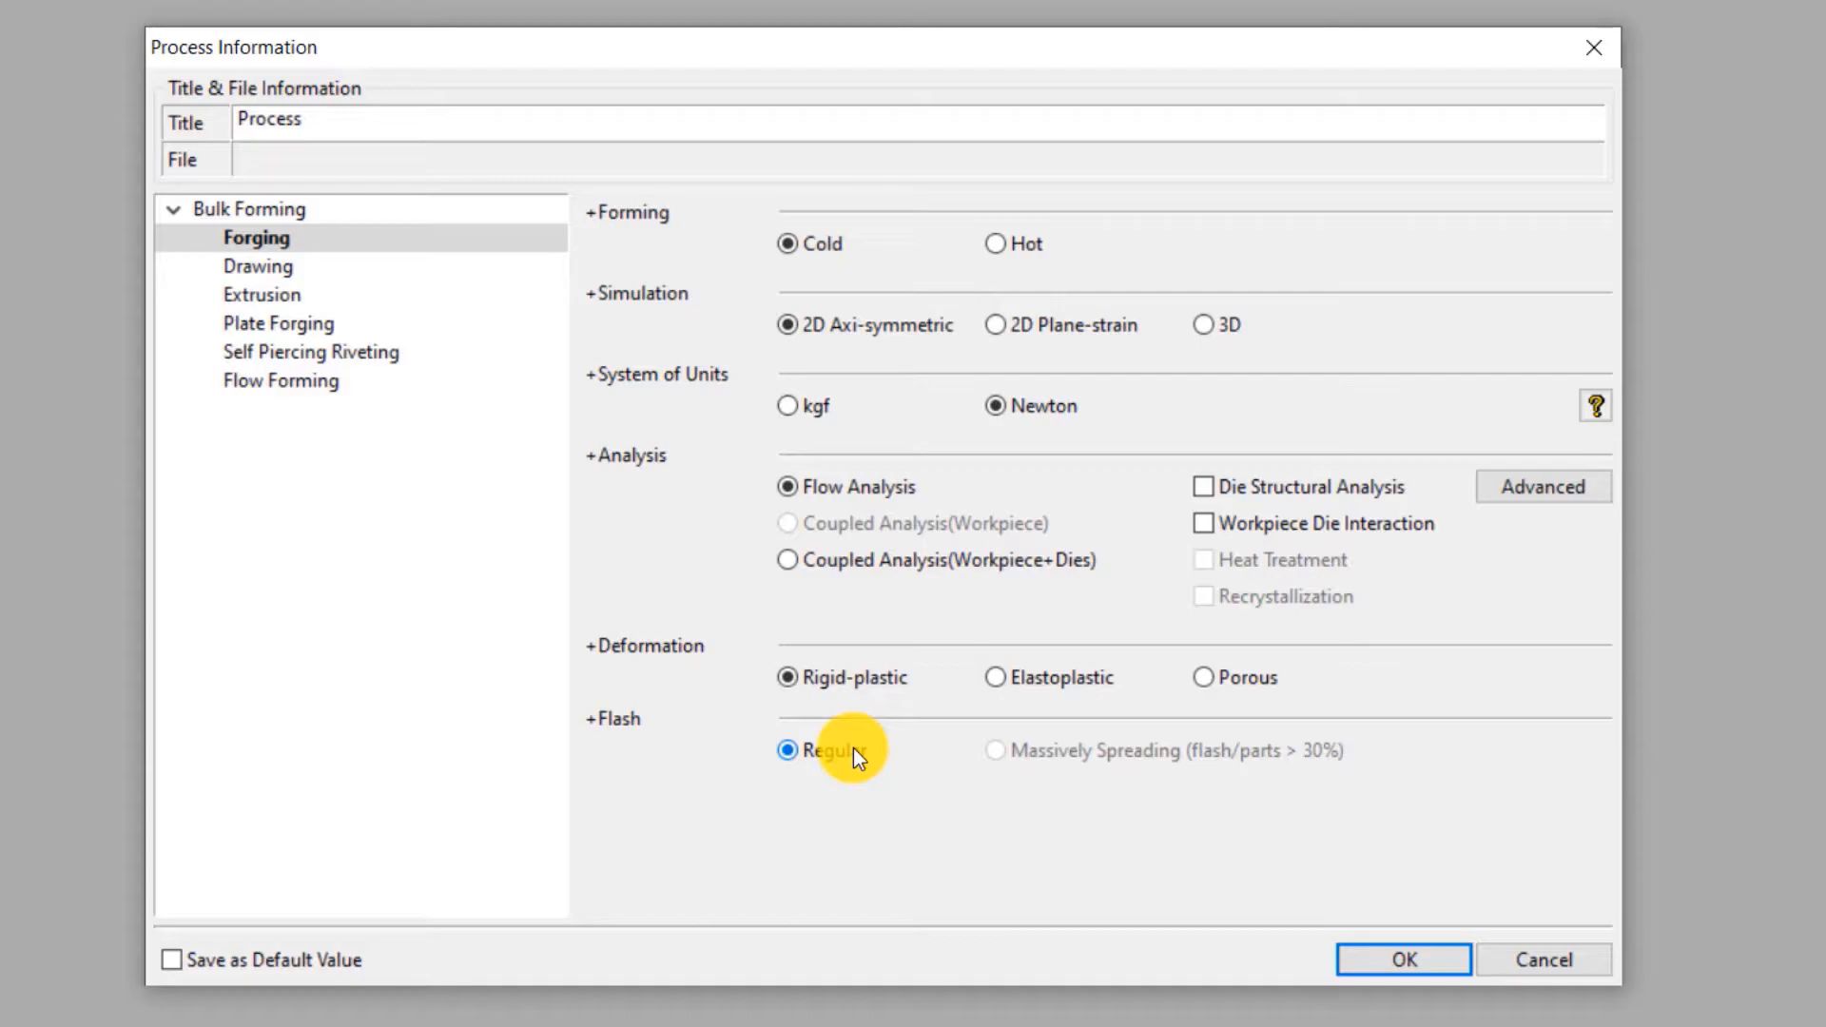
left_click(1403, 958)
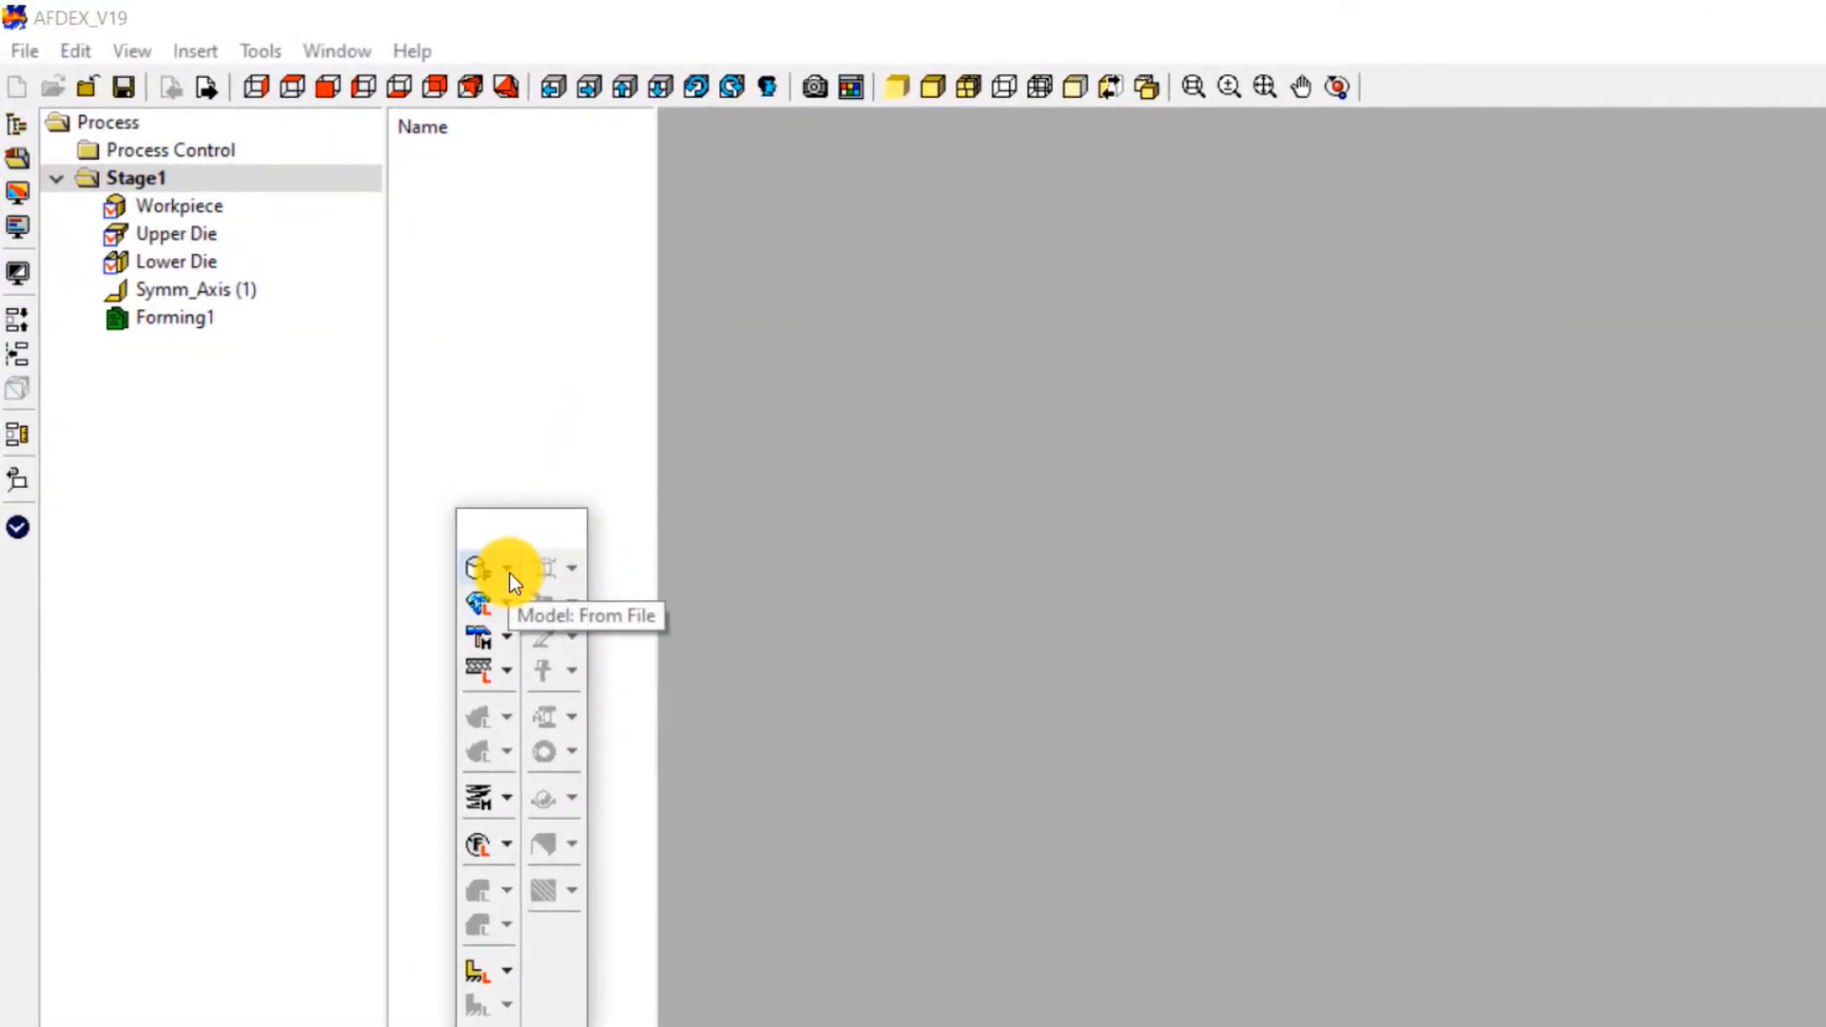
Step: Import the MODL00–MODL06 DXF die files and auto-build the three-stage process
left_click(506, 566)
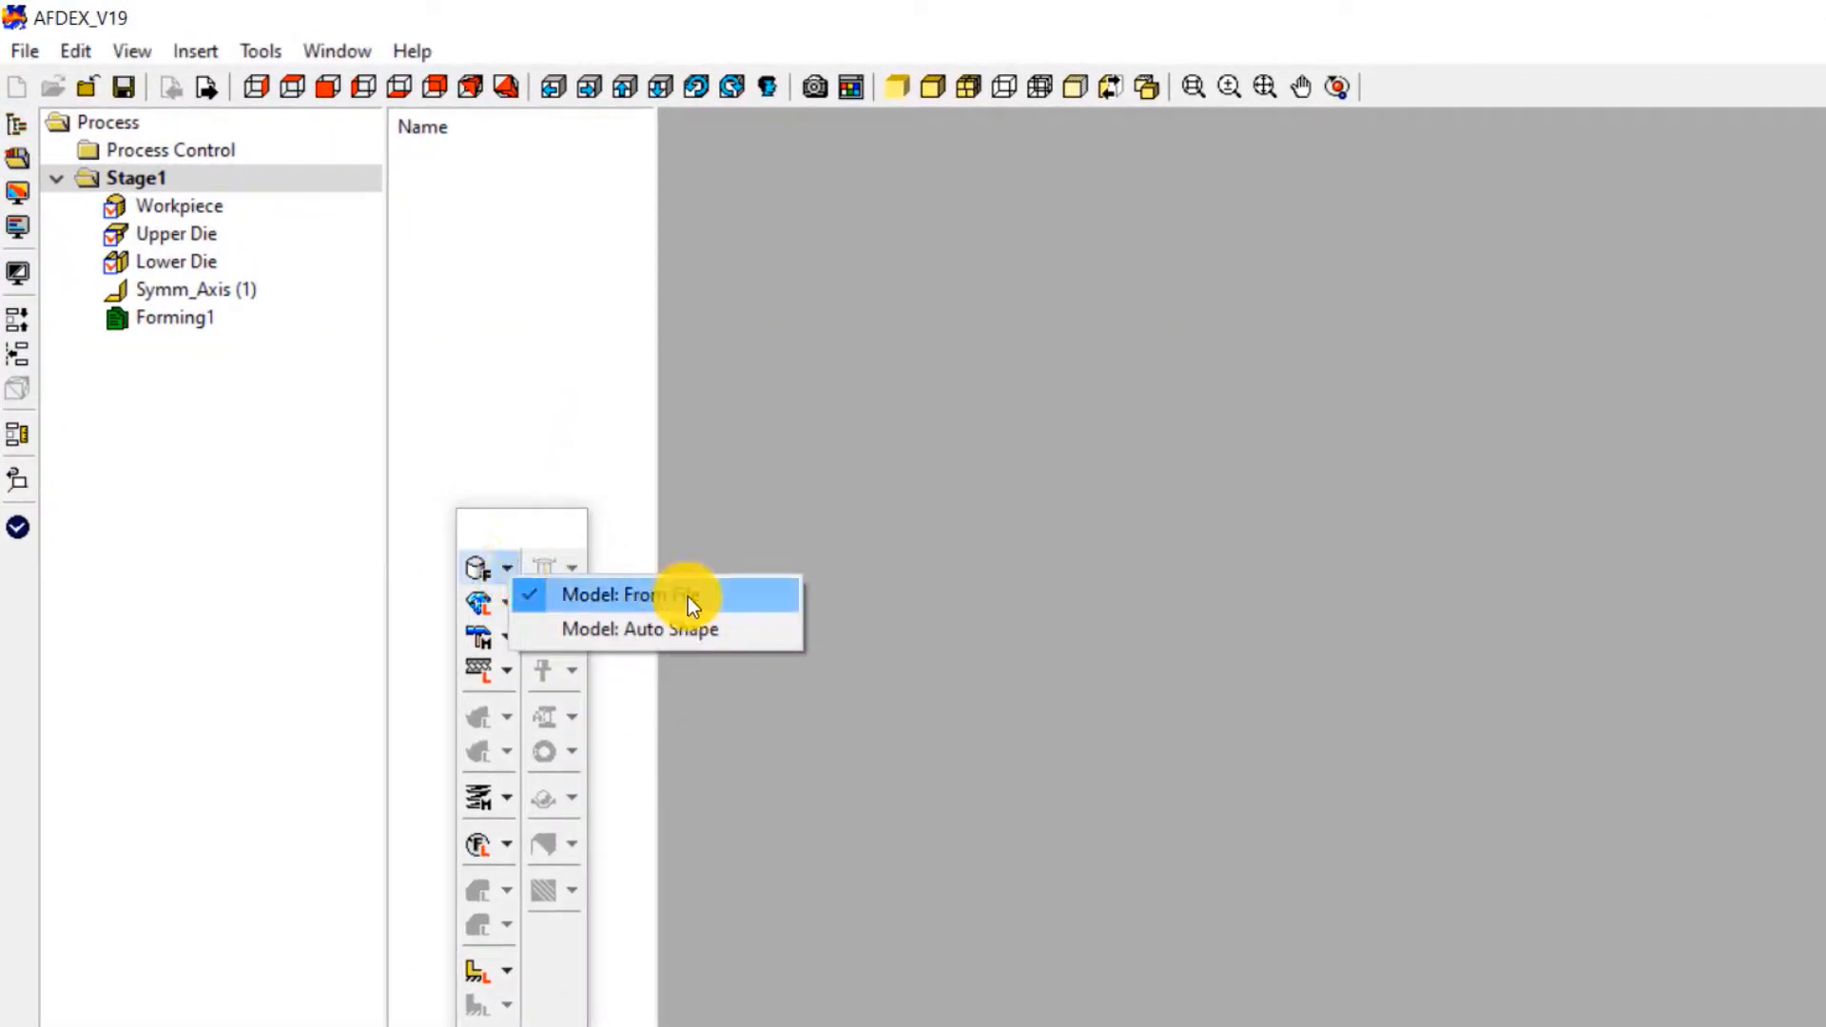
left_click(639, 595)
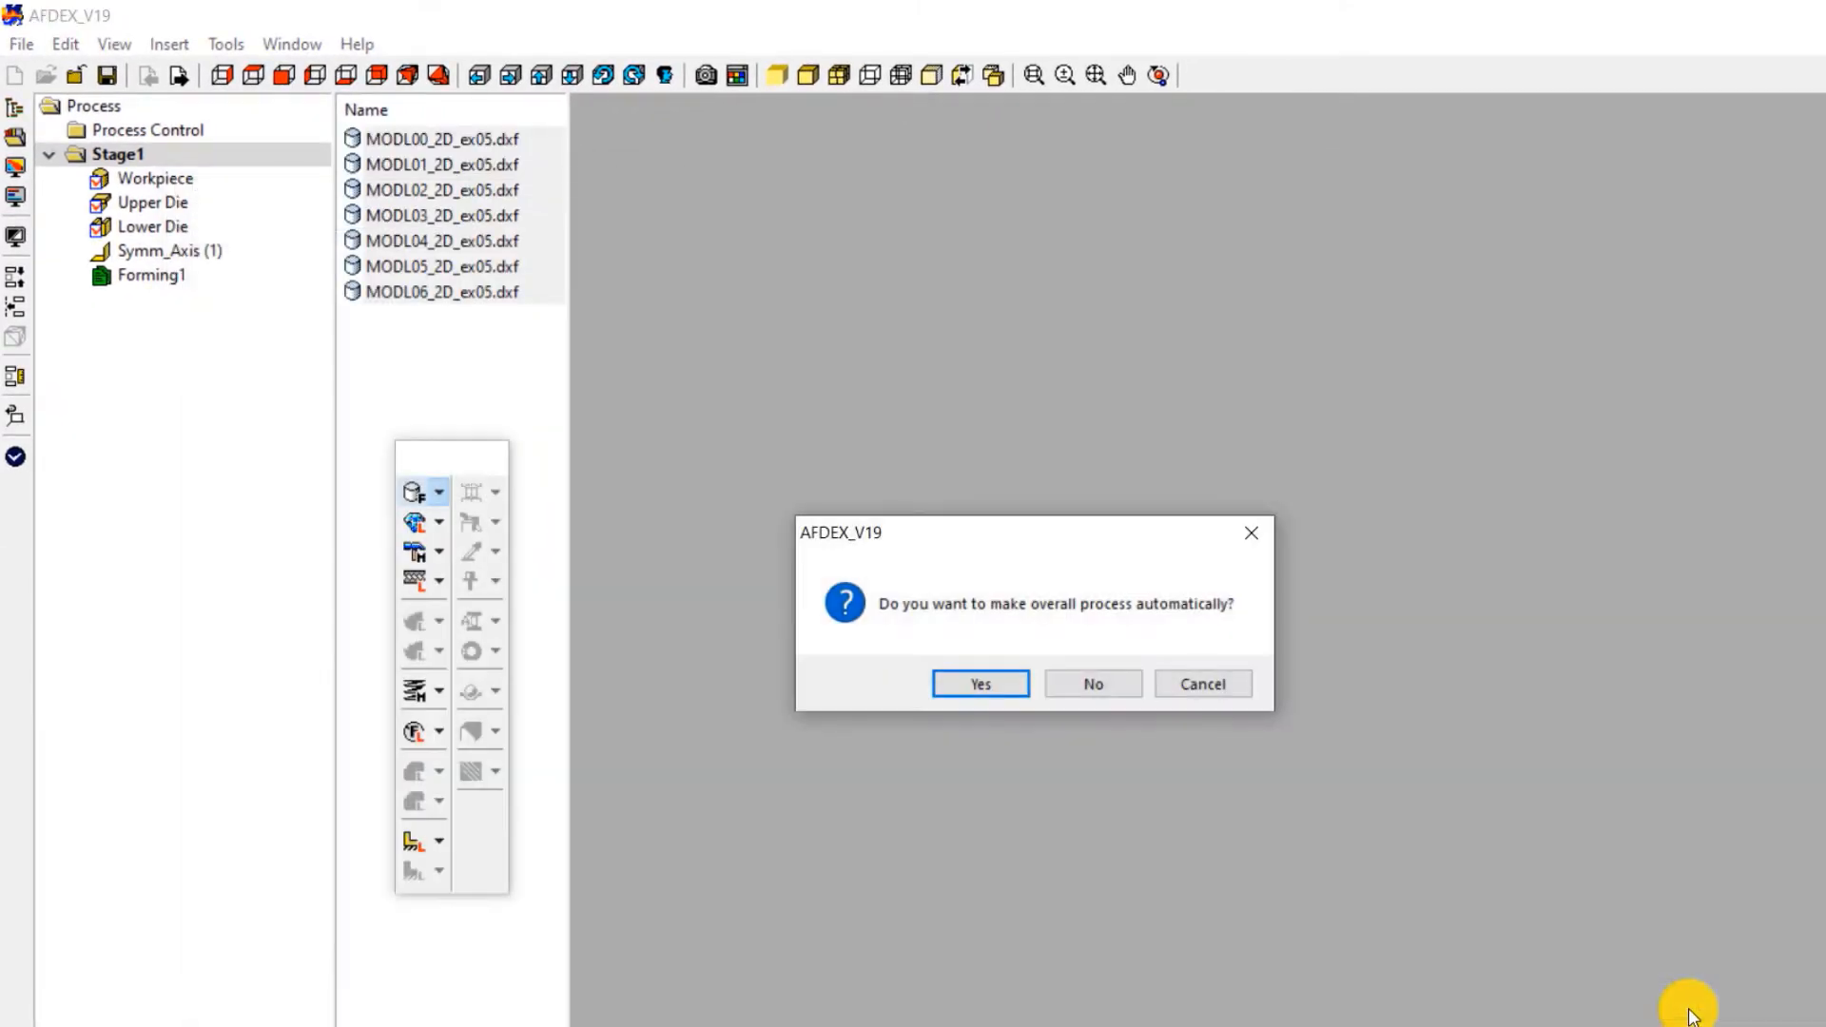
left_click(979, 683)
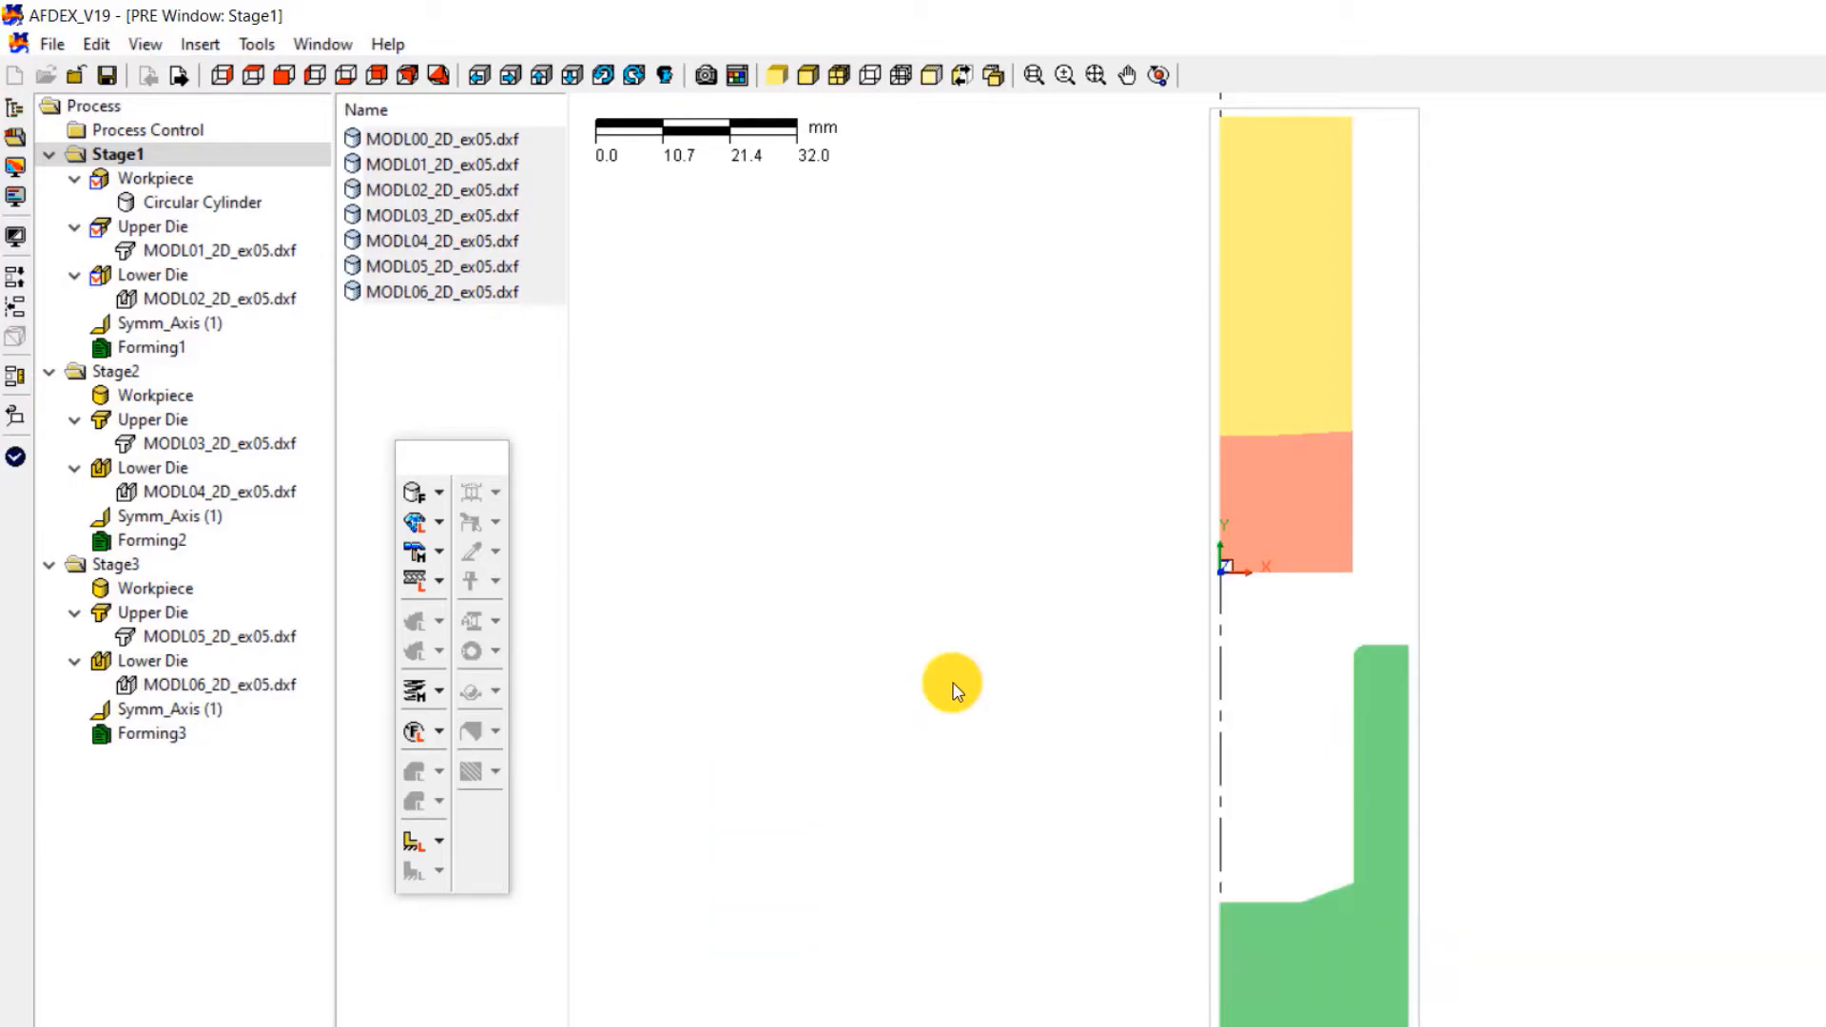
mouse_move(631, 573)
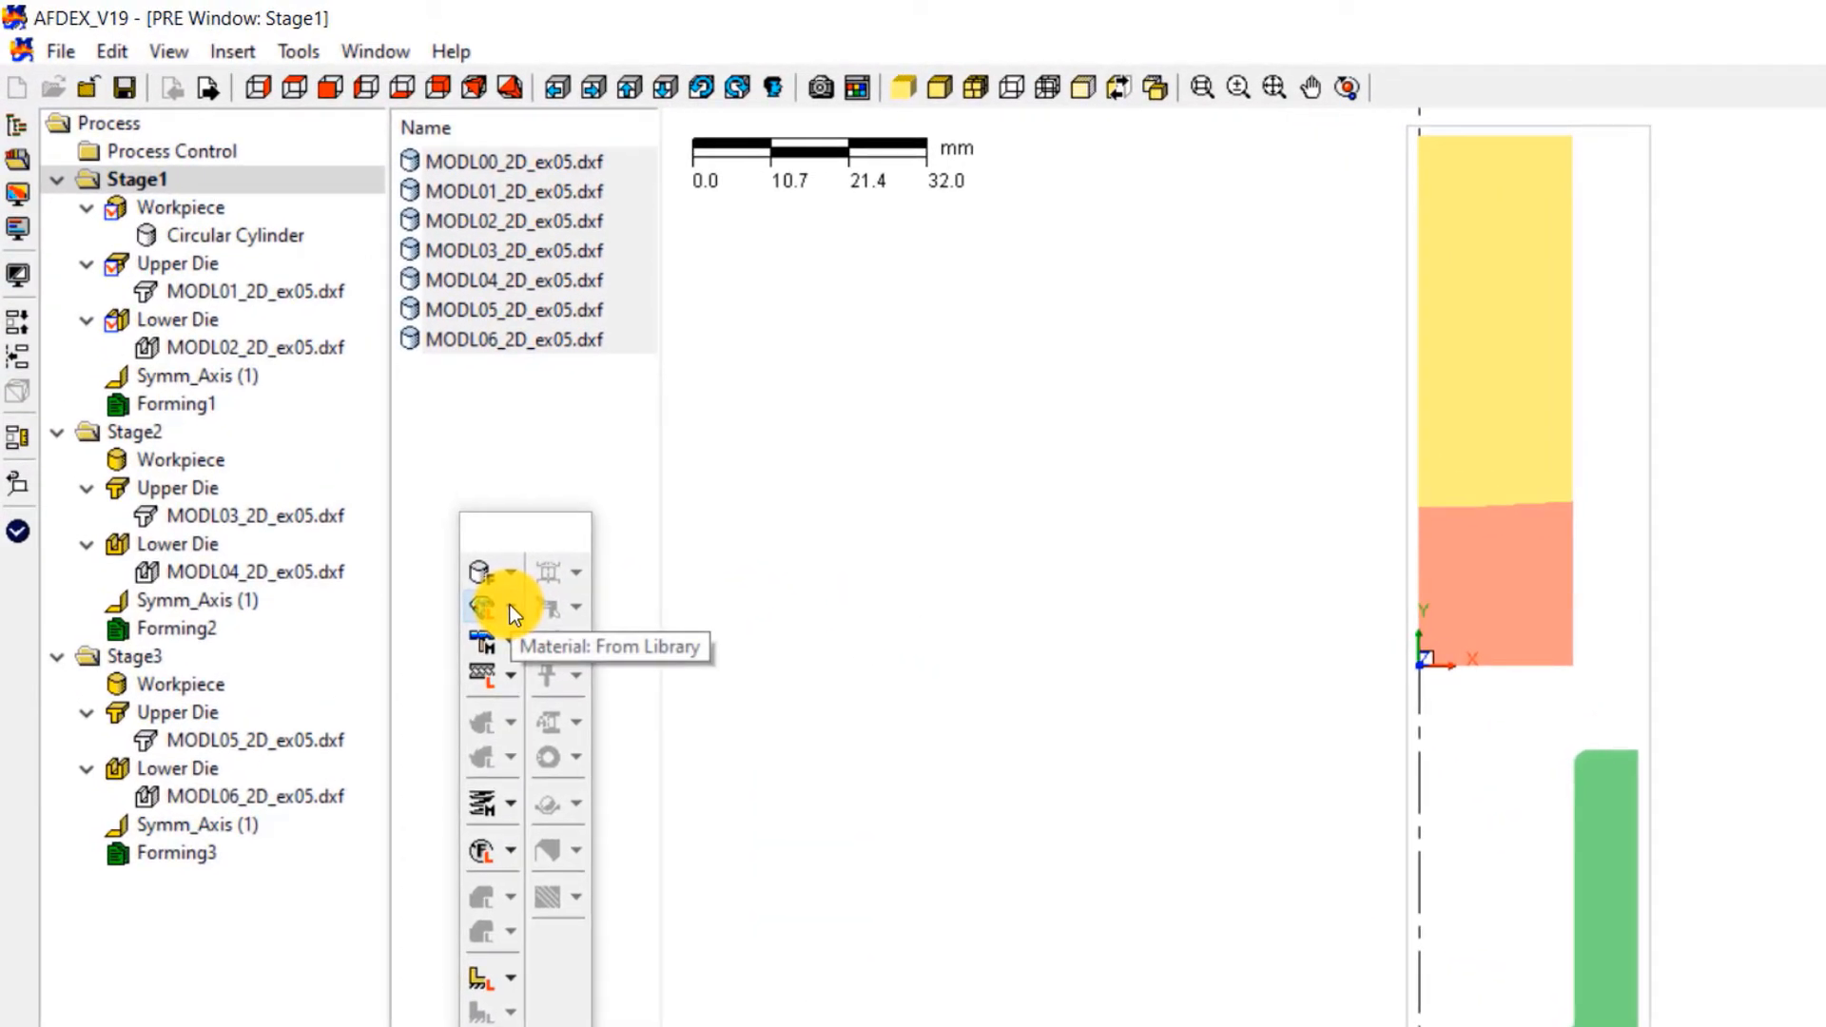
Step: Load AISI_1010 (T=20C) steel from the material library into the process items
left_click(506, 607)
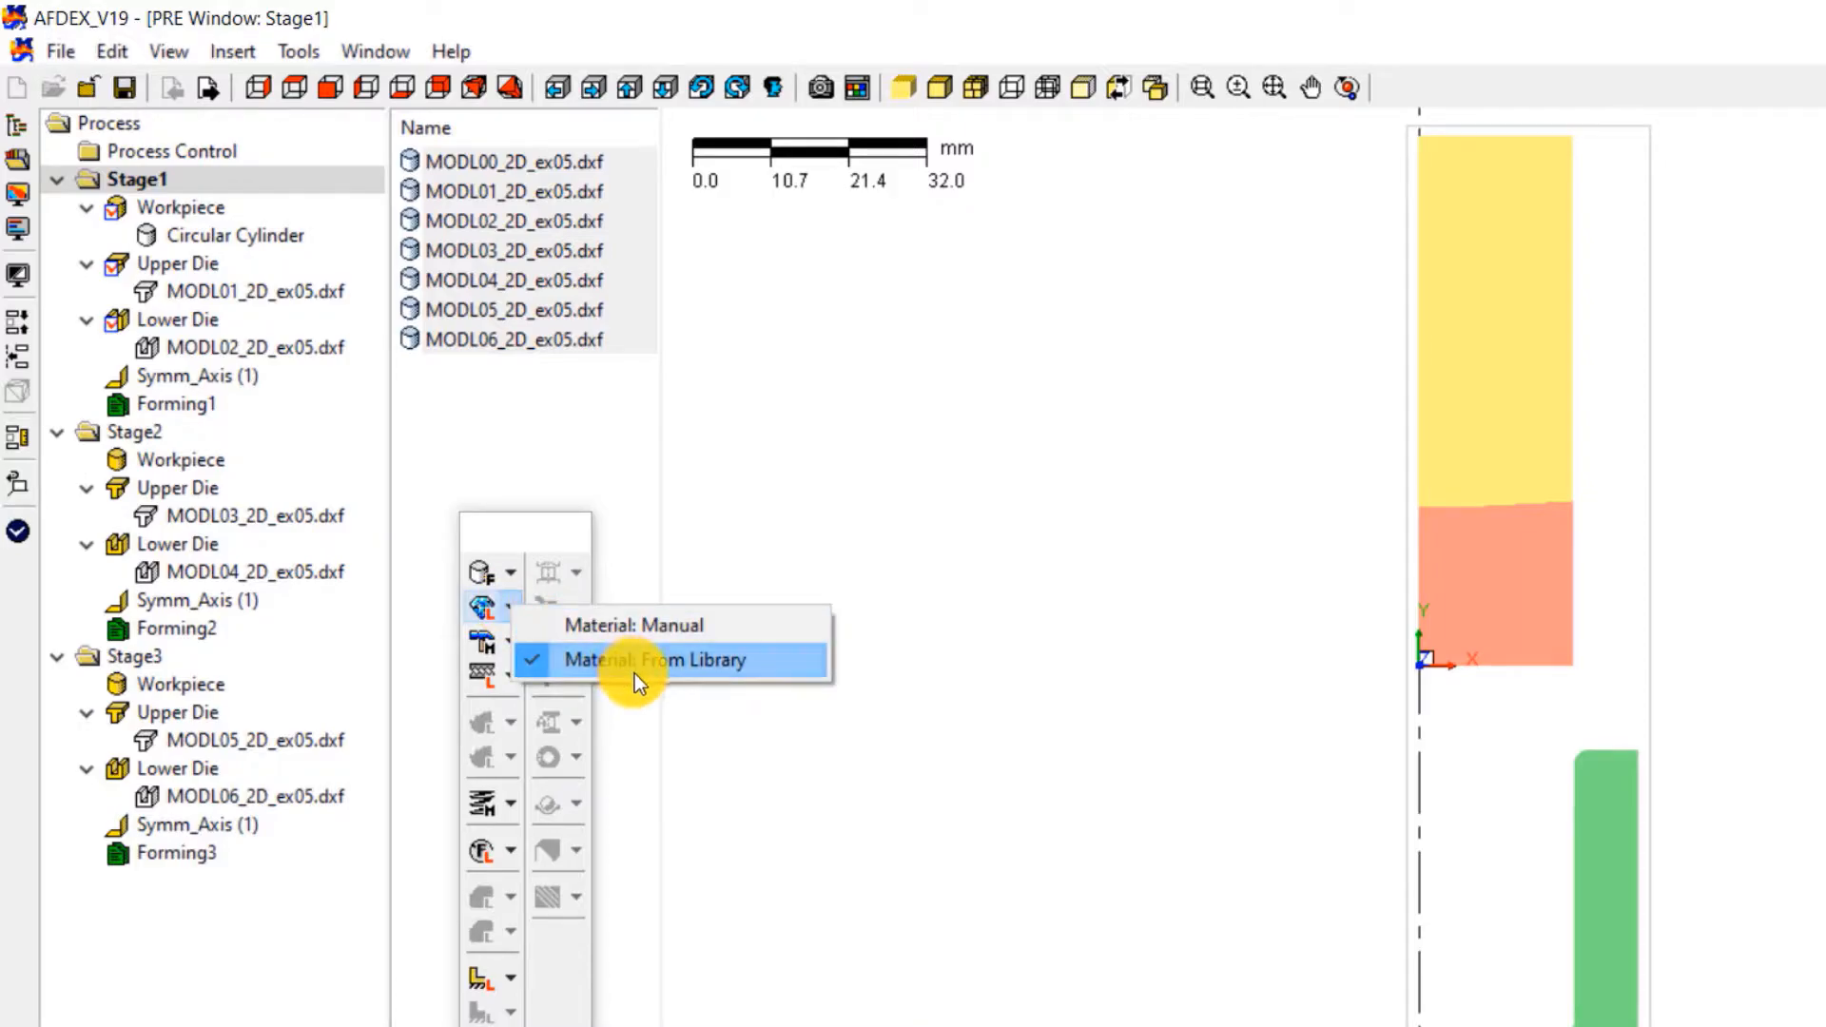
left_click(658, 660)
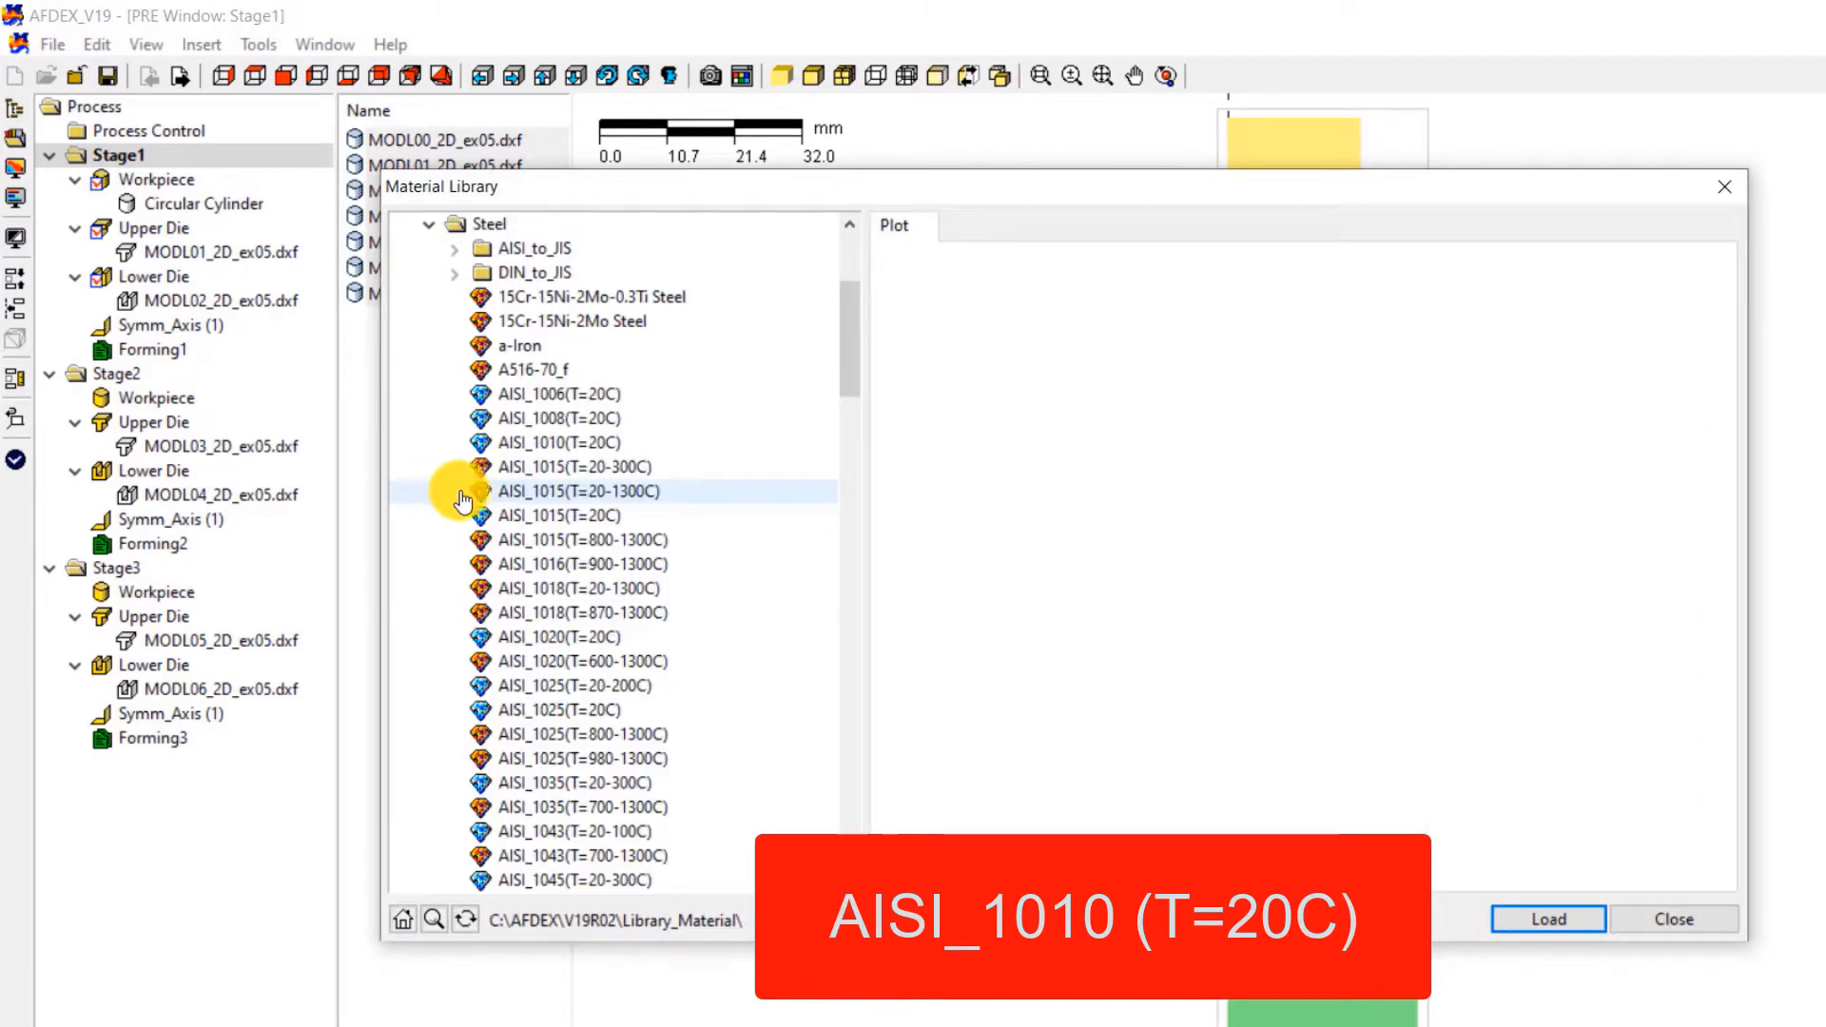
left_click(558, 443)
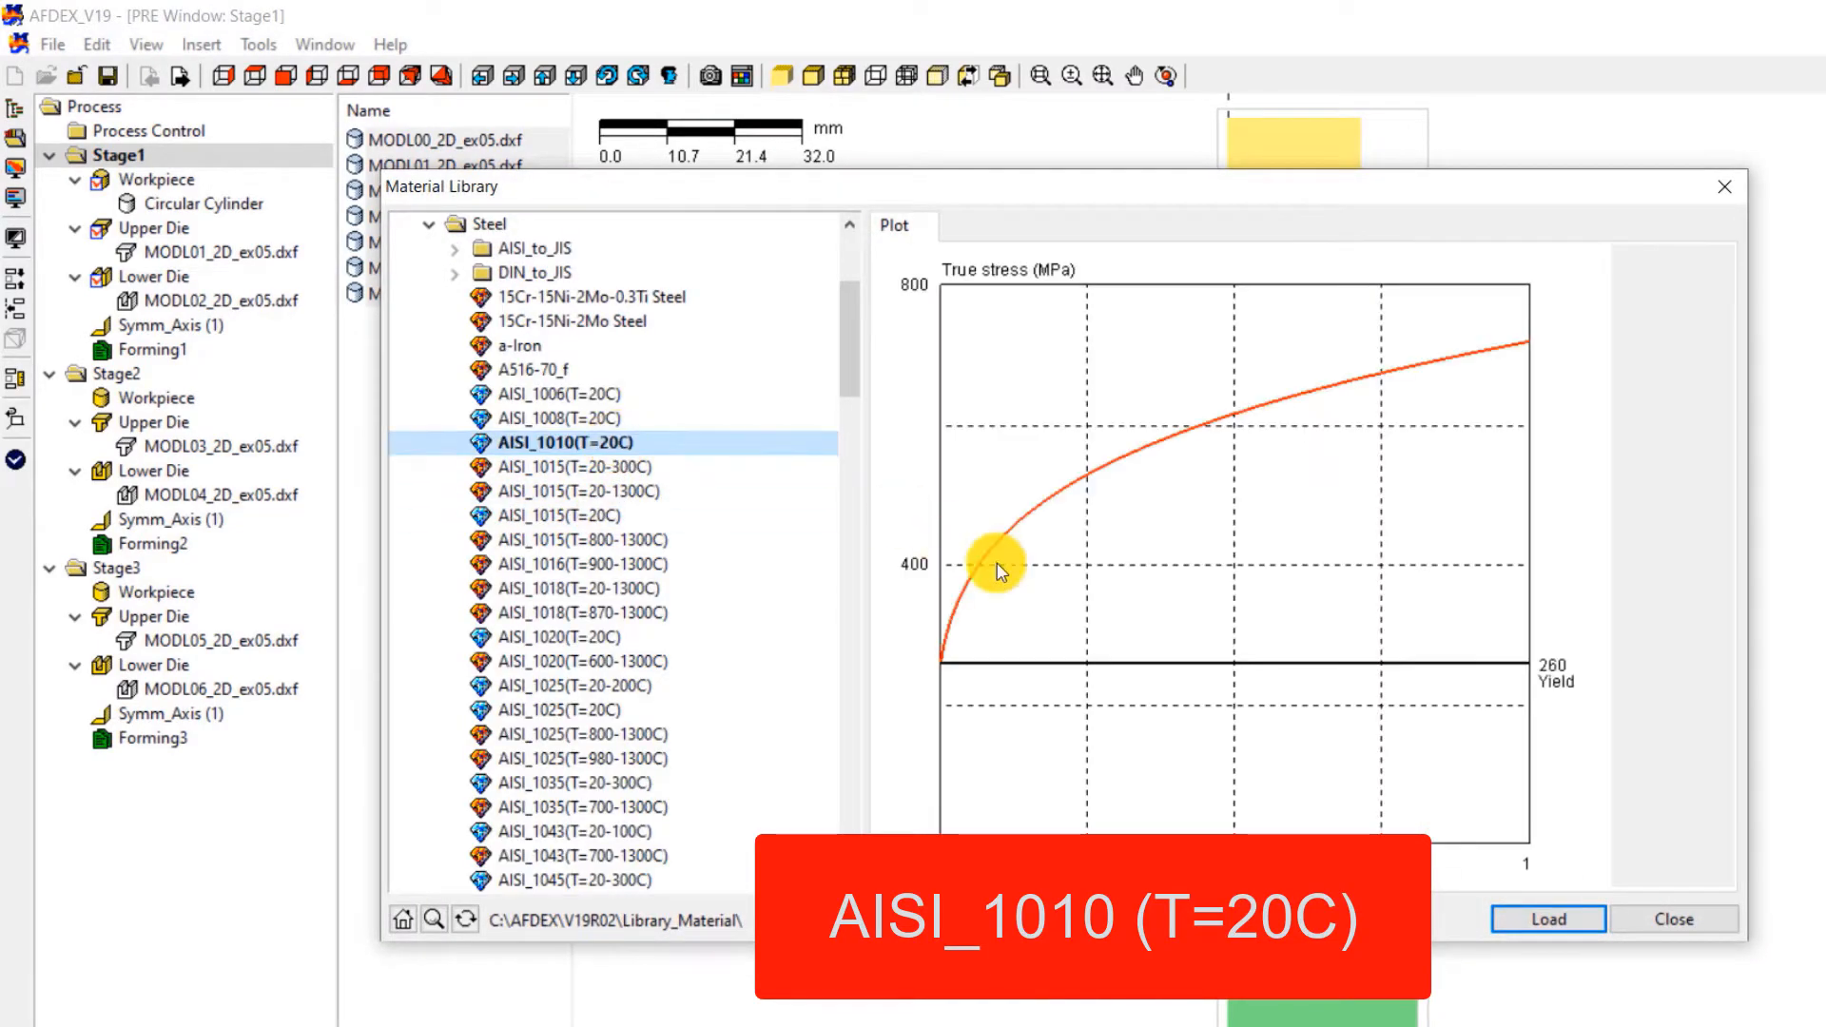
left_click(1544, 921)
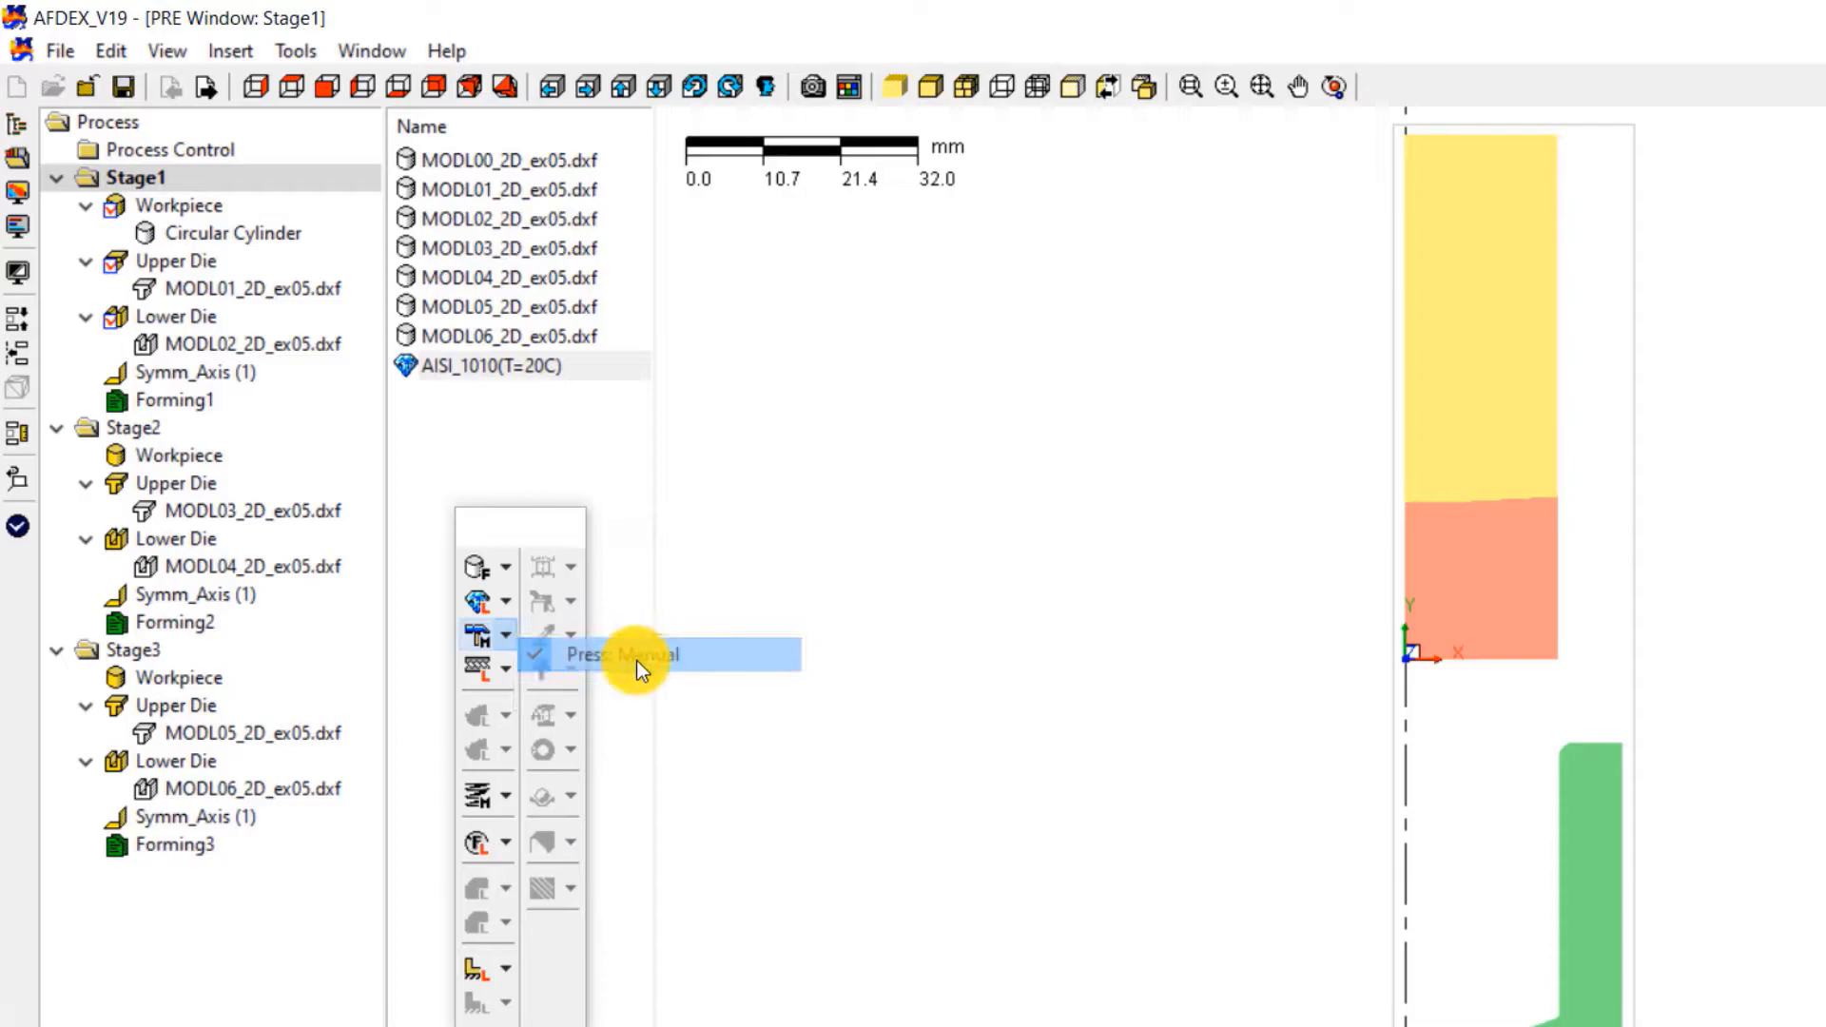
Step: Define a manual press motion with Y translational velocity -1, giving v=(0, -1, 0)
left_click(624, 655)
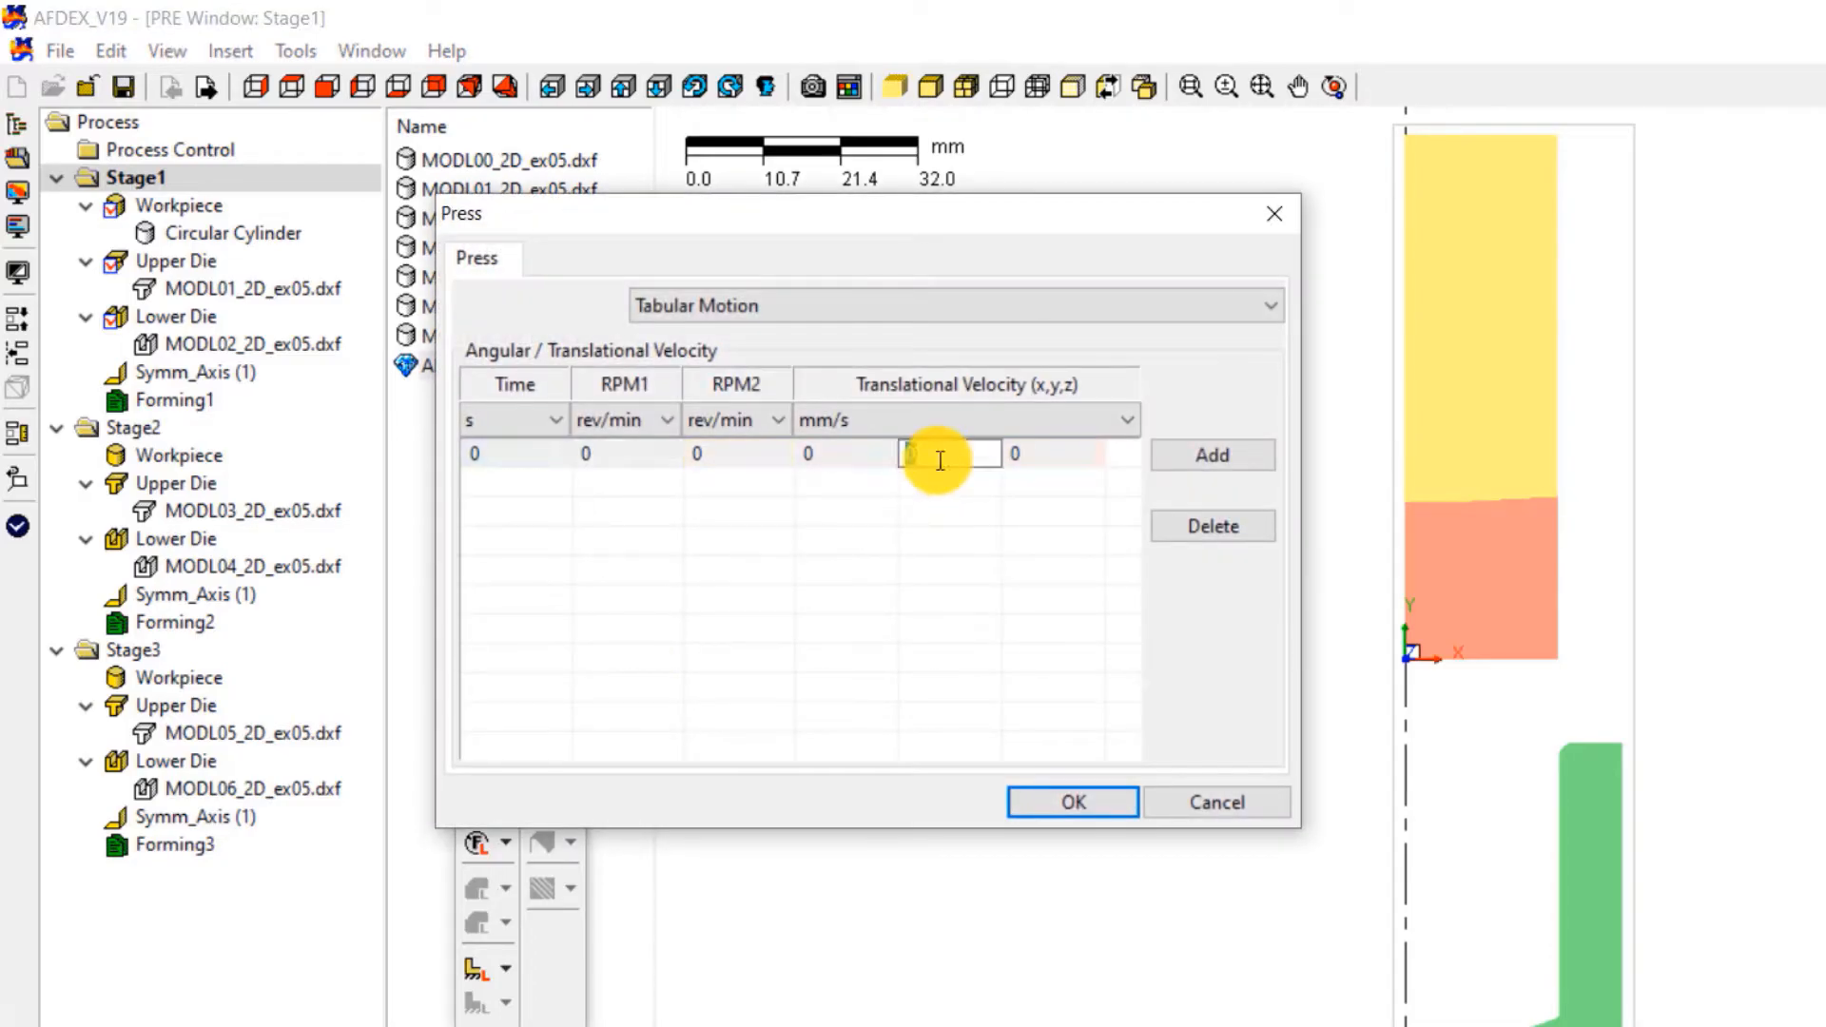
type("-1")
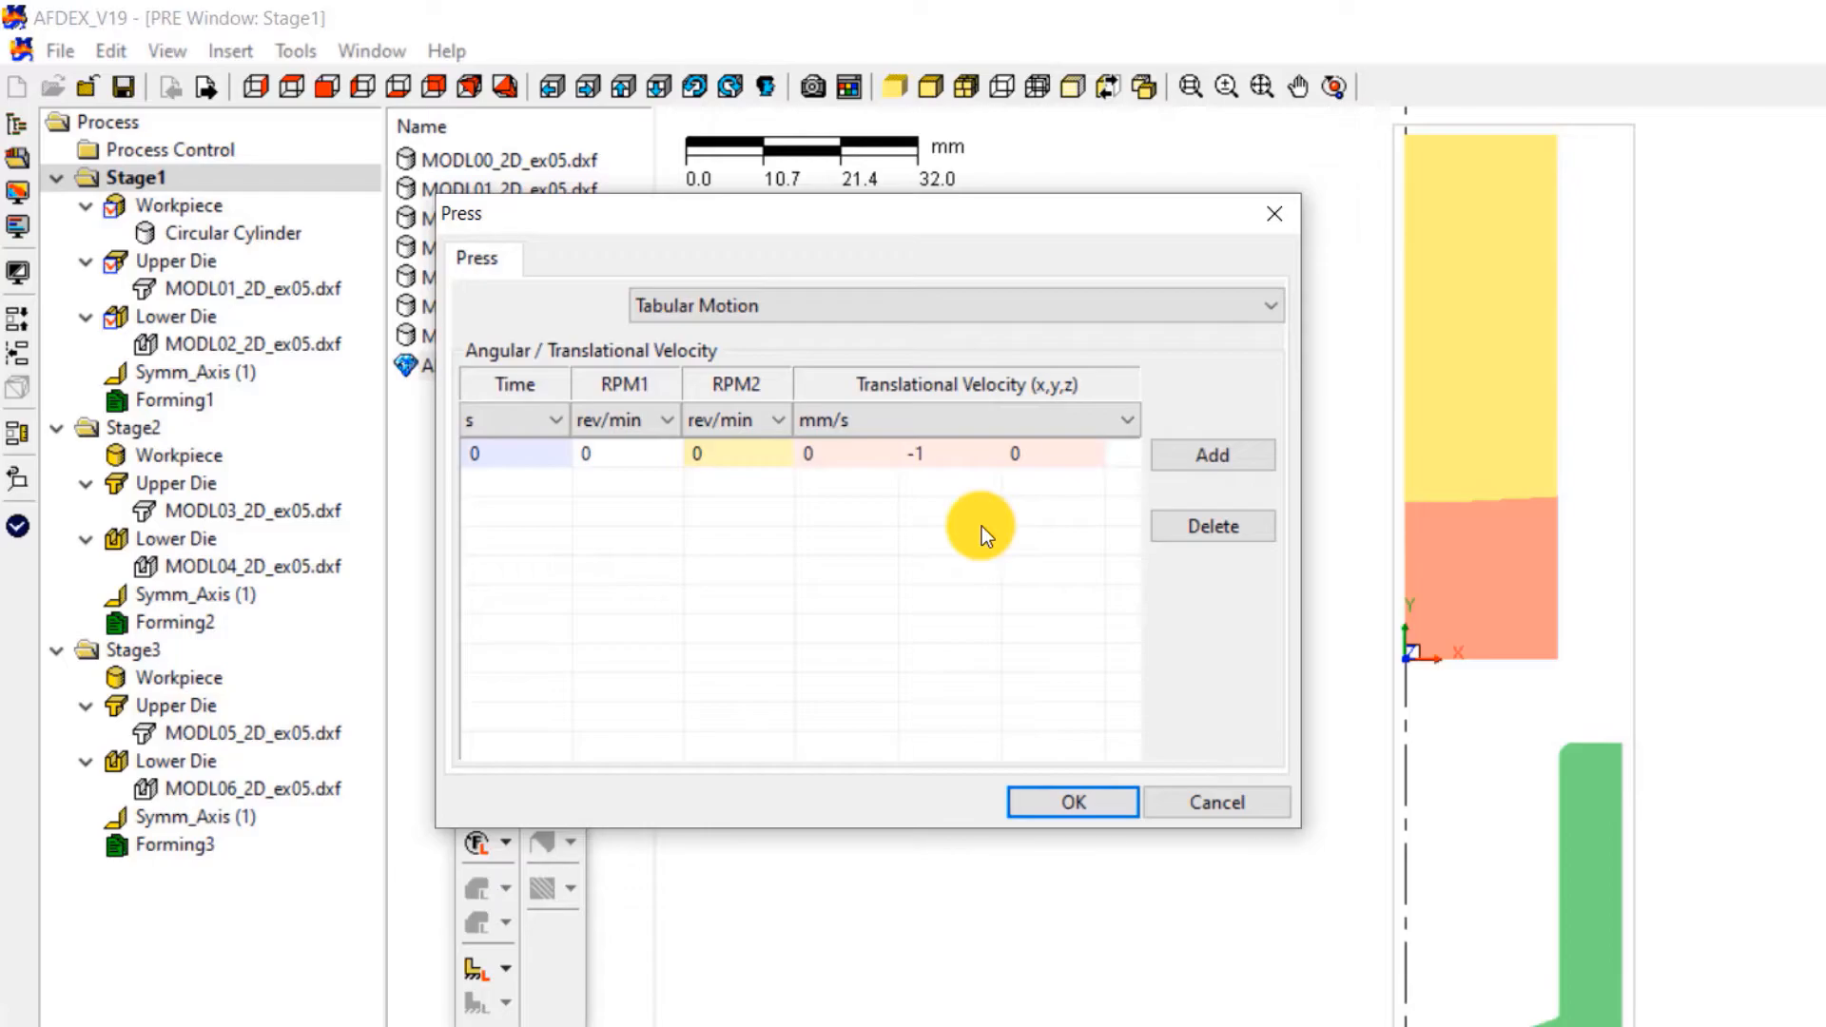
left_click(1072, 800)
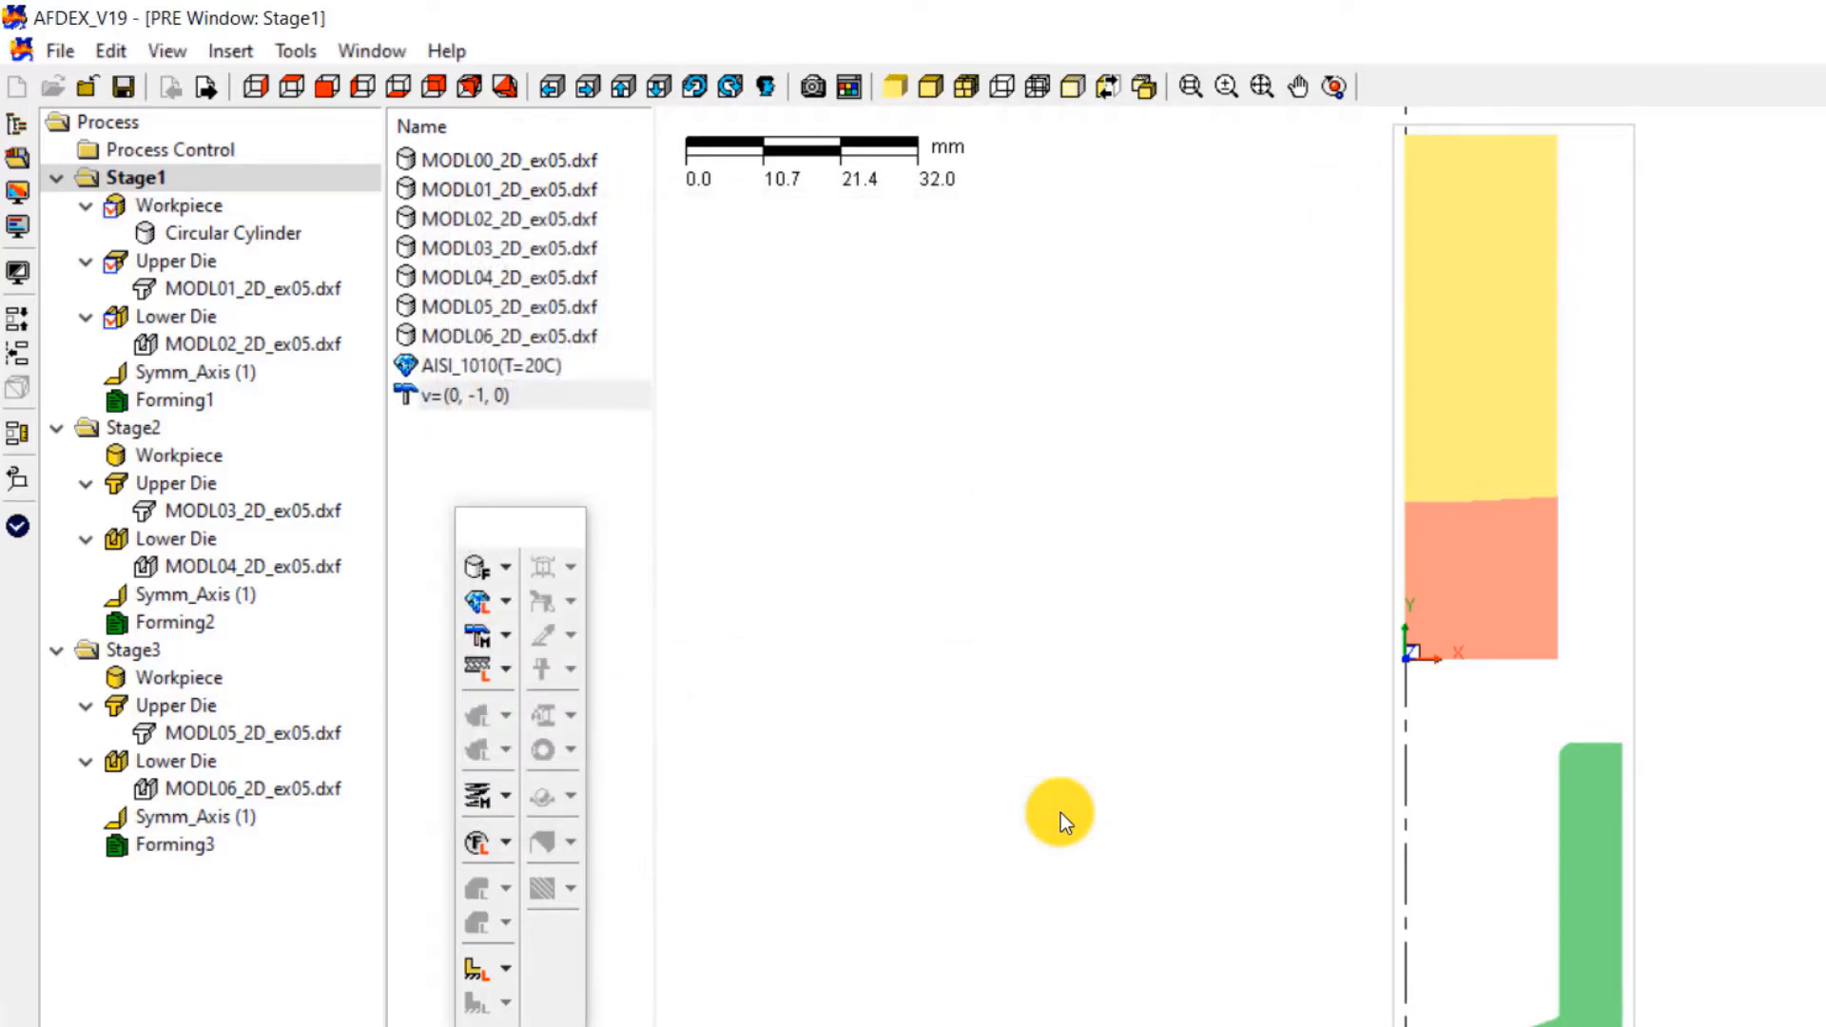
mouse_move(498, 673)
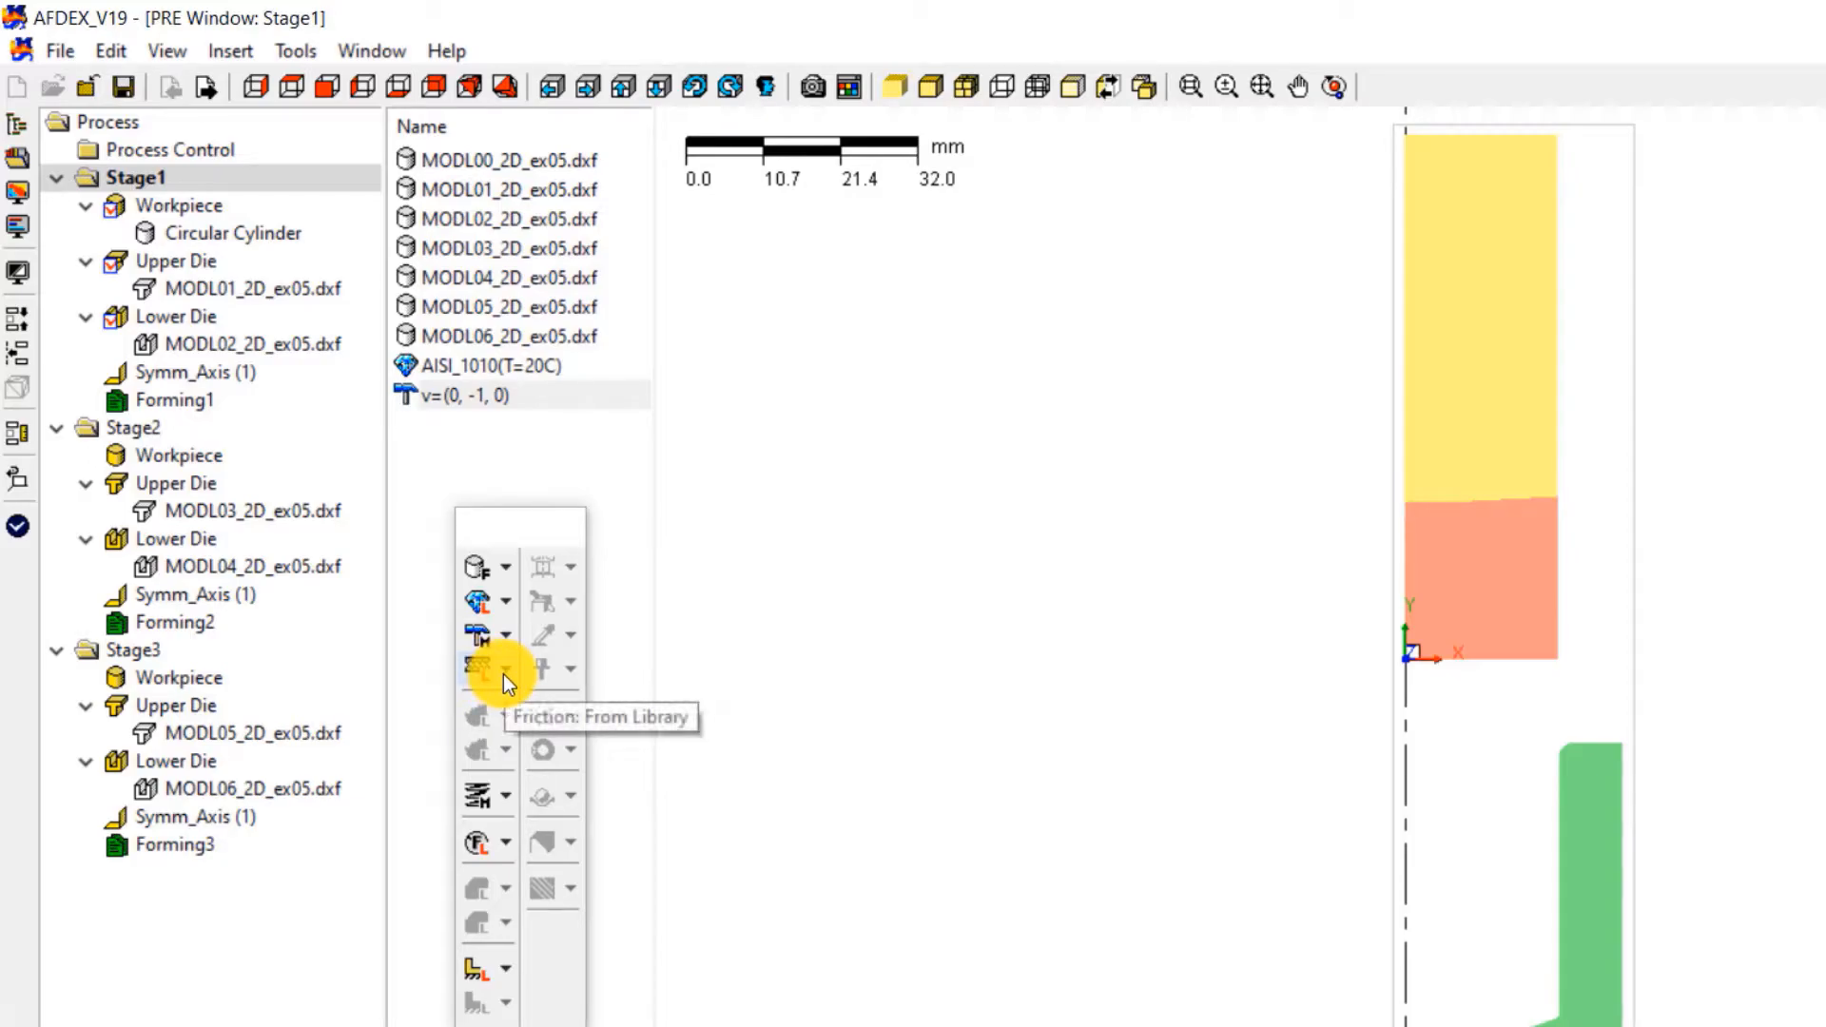
Step: Load the Soap_Cold(Steel) friction condition from the friction library
left_click(509, 667)
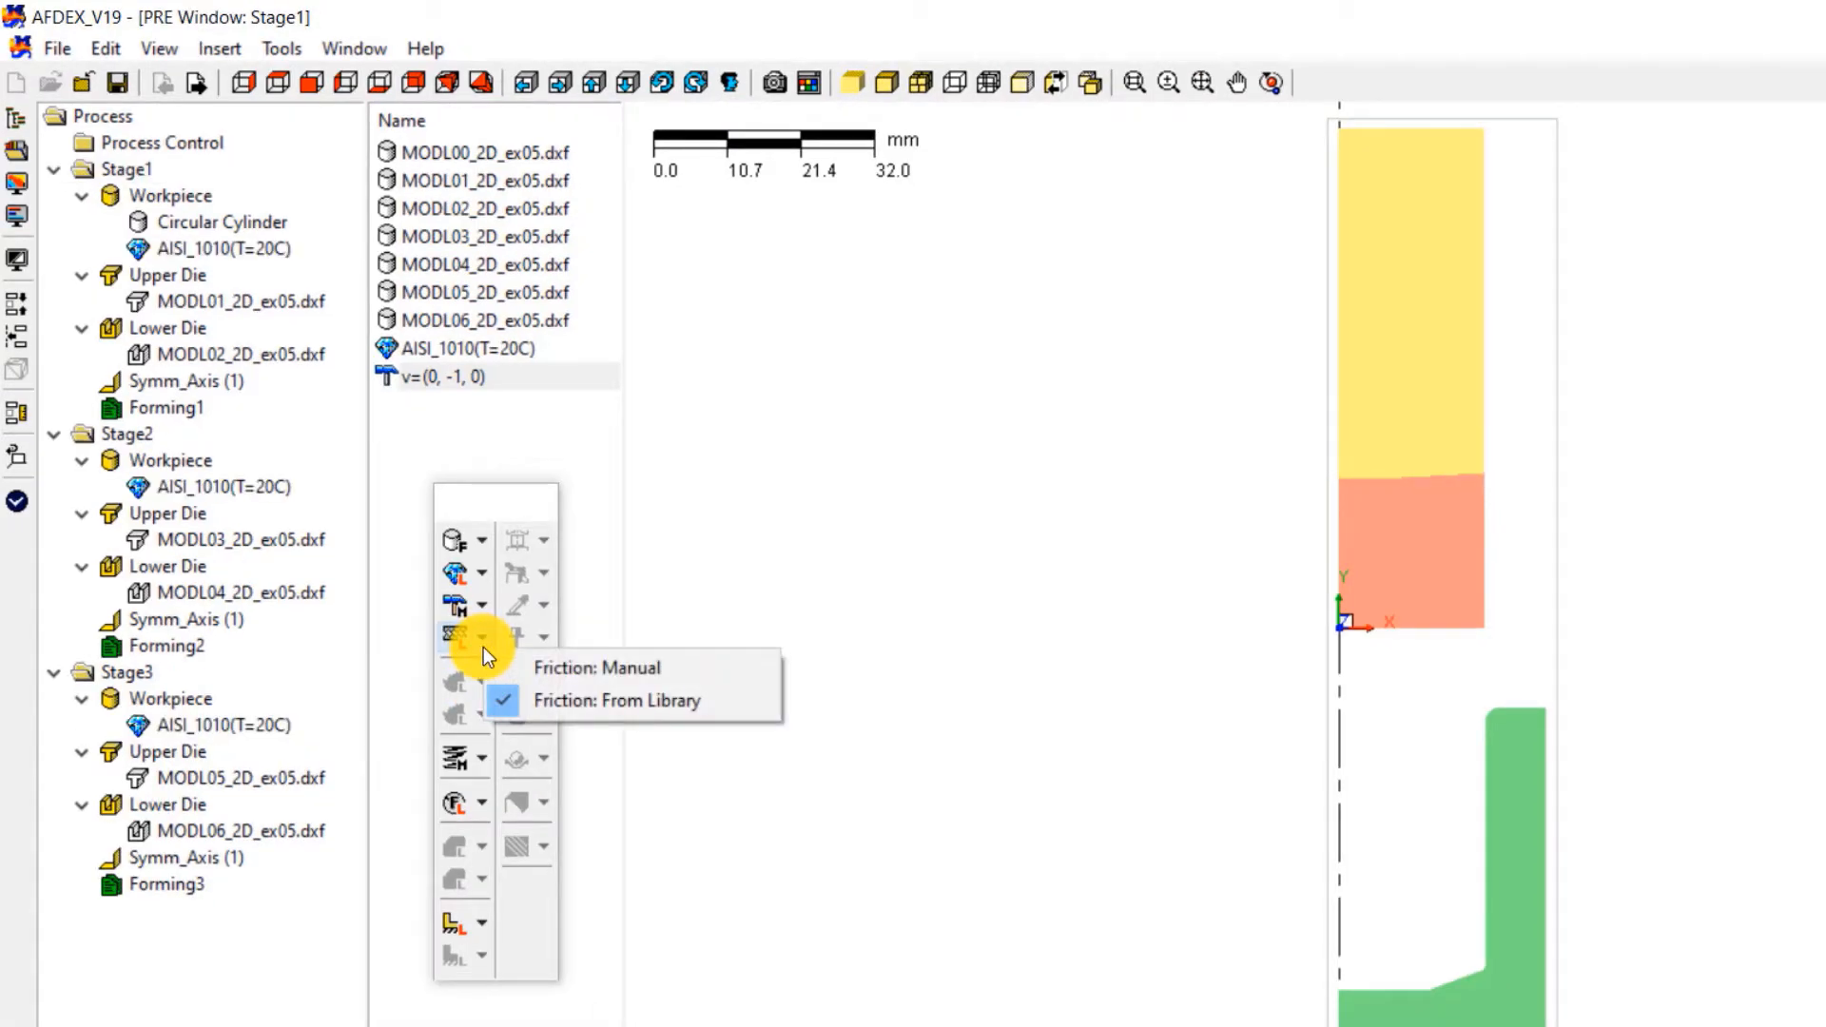
mouse_move(686, 704)
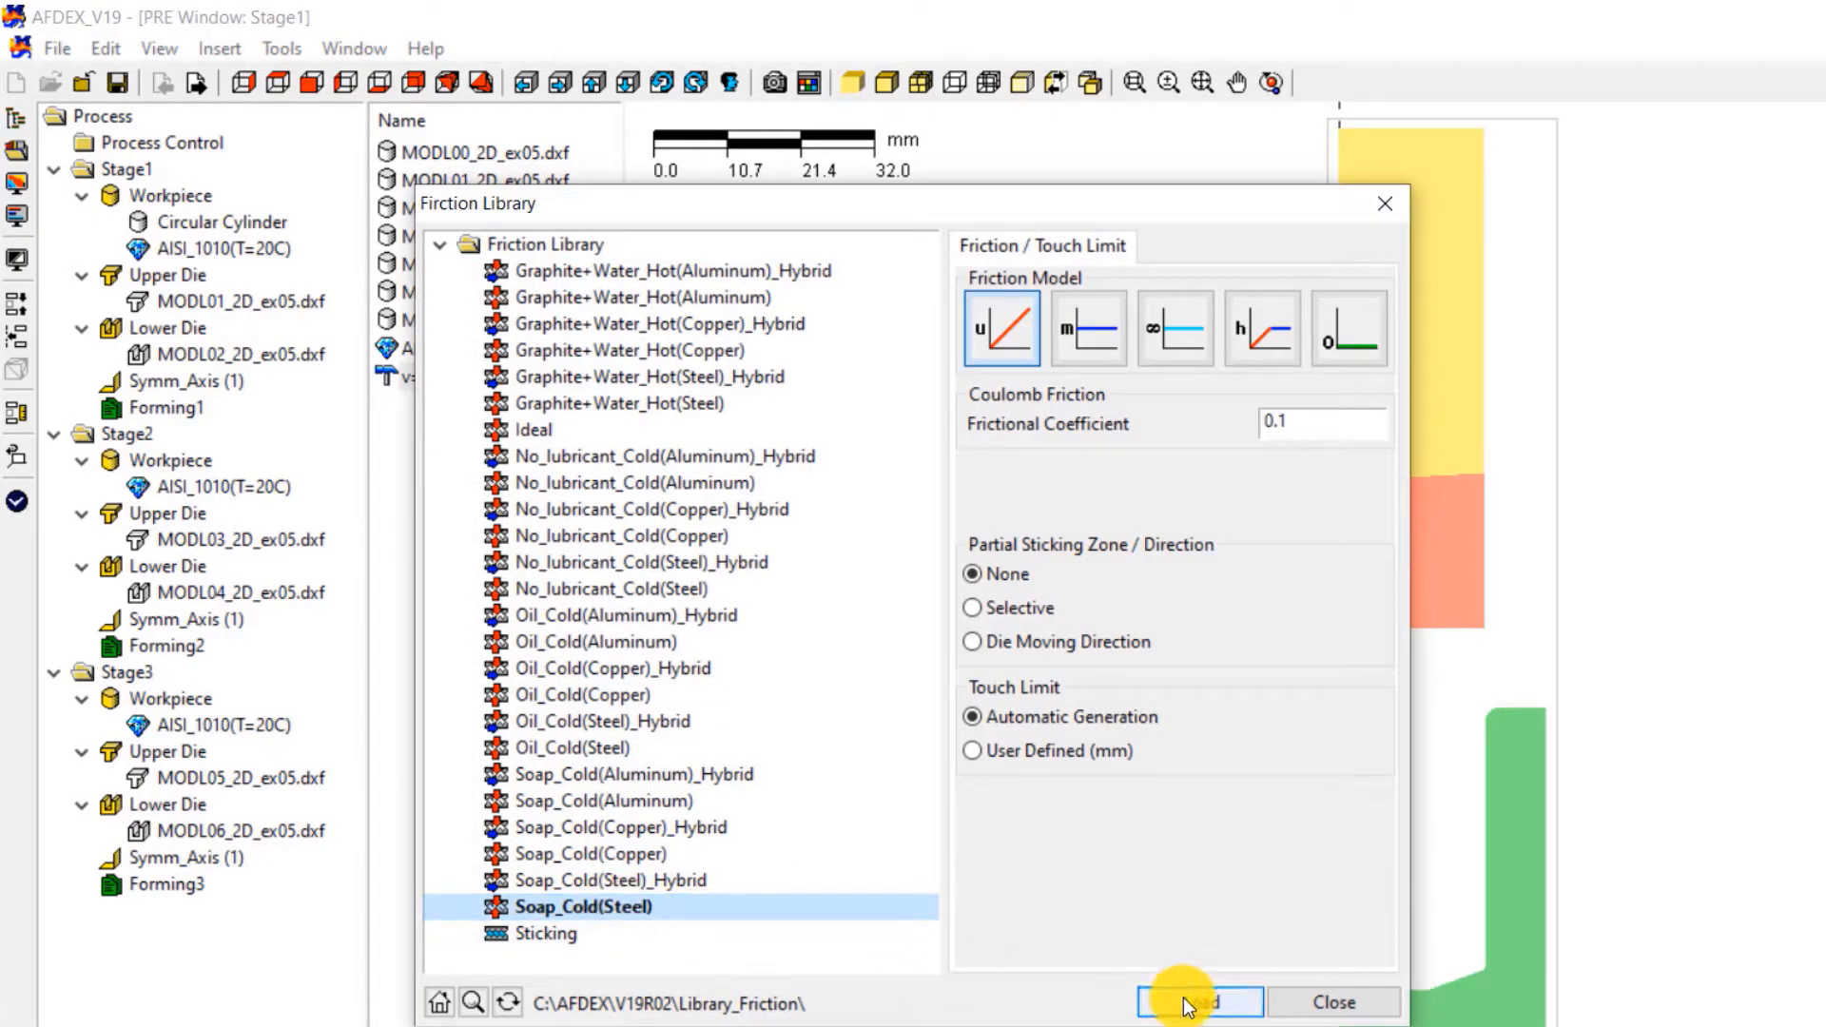
left_click(1200, 1001)
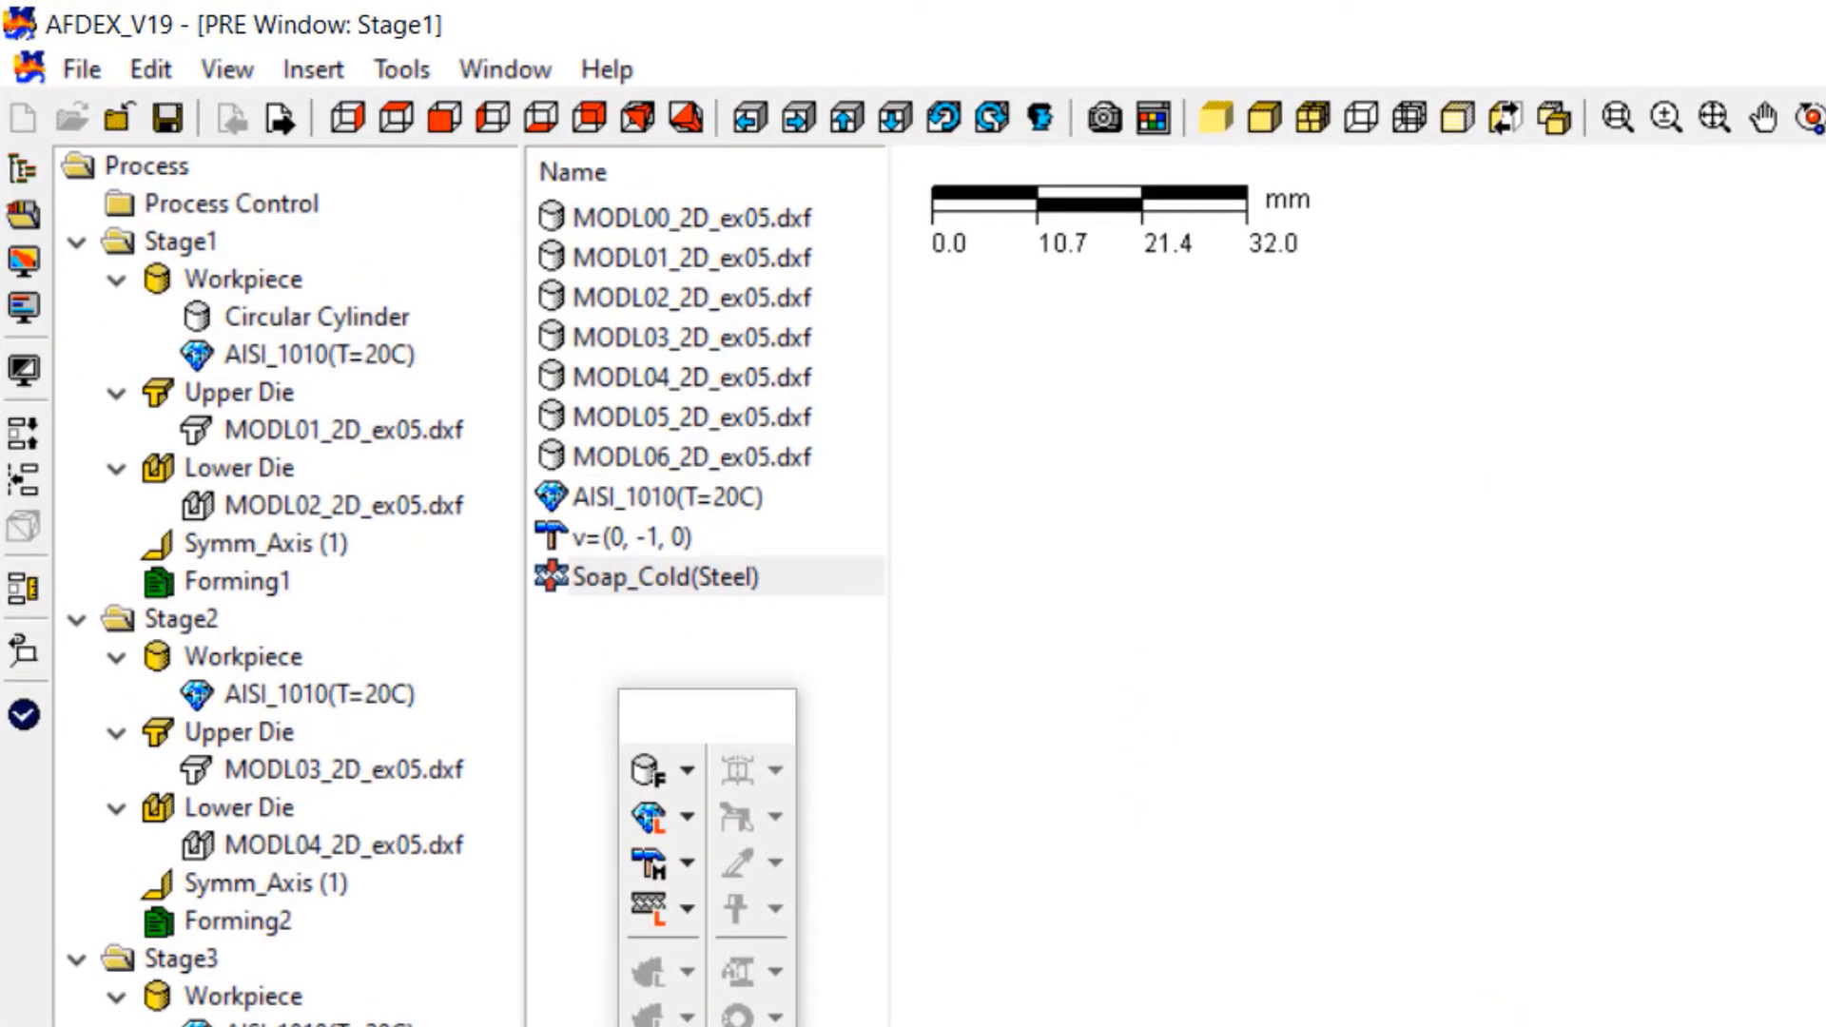
Step: Assign AISI_1010 steel to all workpieces and the v=(0, -1, 0) motion to the upper dies
left_click(715, 499)
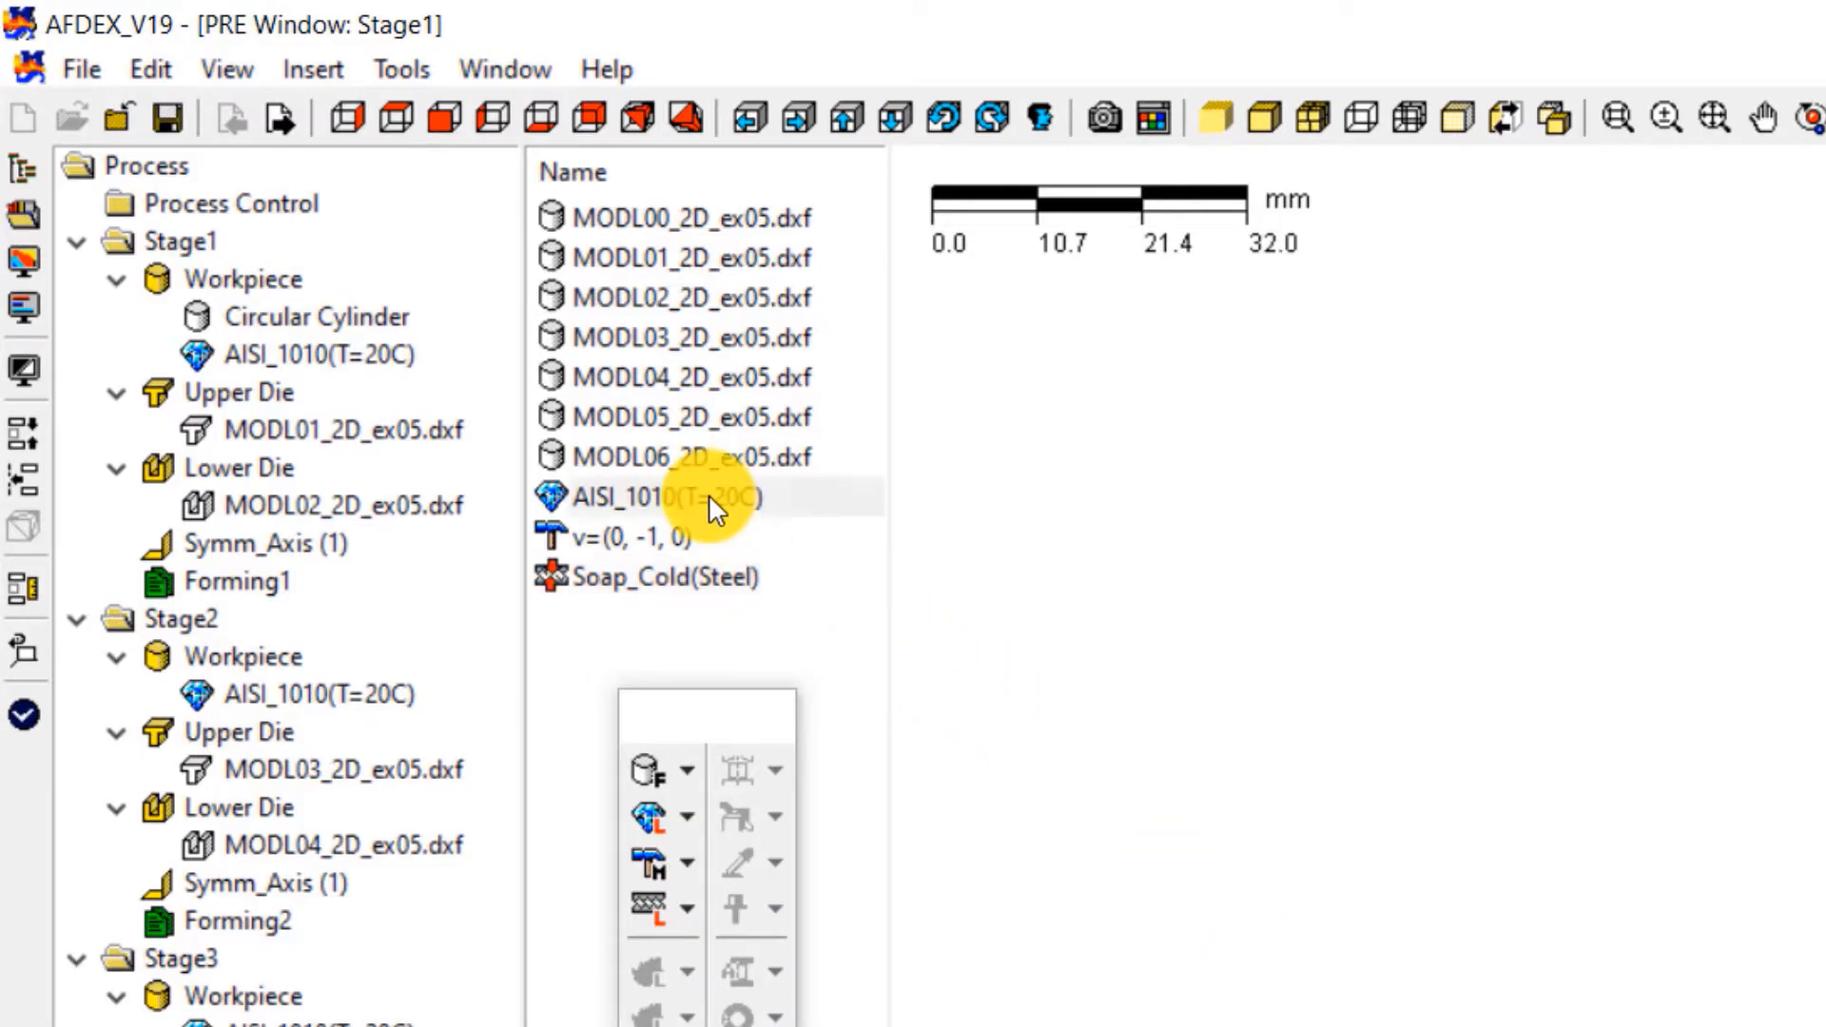
right_click(665, 497)
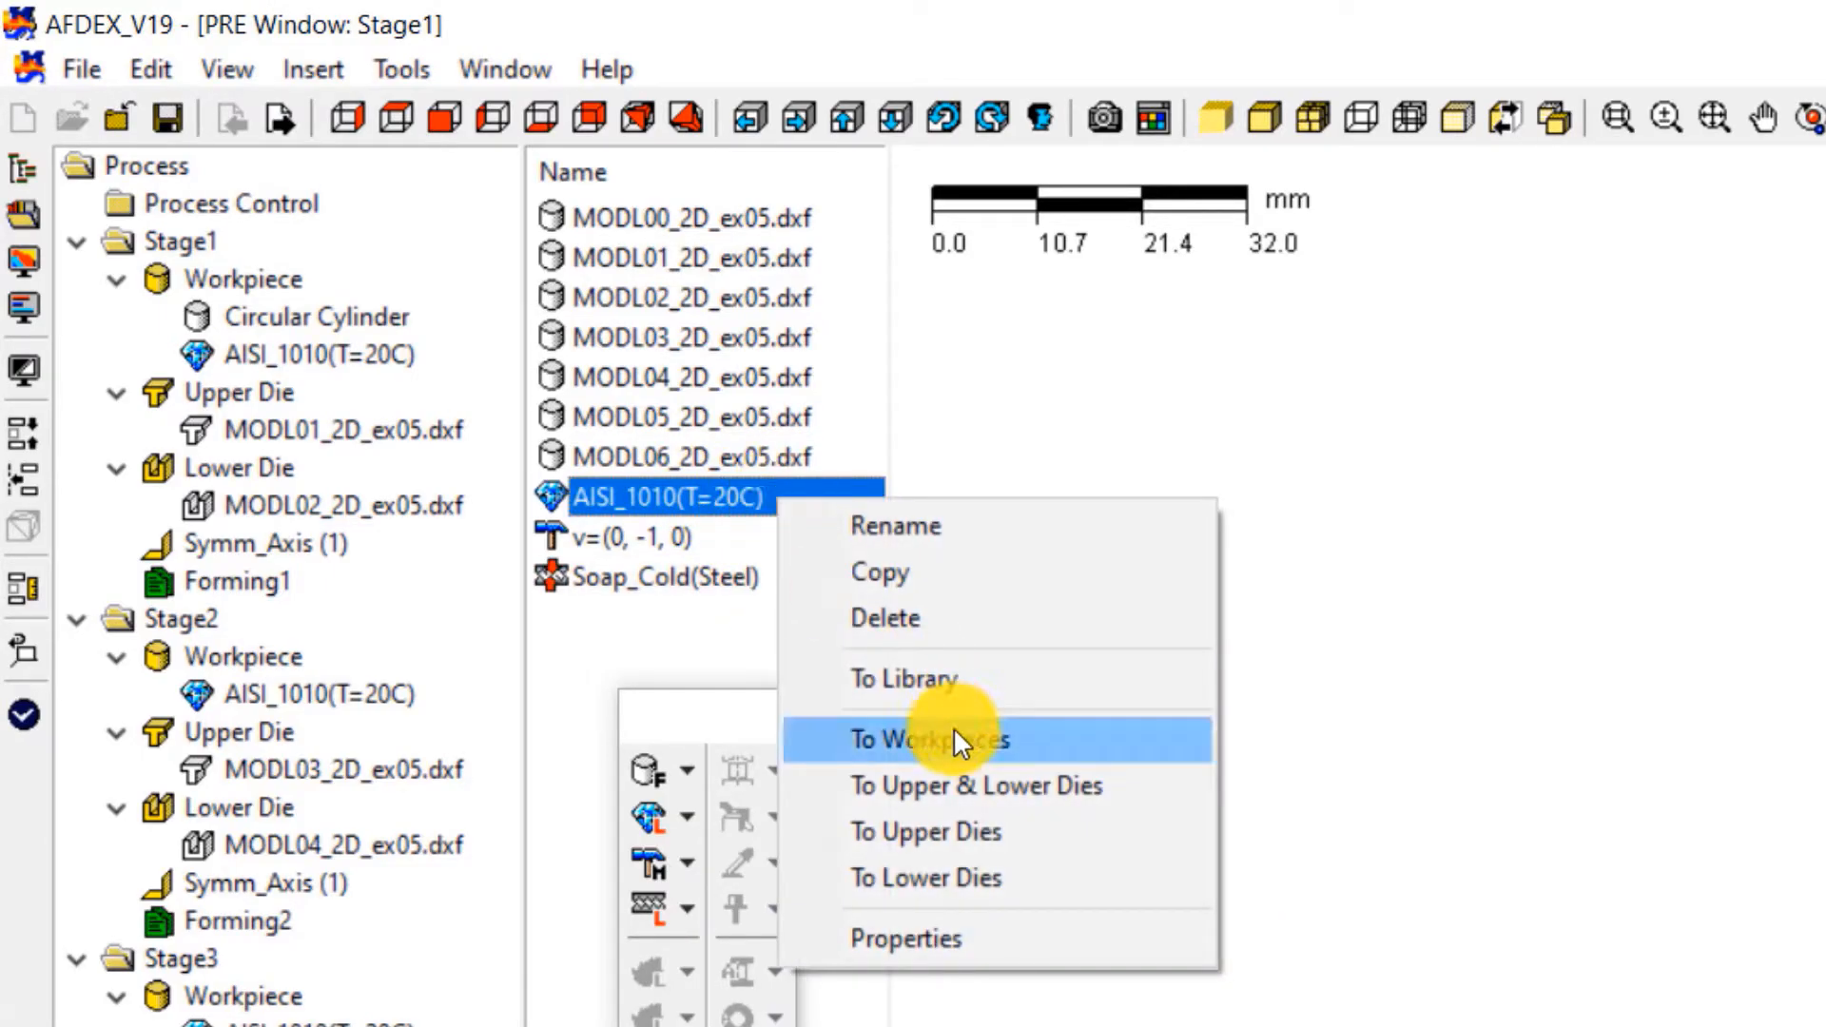
left_click(939, 740)
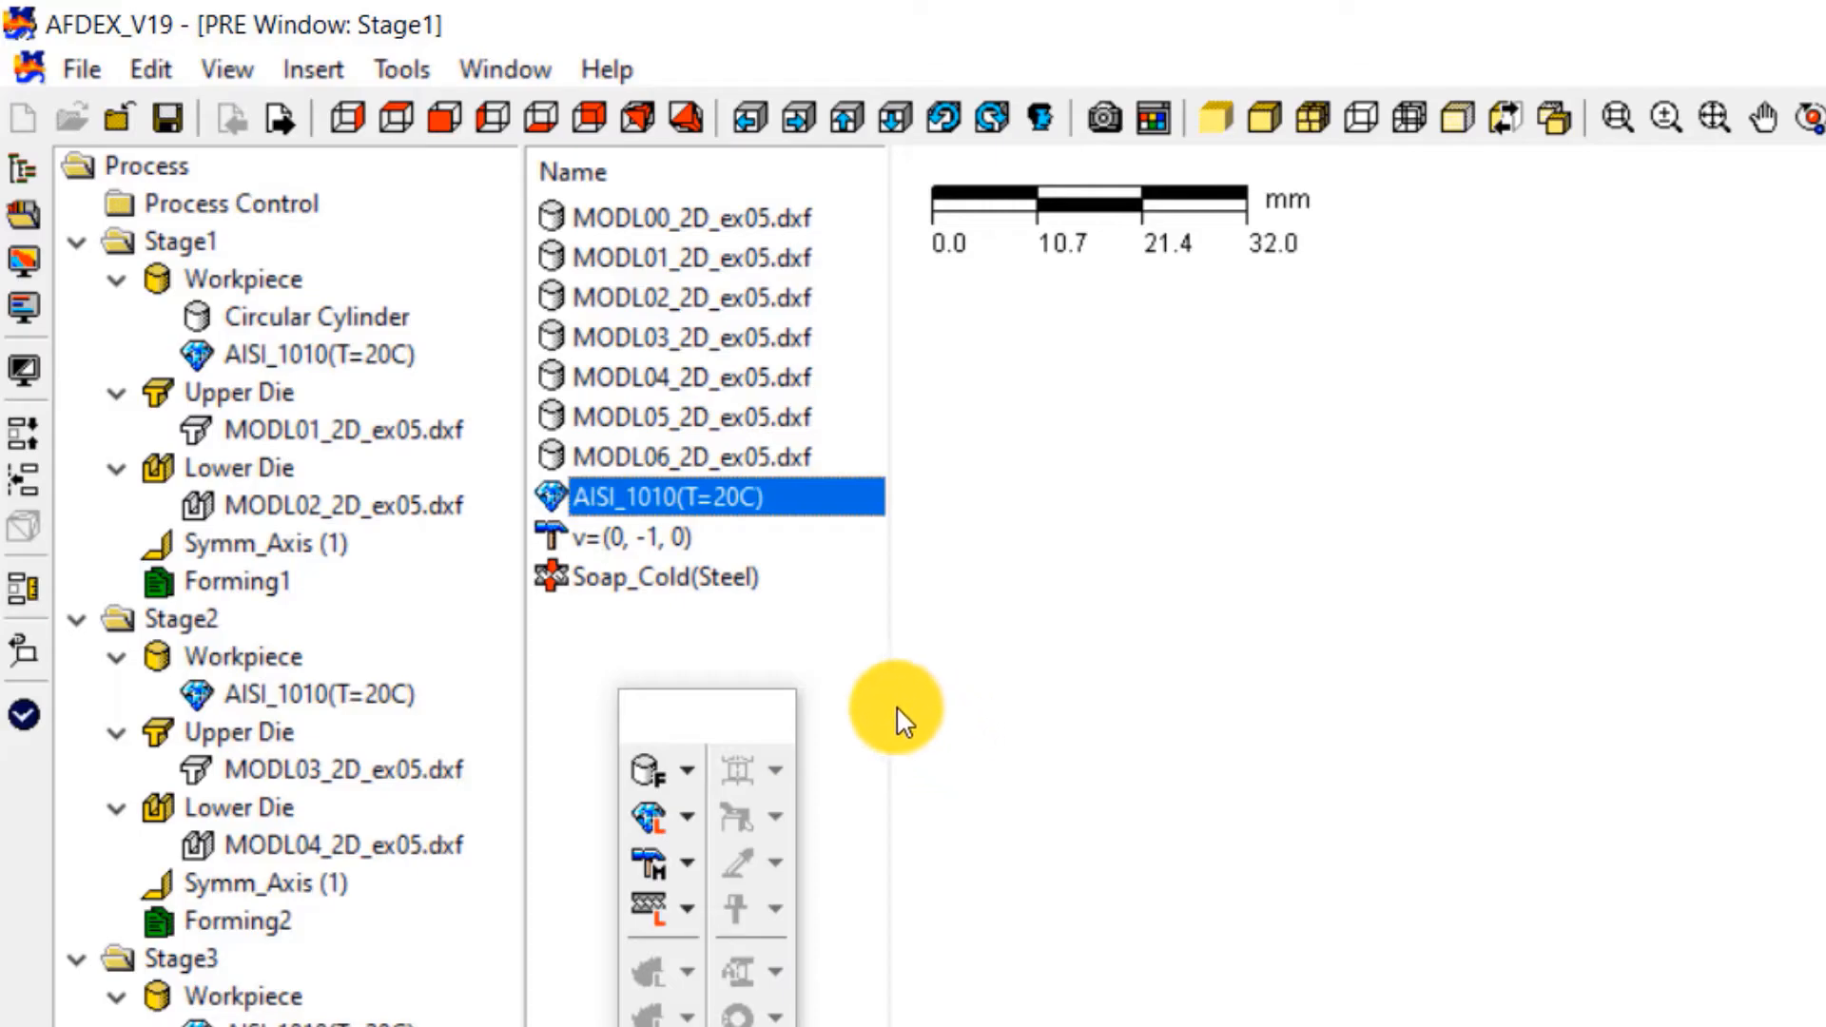
left_click(639, 536)
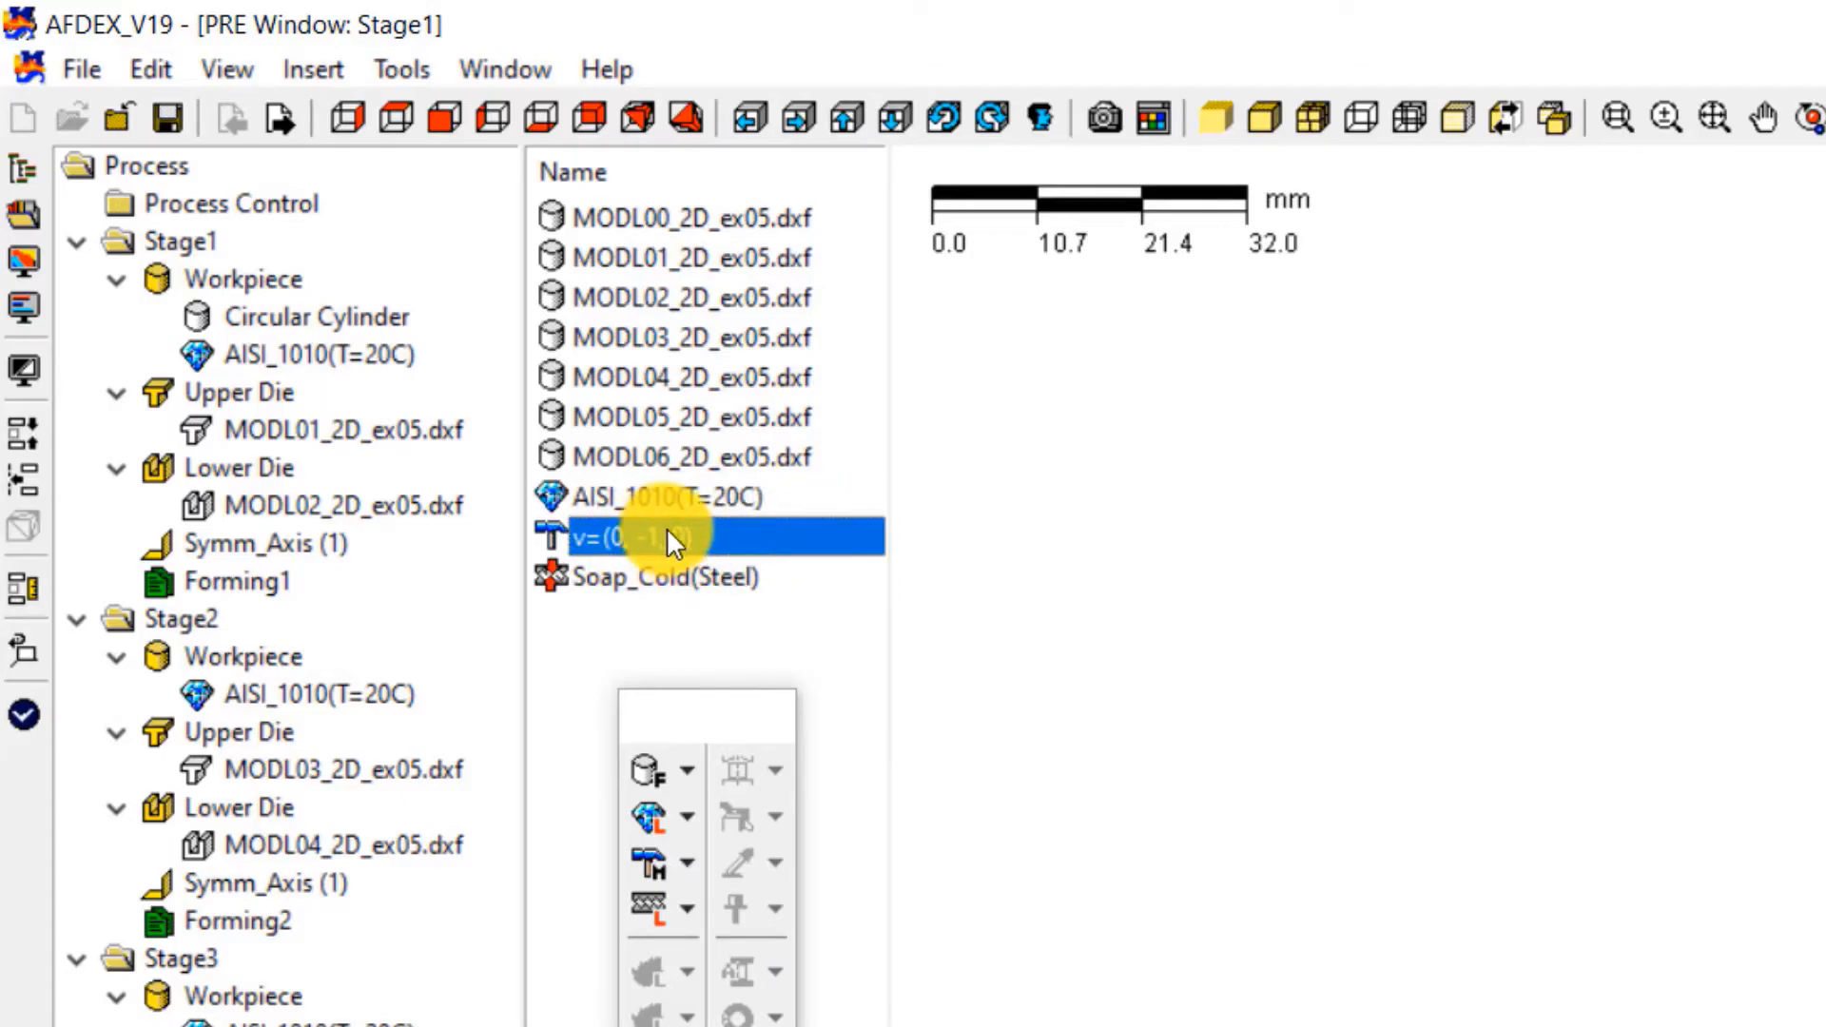
right_click(666, 538)
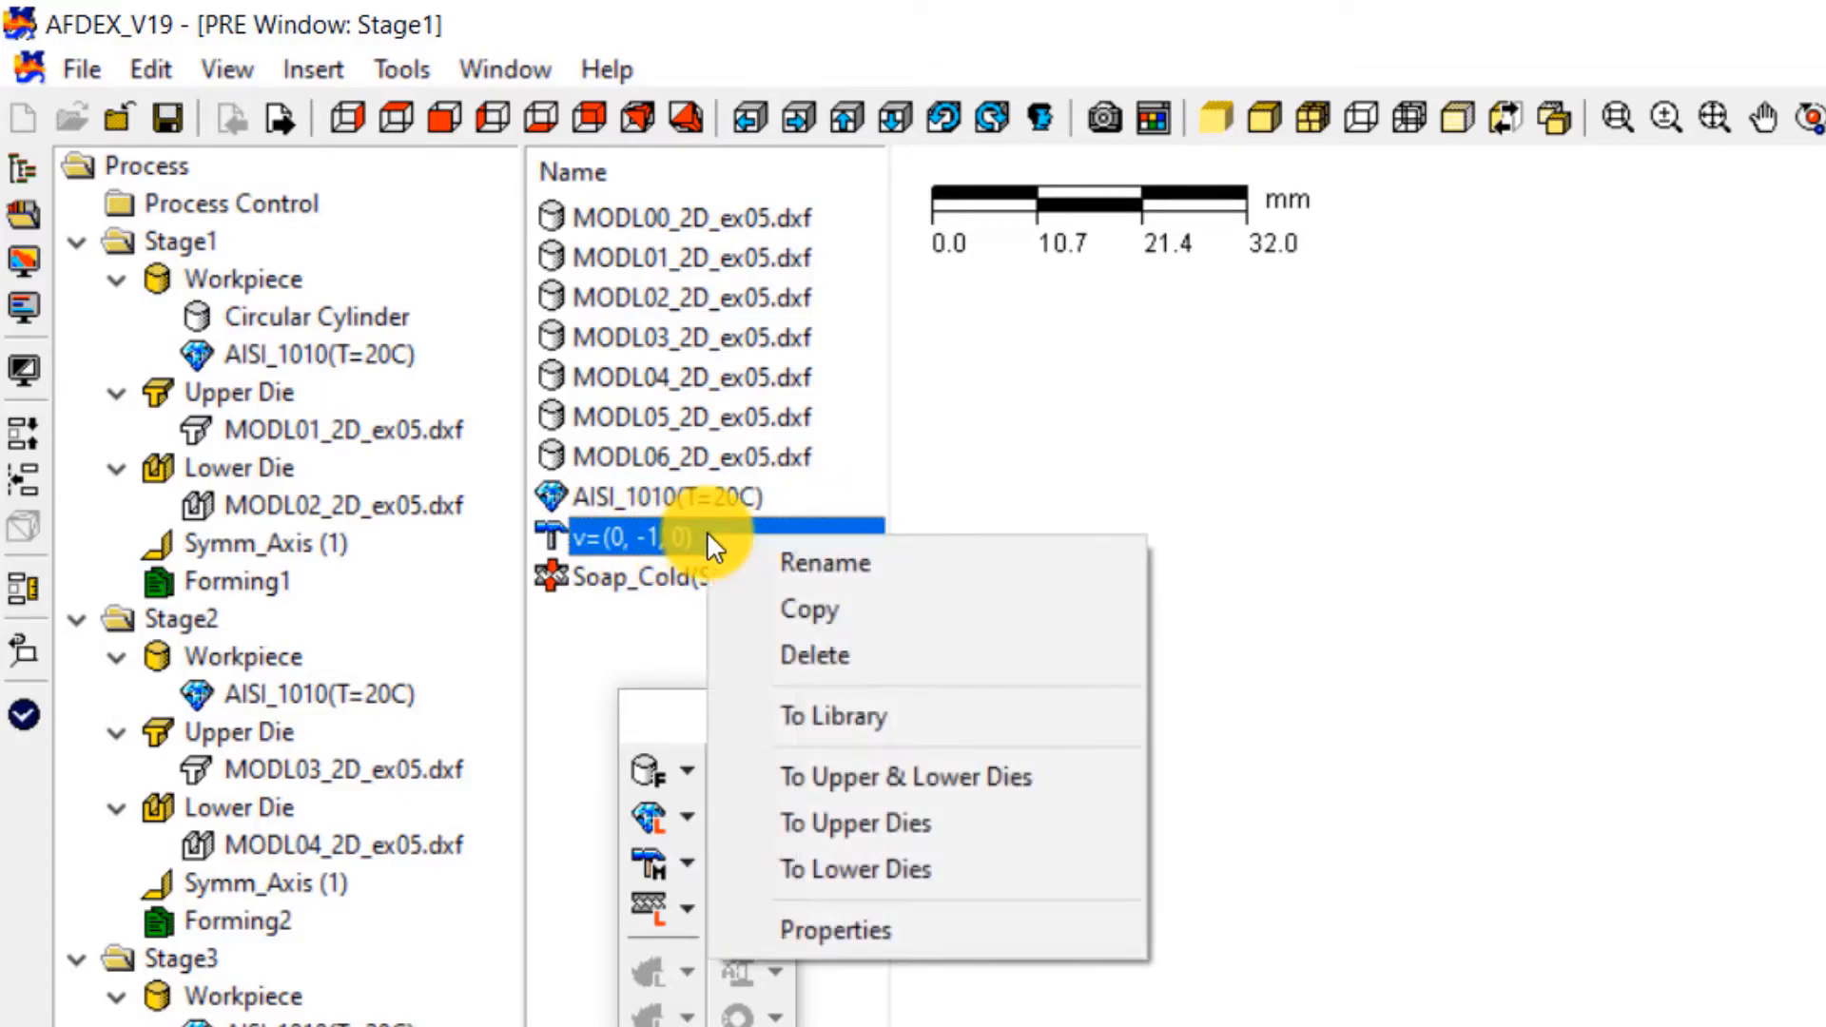
left_click(854, 822)
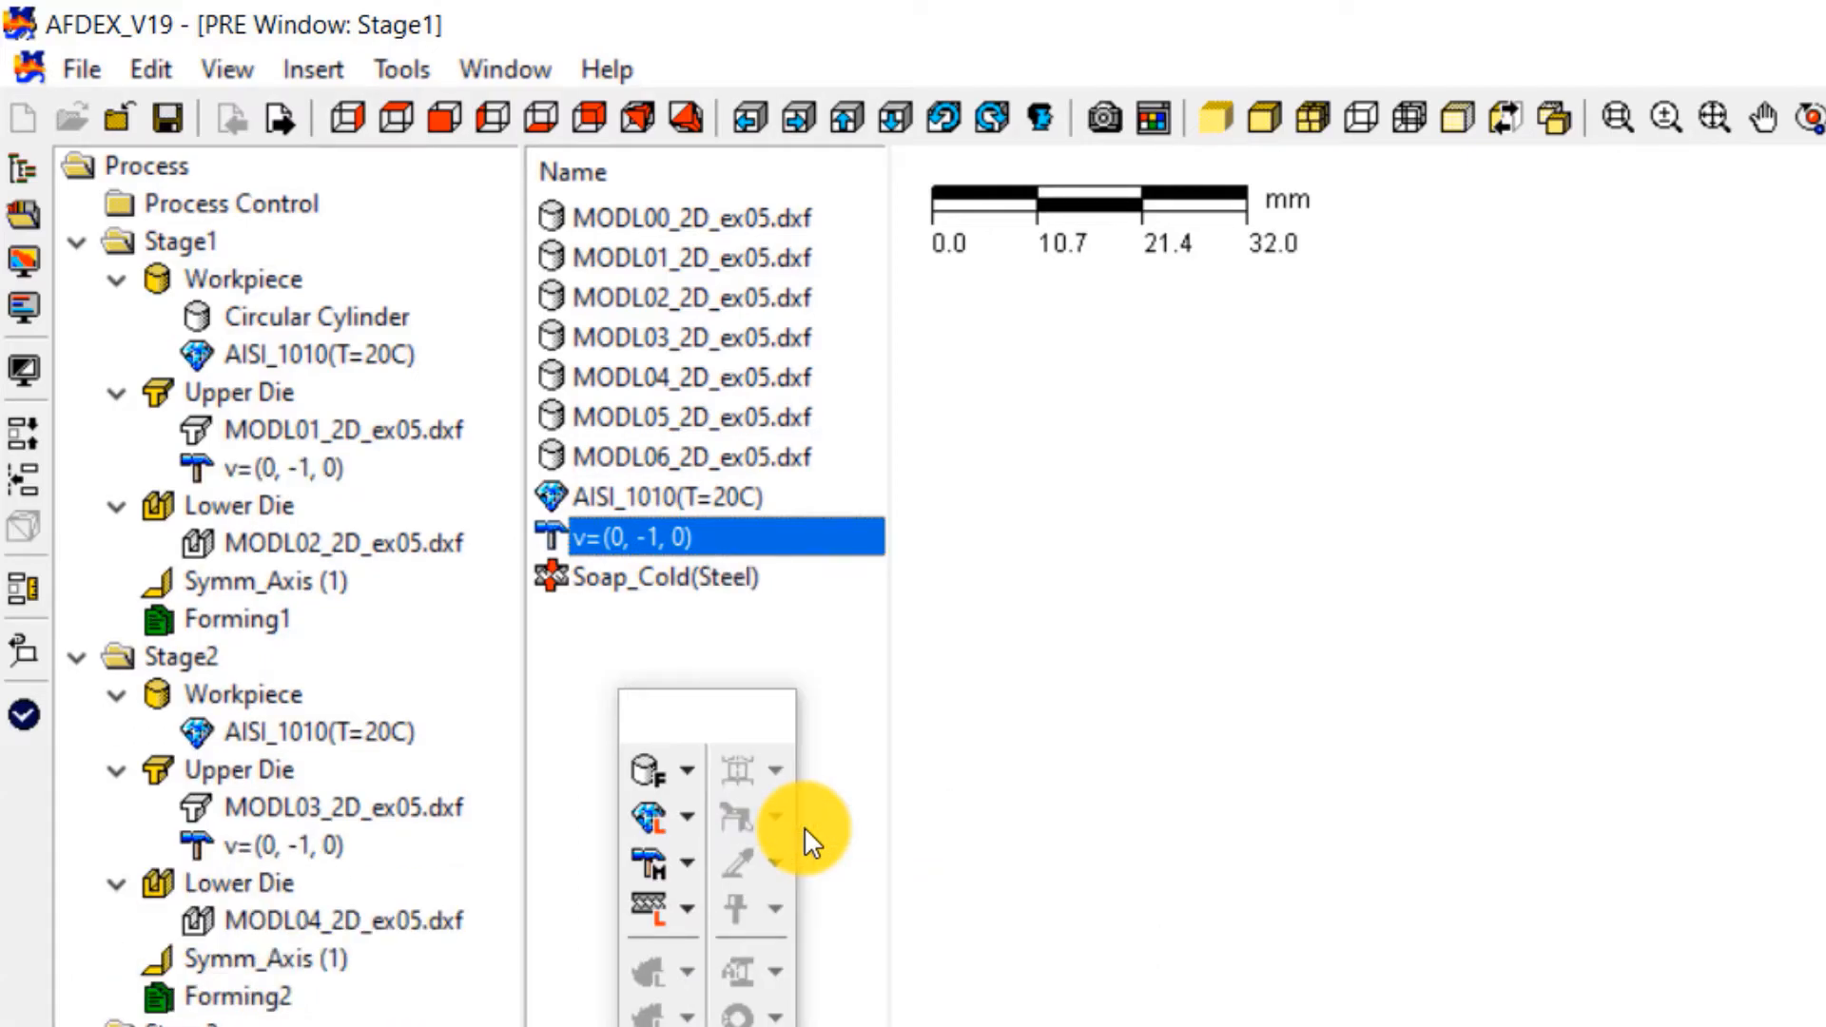
Step: Apply Soap_Cold(Steel) friction to the upper and lower dies of every stage
left_click(669, 576)
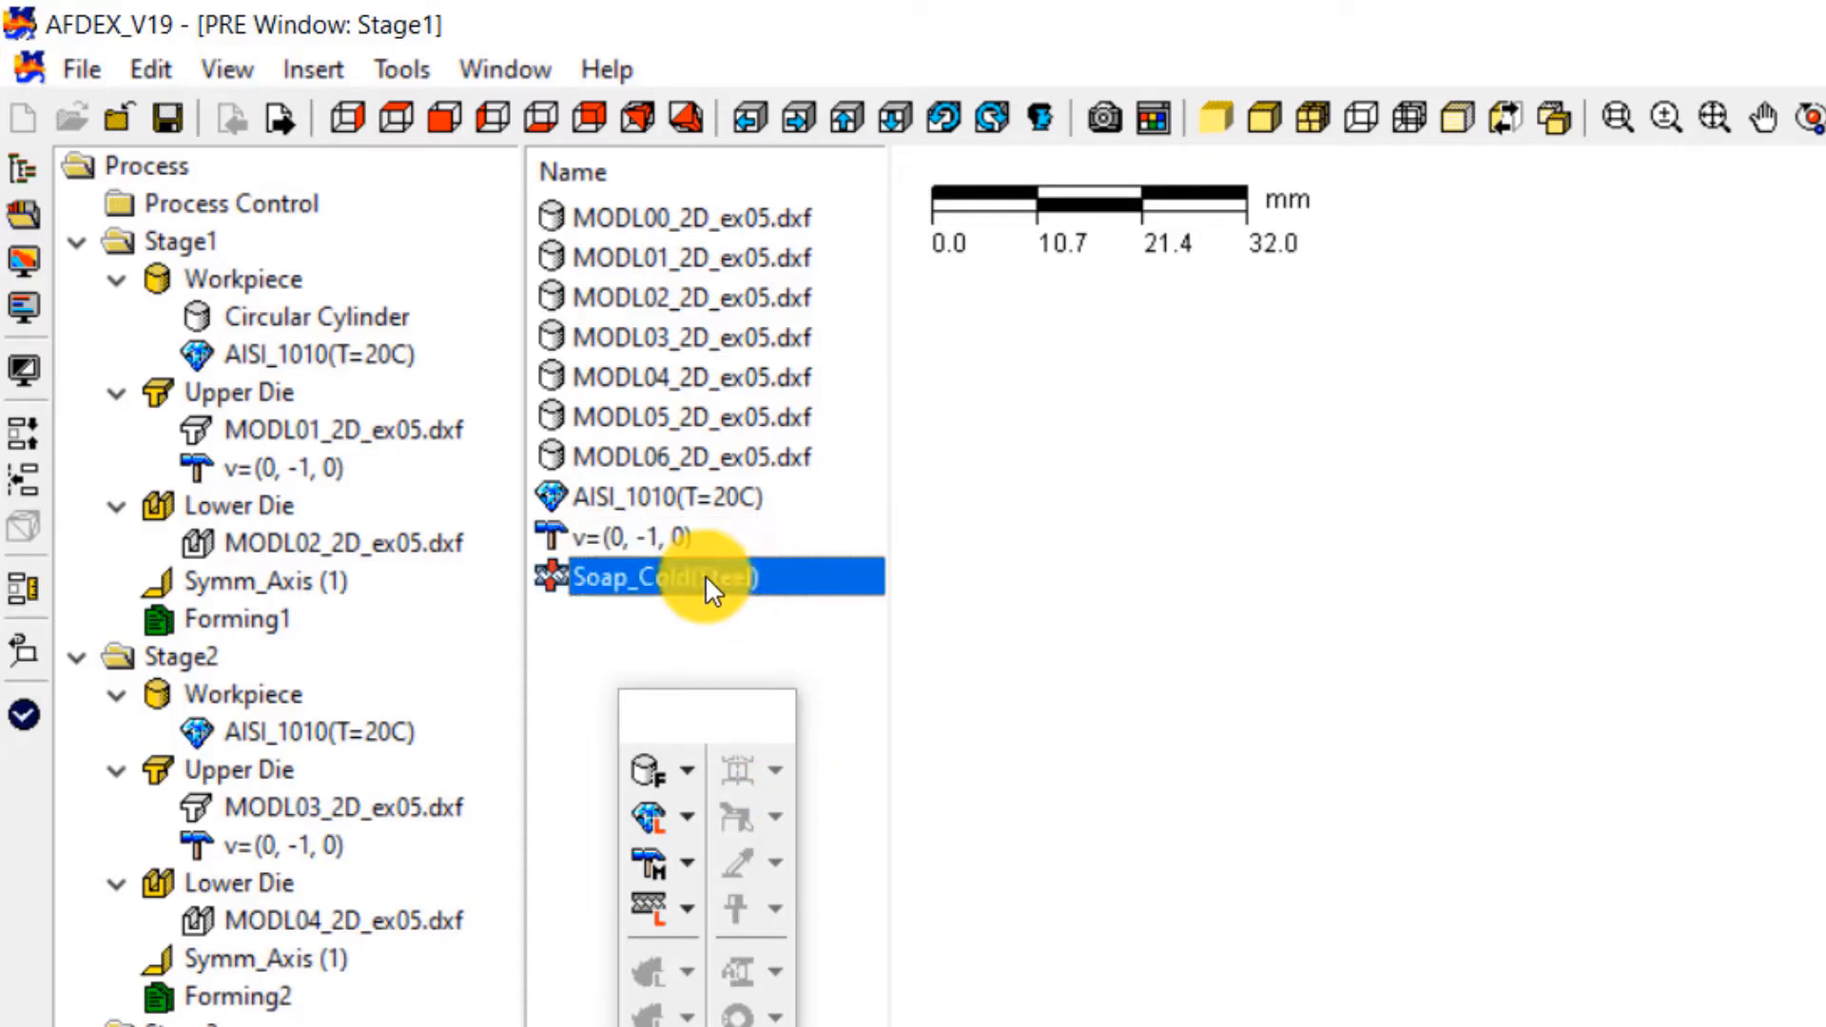
right_click(711, 582)
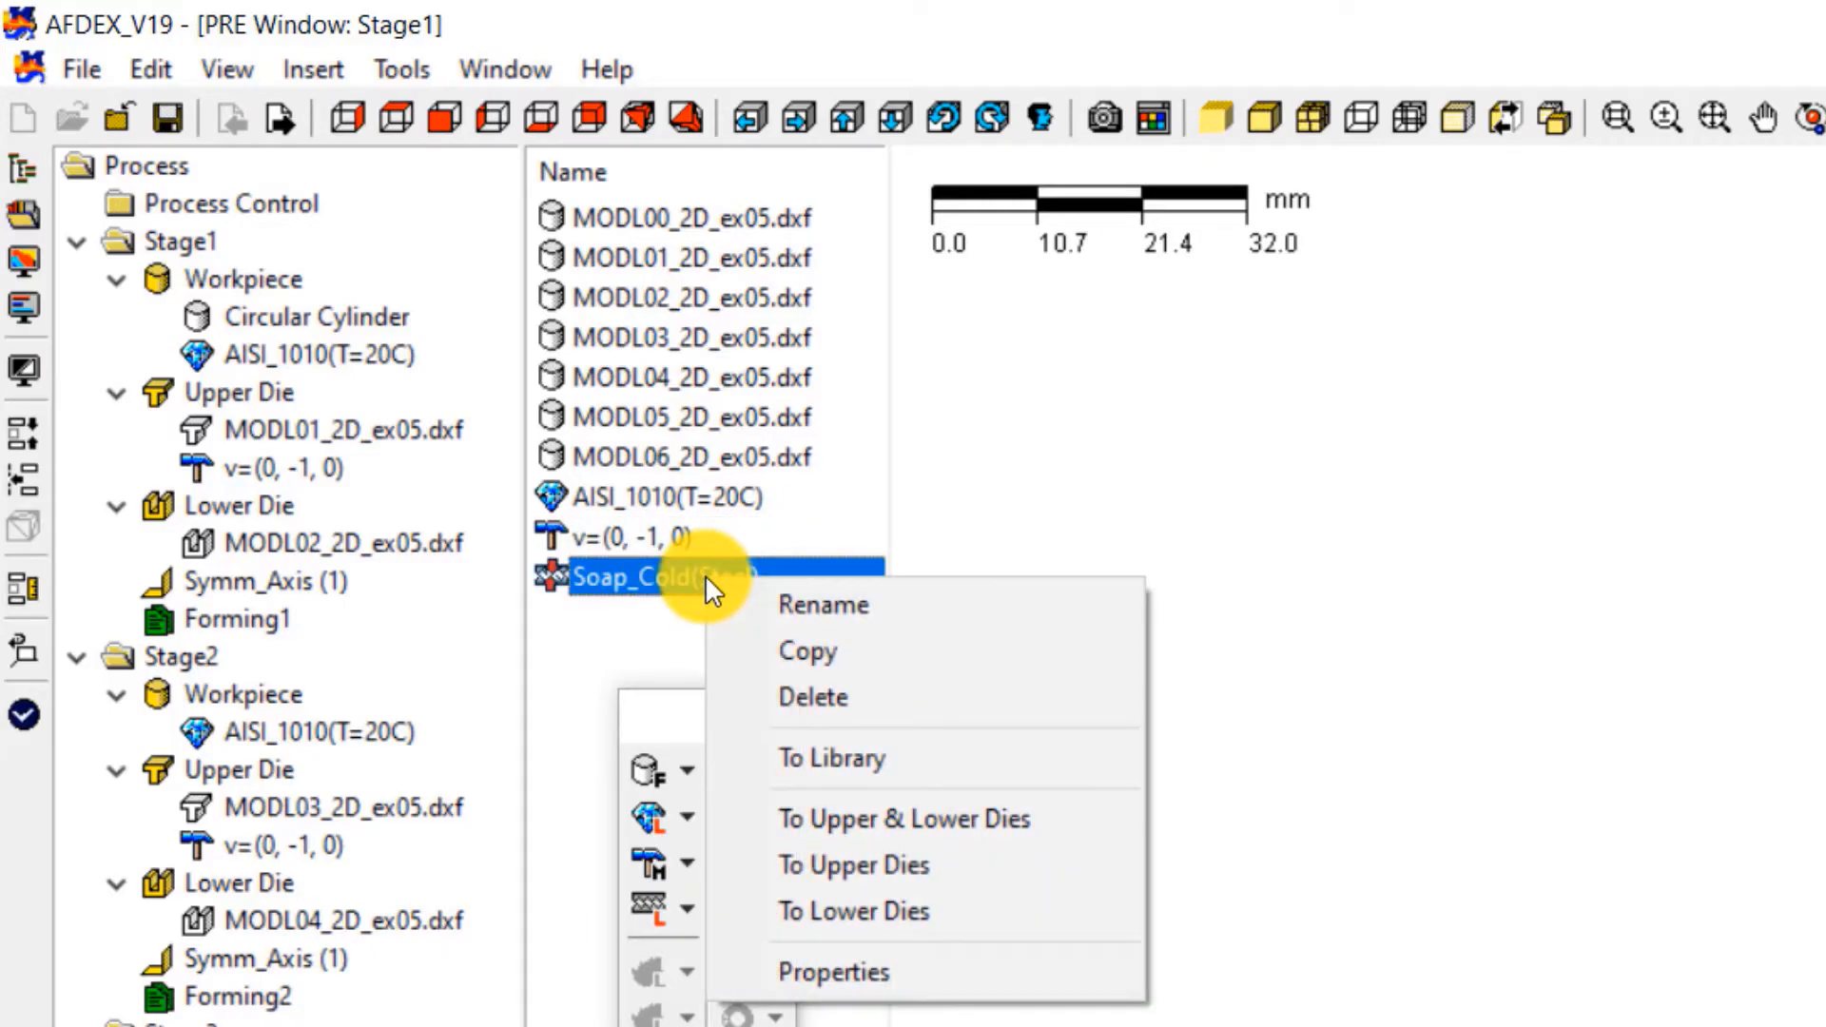
mouse_move(801, 826)
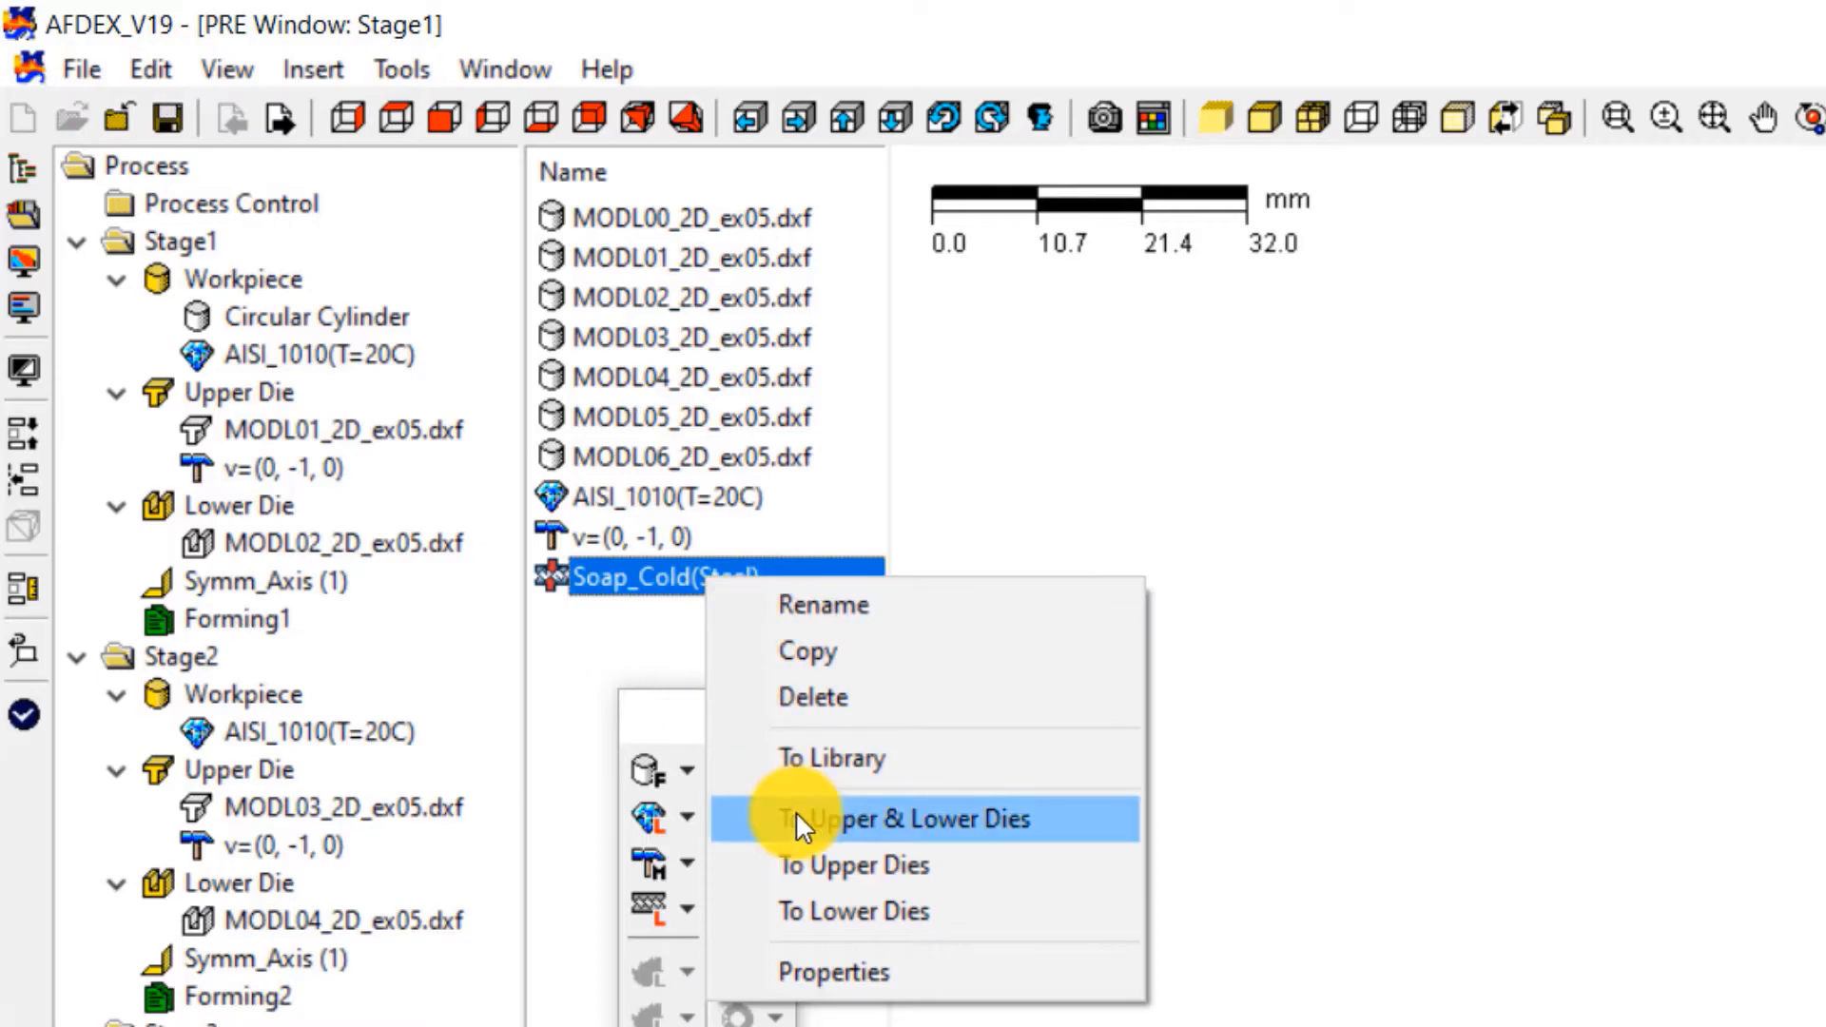
left_click(902, 818)
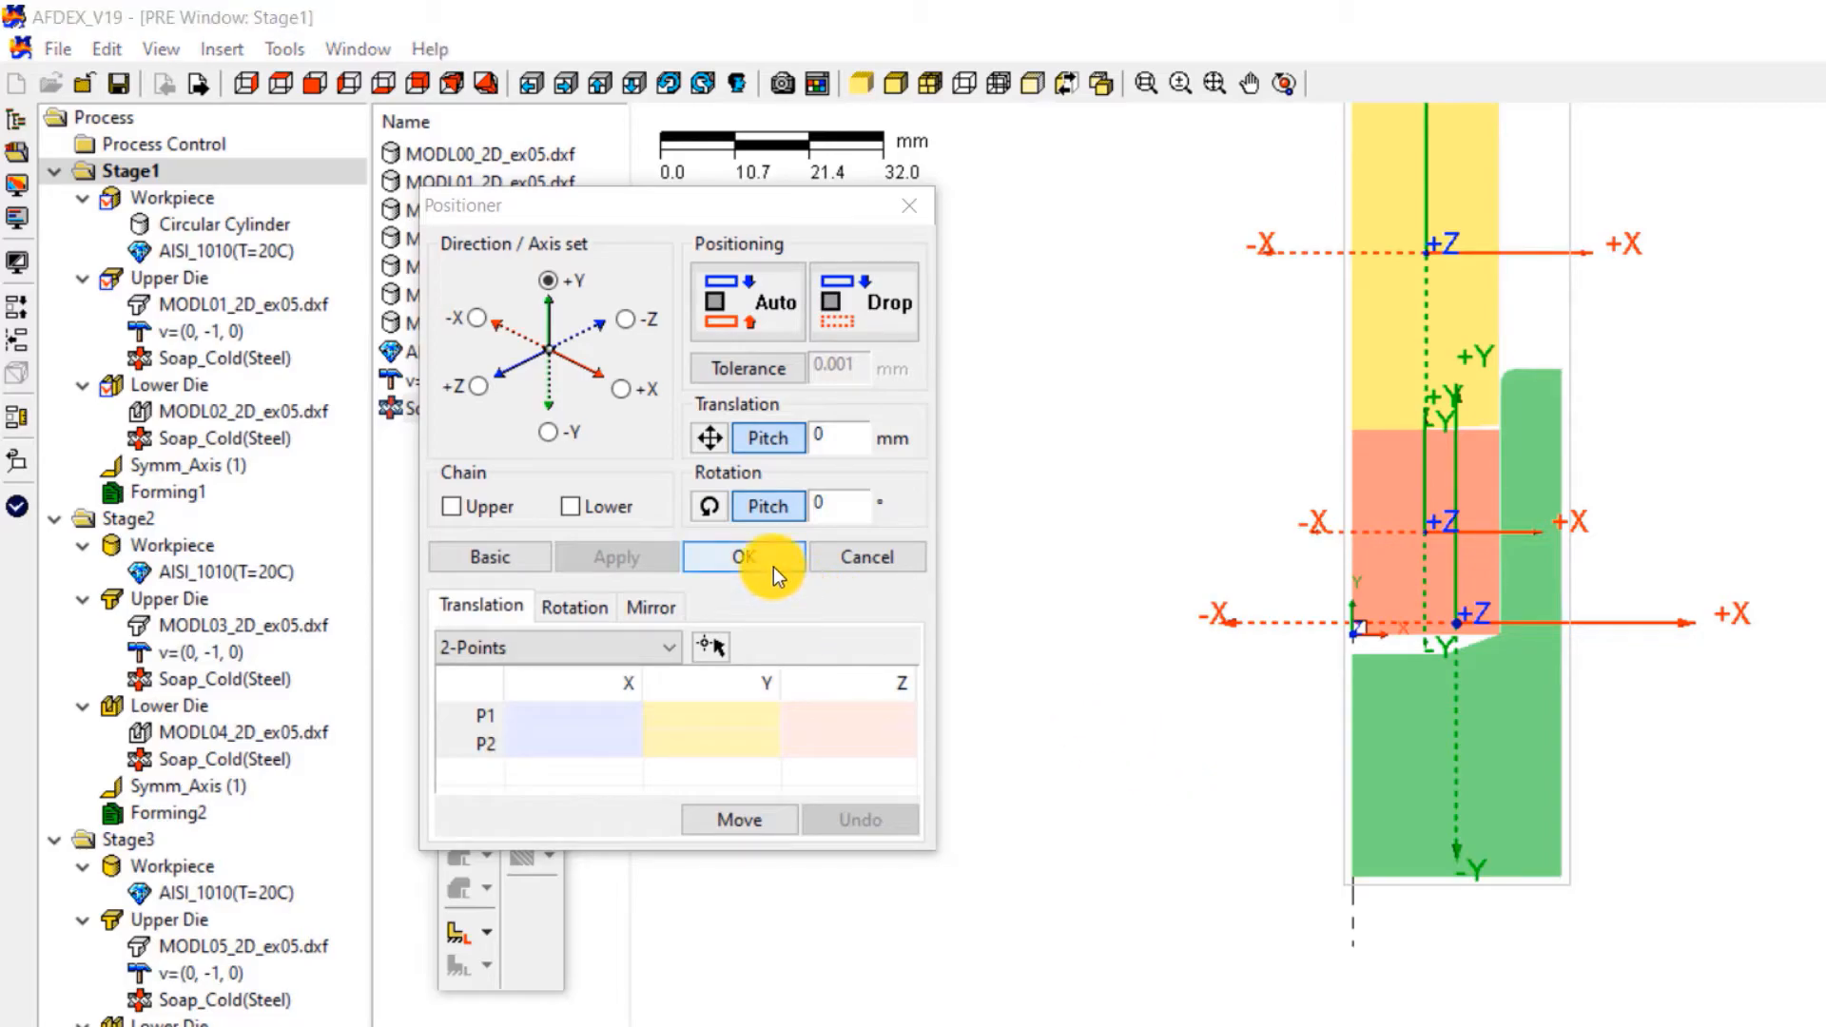
Step: Confirm the Positioner die placement for Stage1 and select Forming1 in the tree
left_click(742, 557)
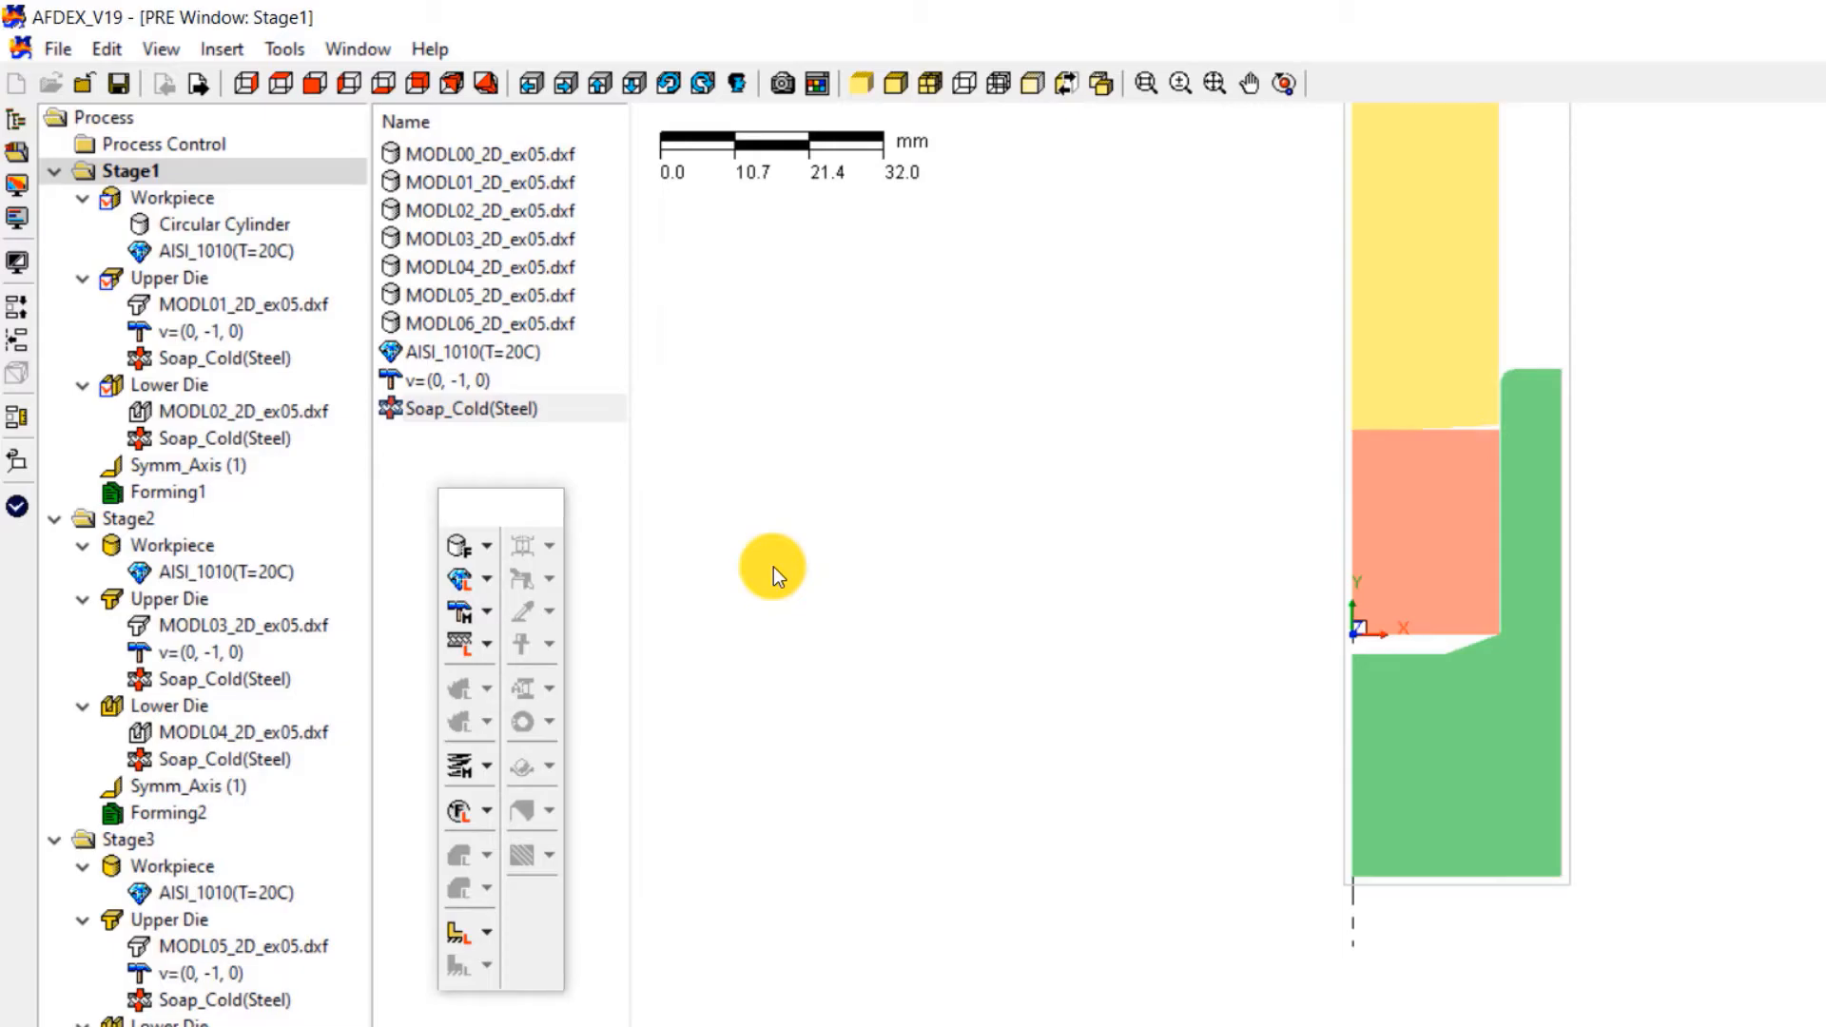
mouse_move(771, 570)
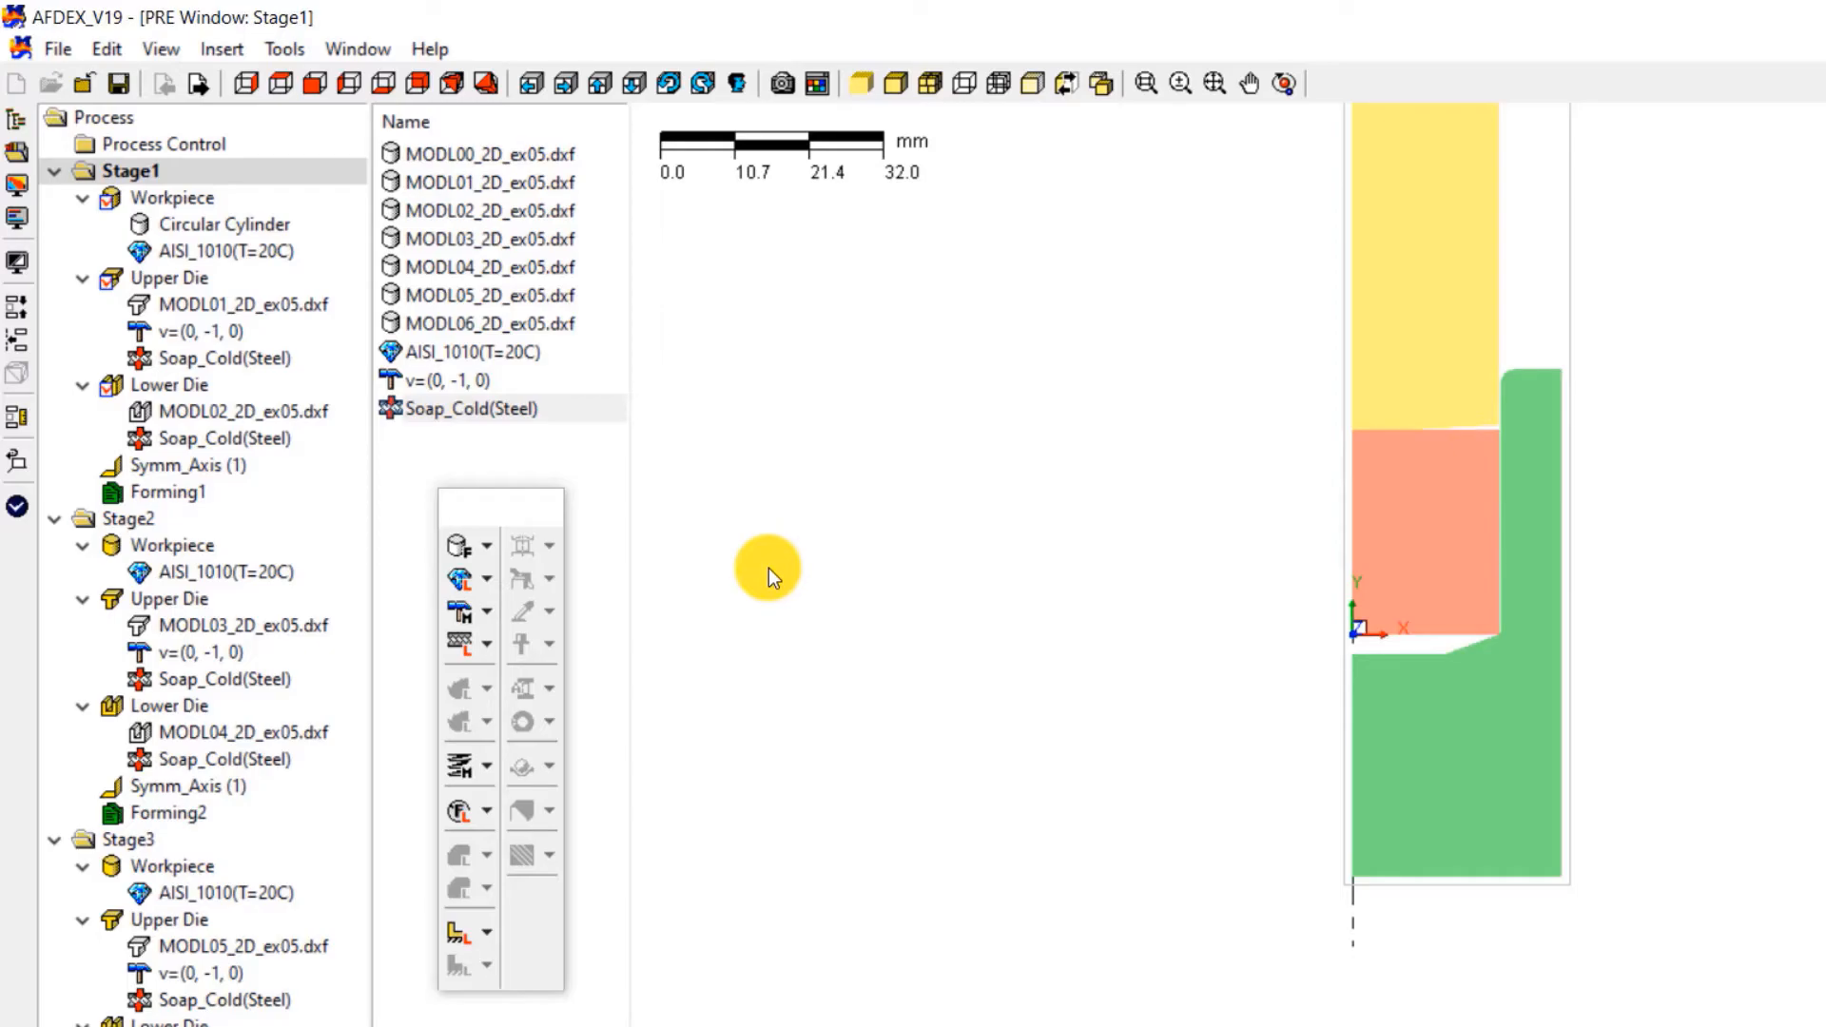
left_click(152, 493)
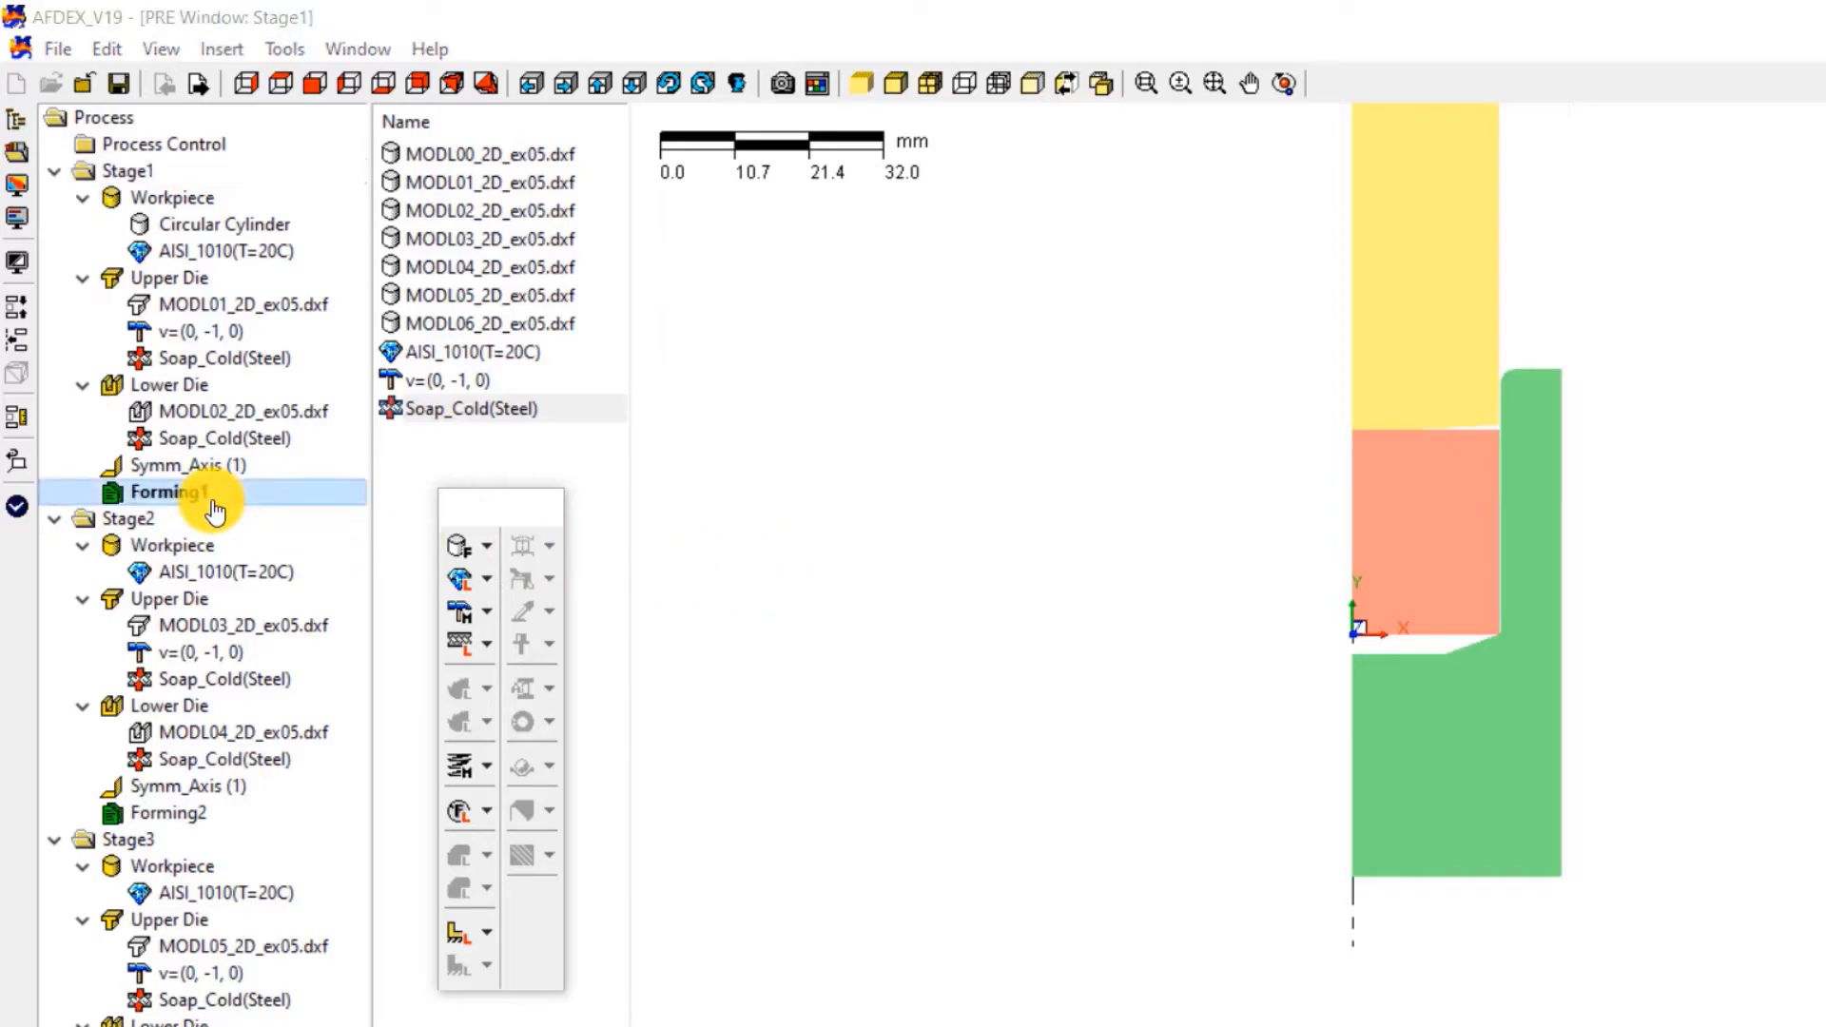
Step: Set Forming1's stroke to a 30 mm Y-direction distance and confirm
double_click(167, 490)
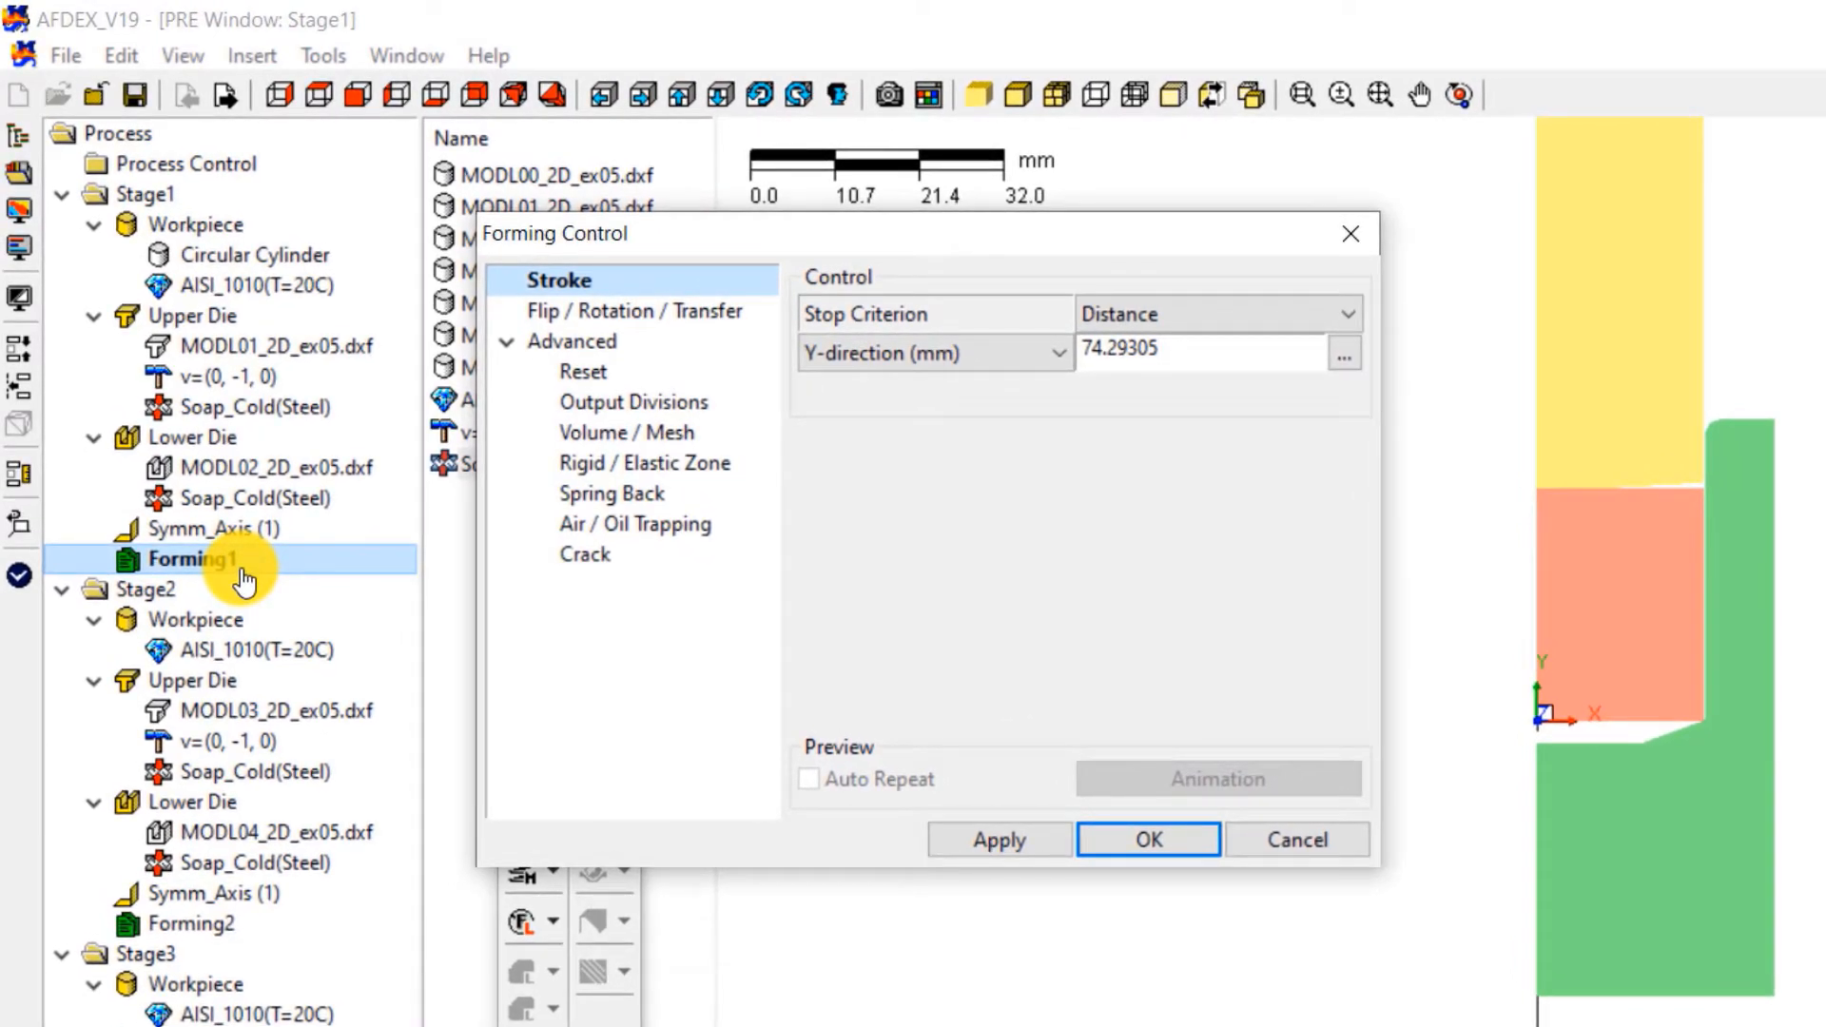
mouse_move(1236, 324)
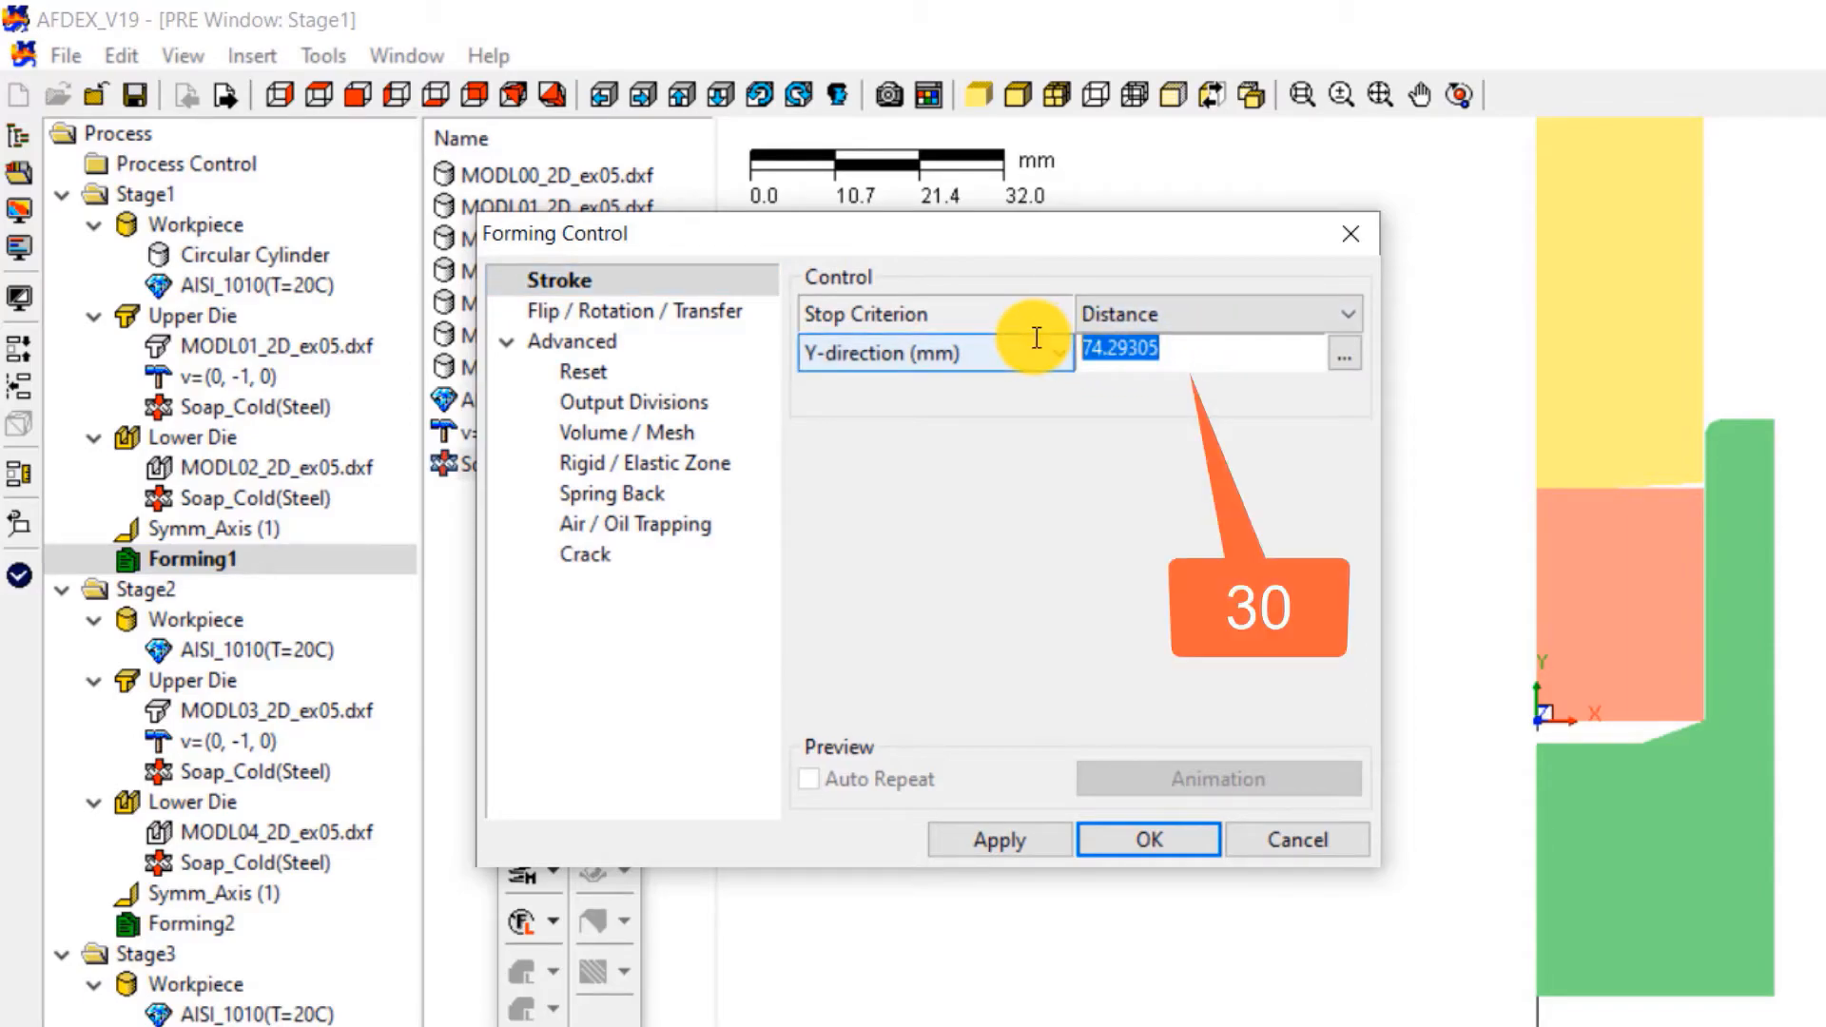
type("30")
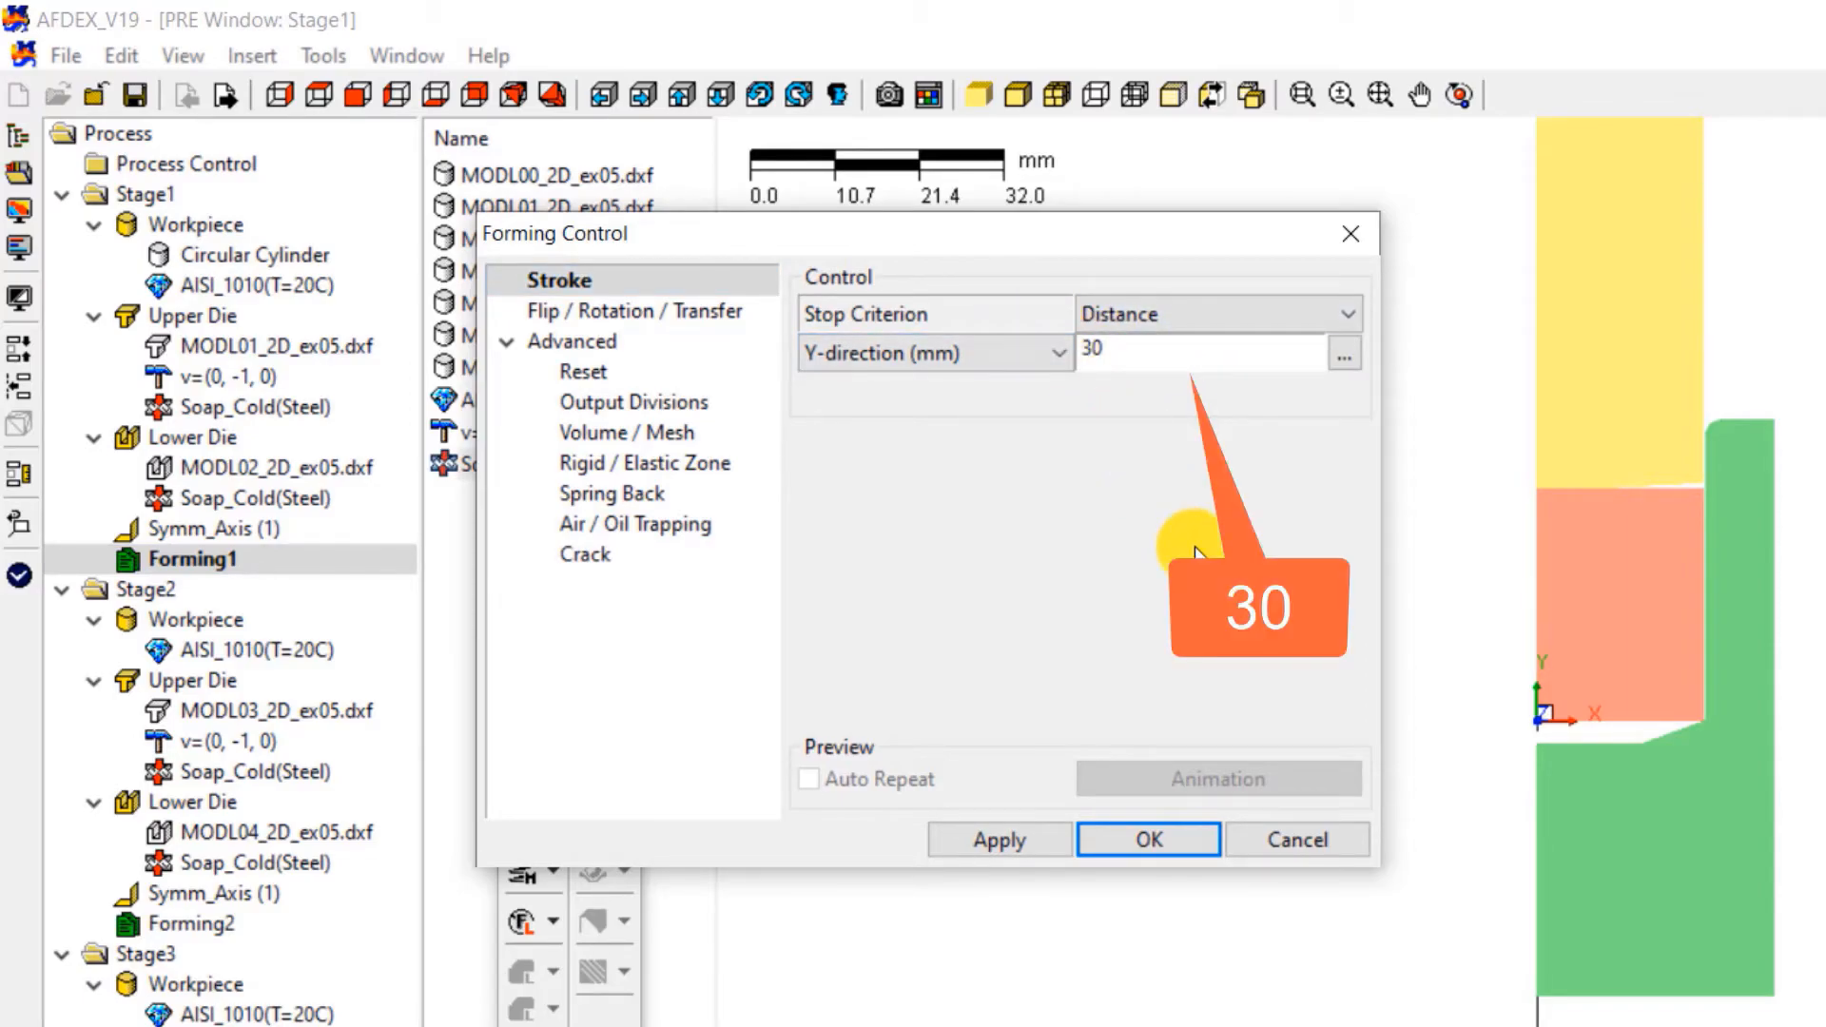
left_click(1198, 352)
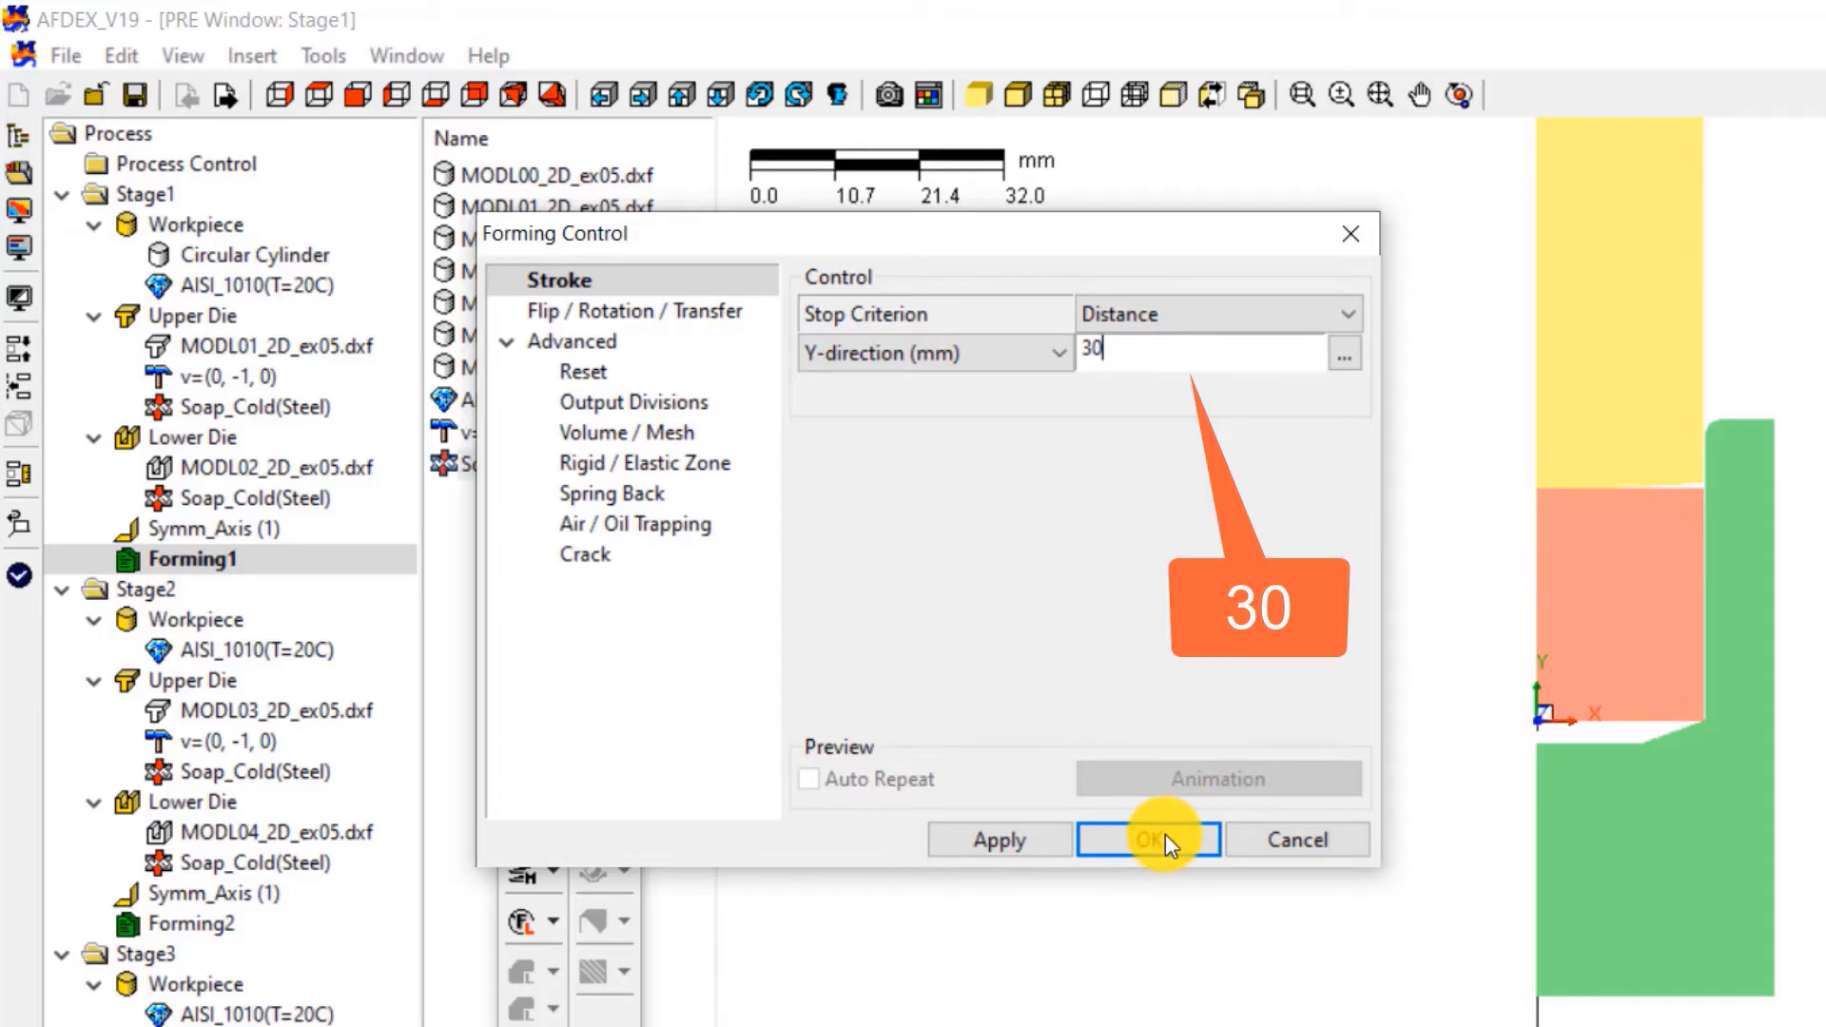
left_click(1164, 841)
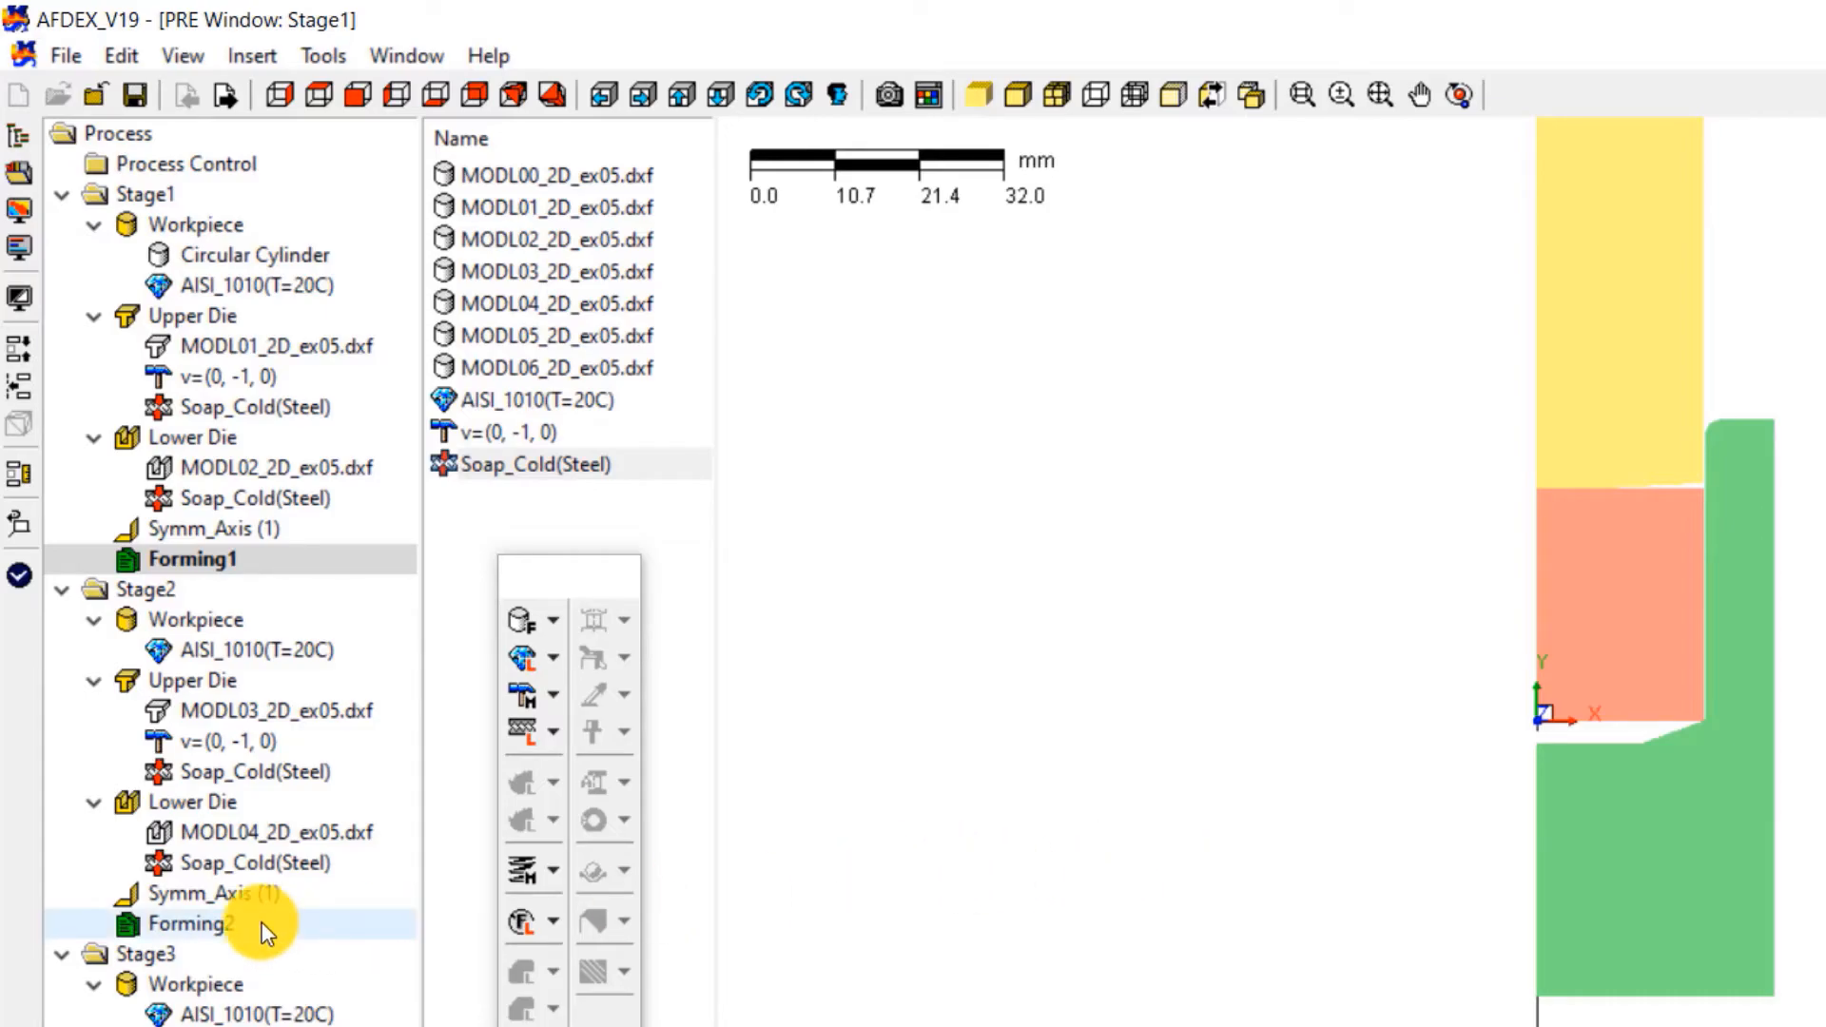
Step: Set Forming2's stroke to 5.8 mm in Y with Flip transfer after forming
left_click(179, 925)
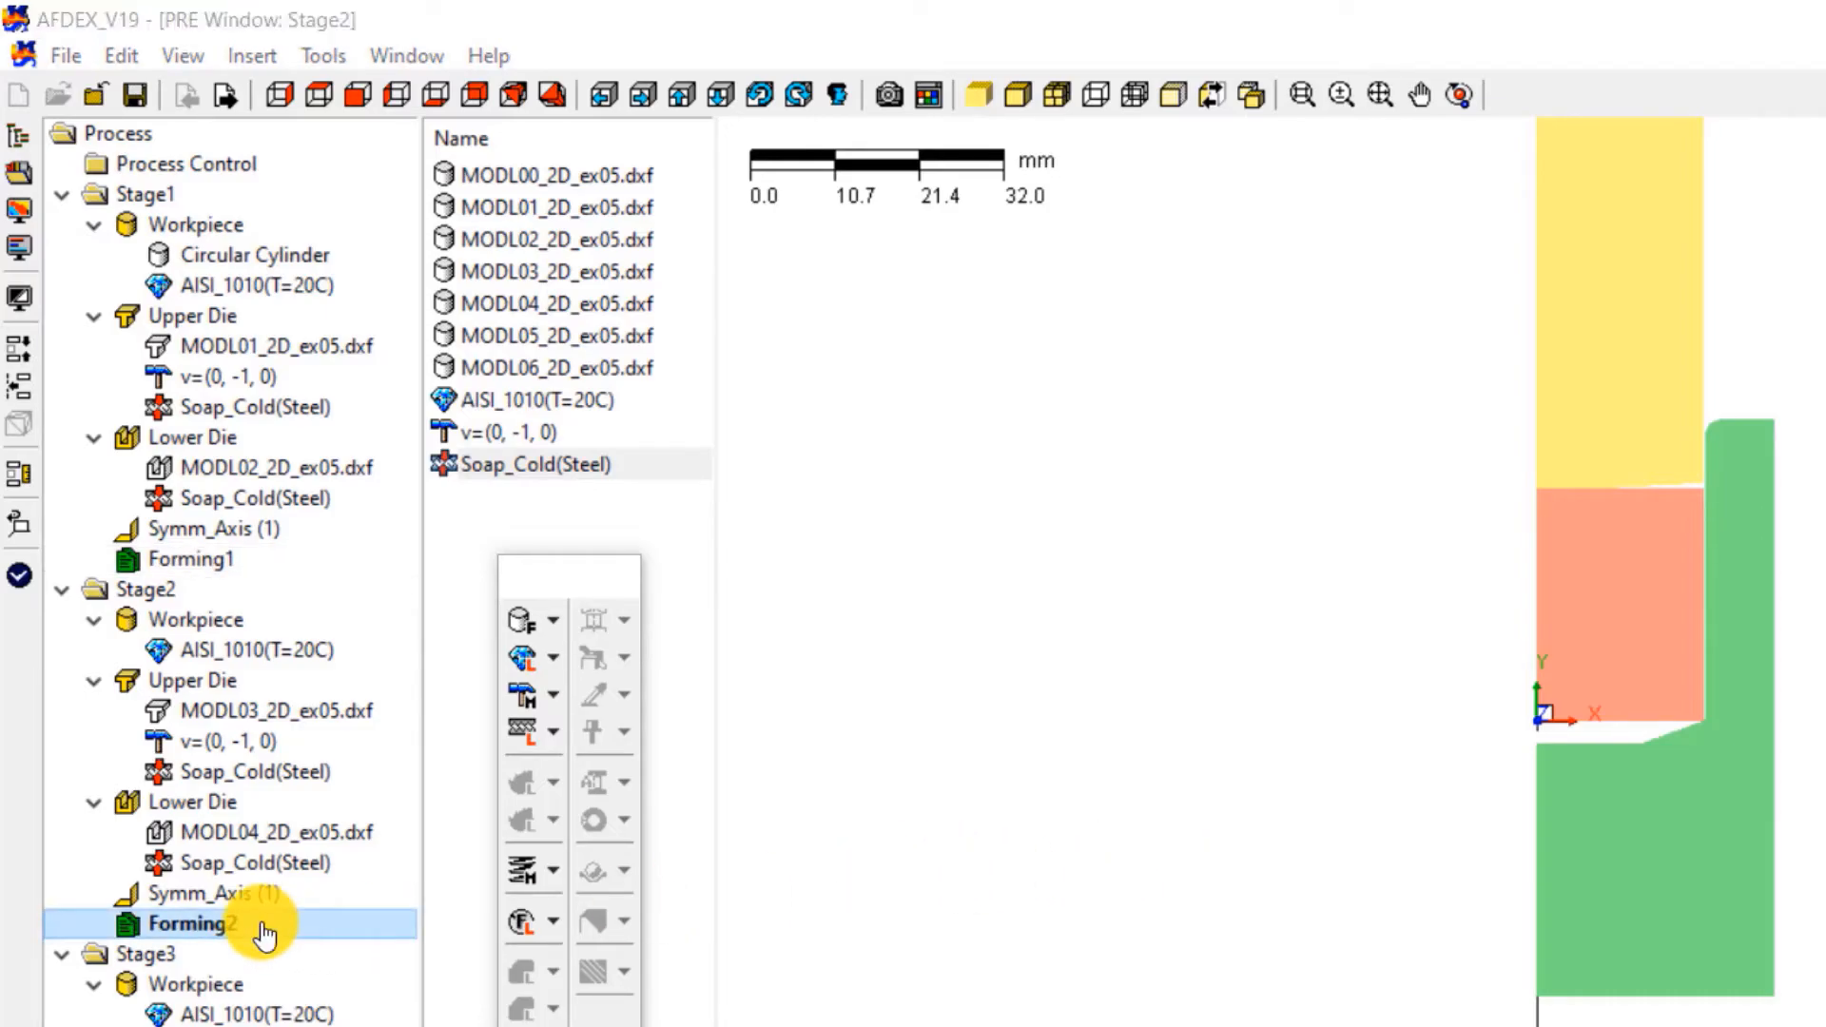
double_click(200, 920)
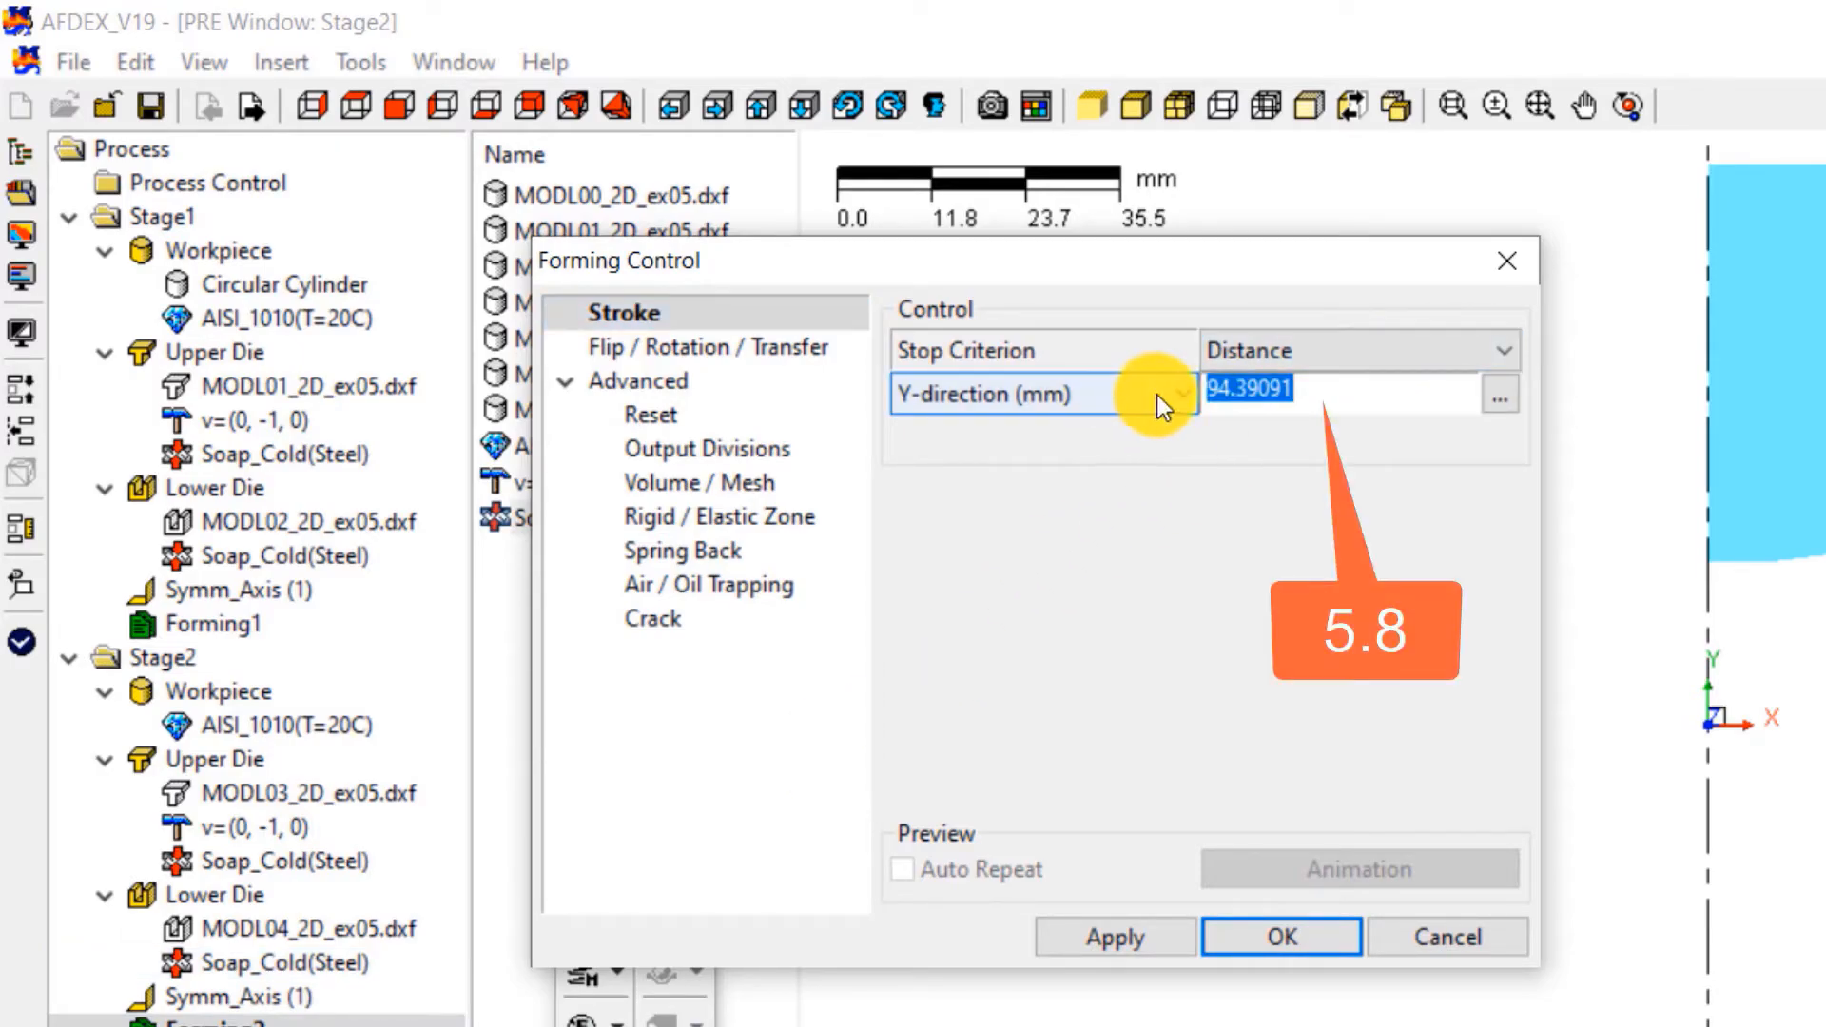
type("5.8")
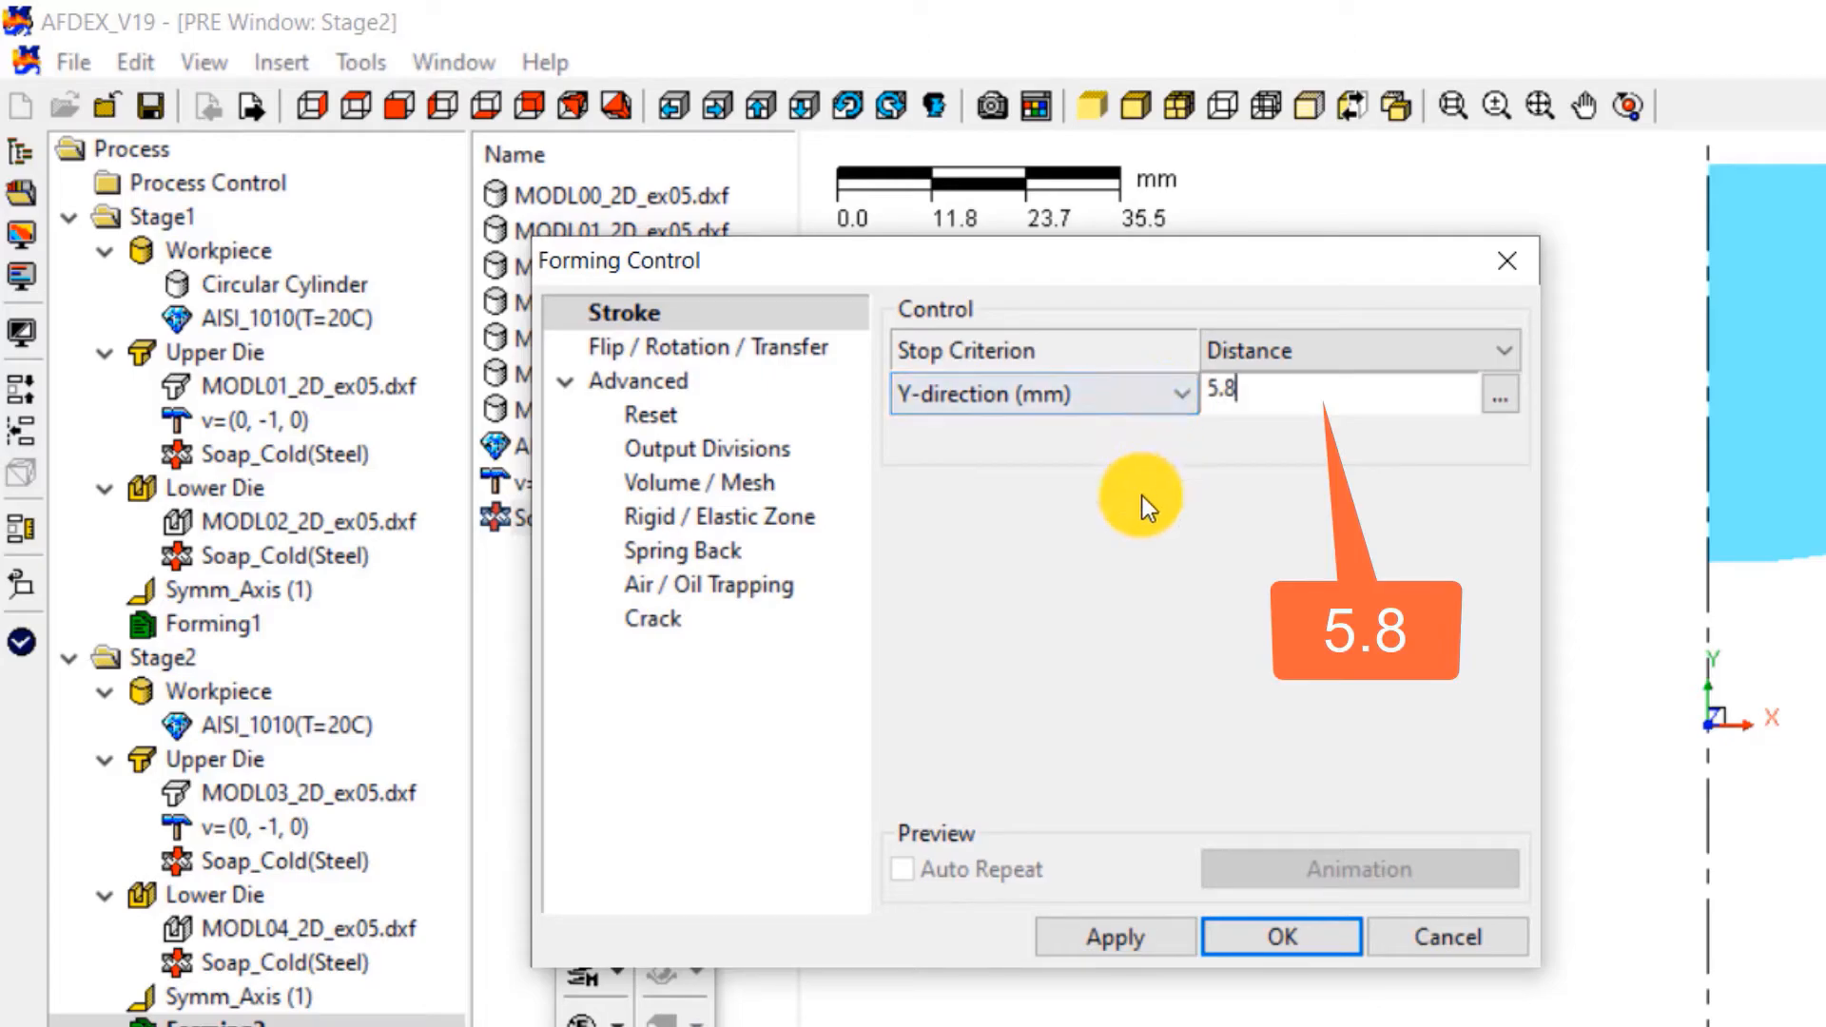
left_click(711, 346)
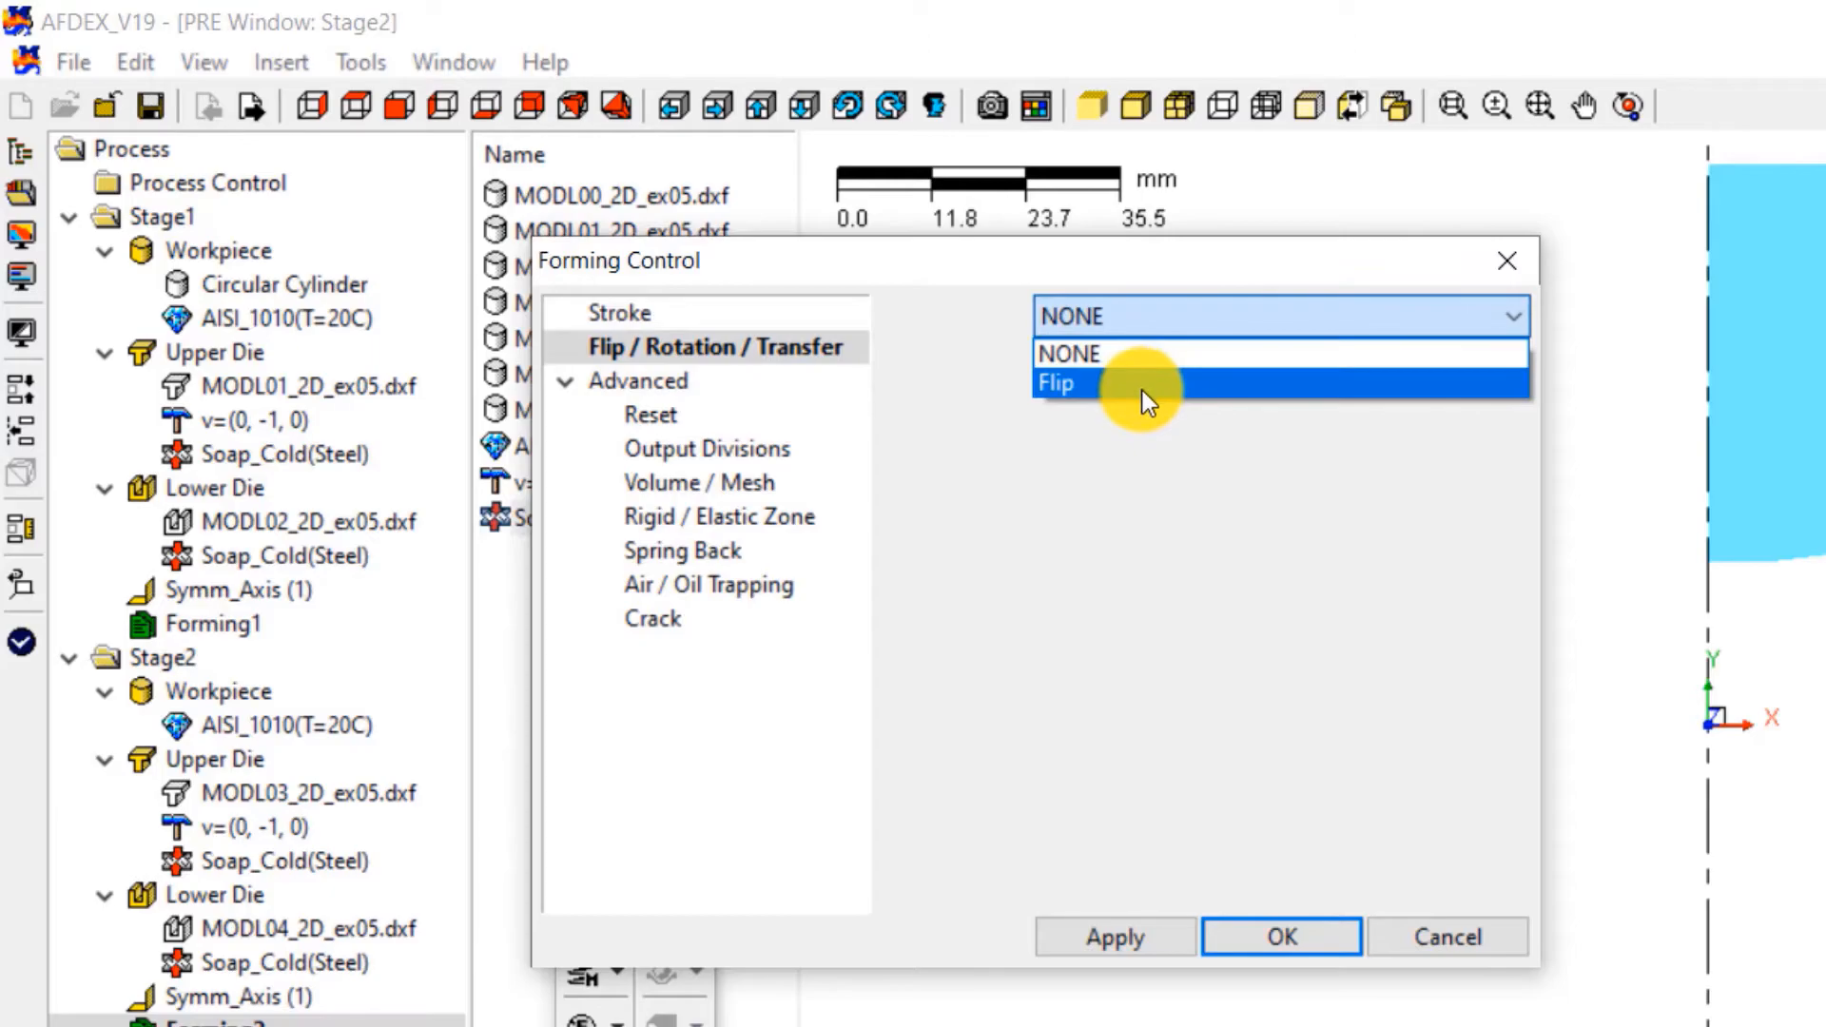
left_click(1056, 380)
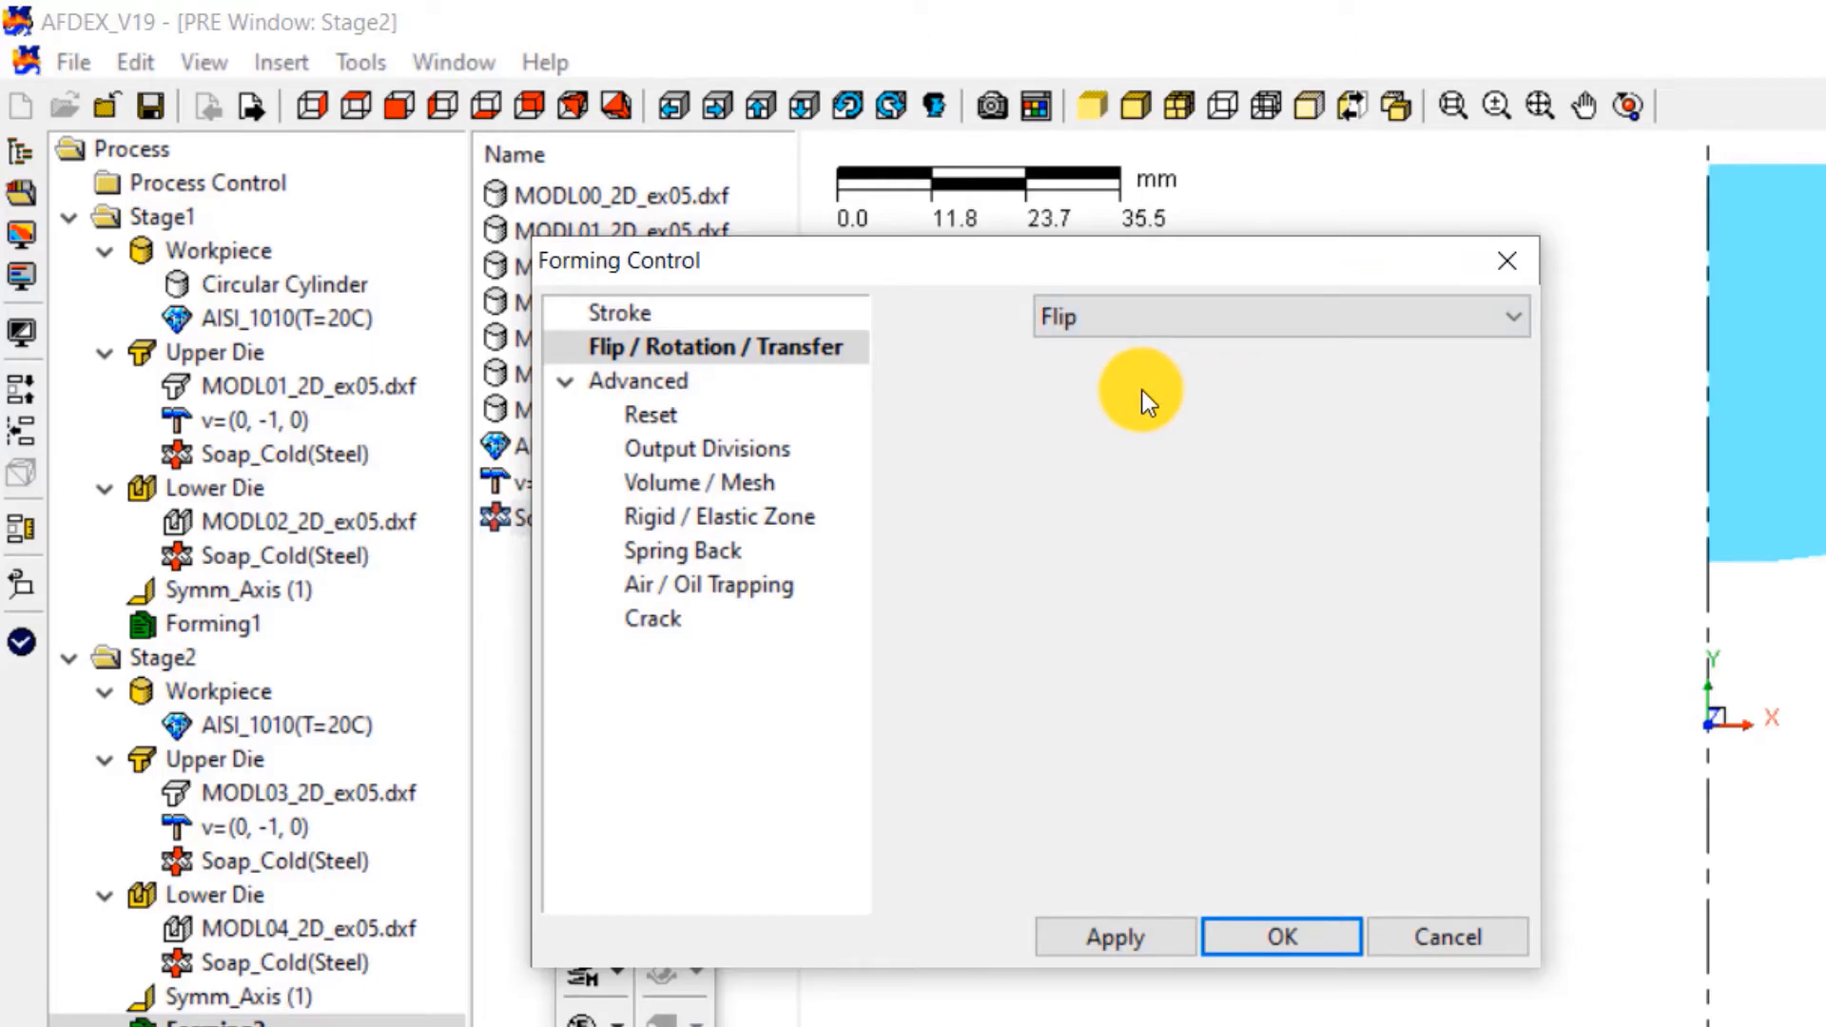
left_click(1288, 935)
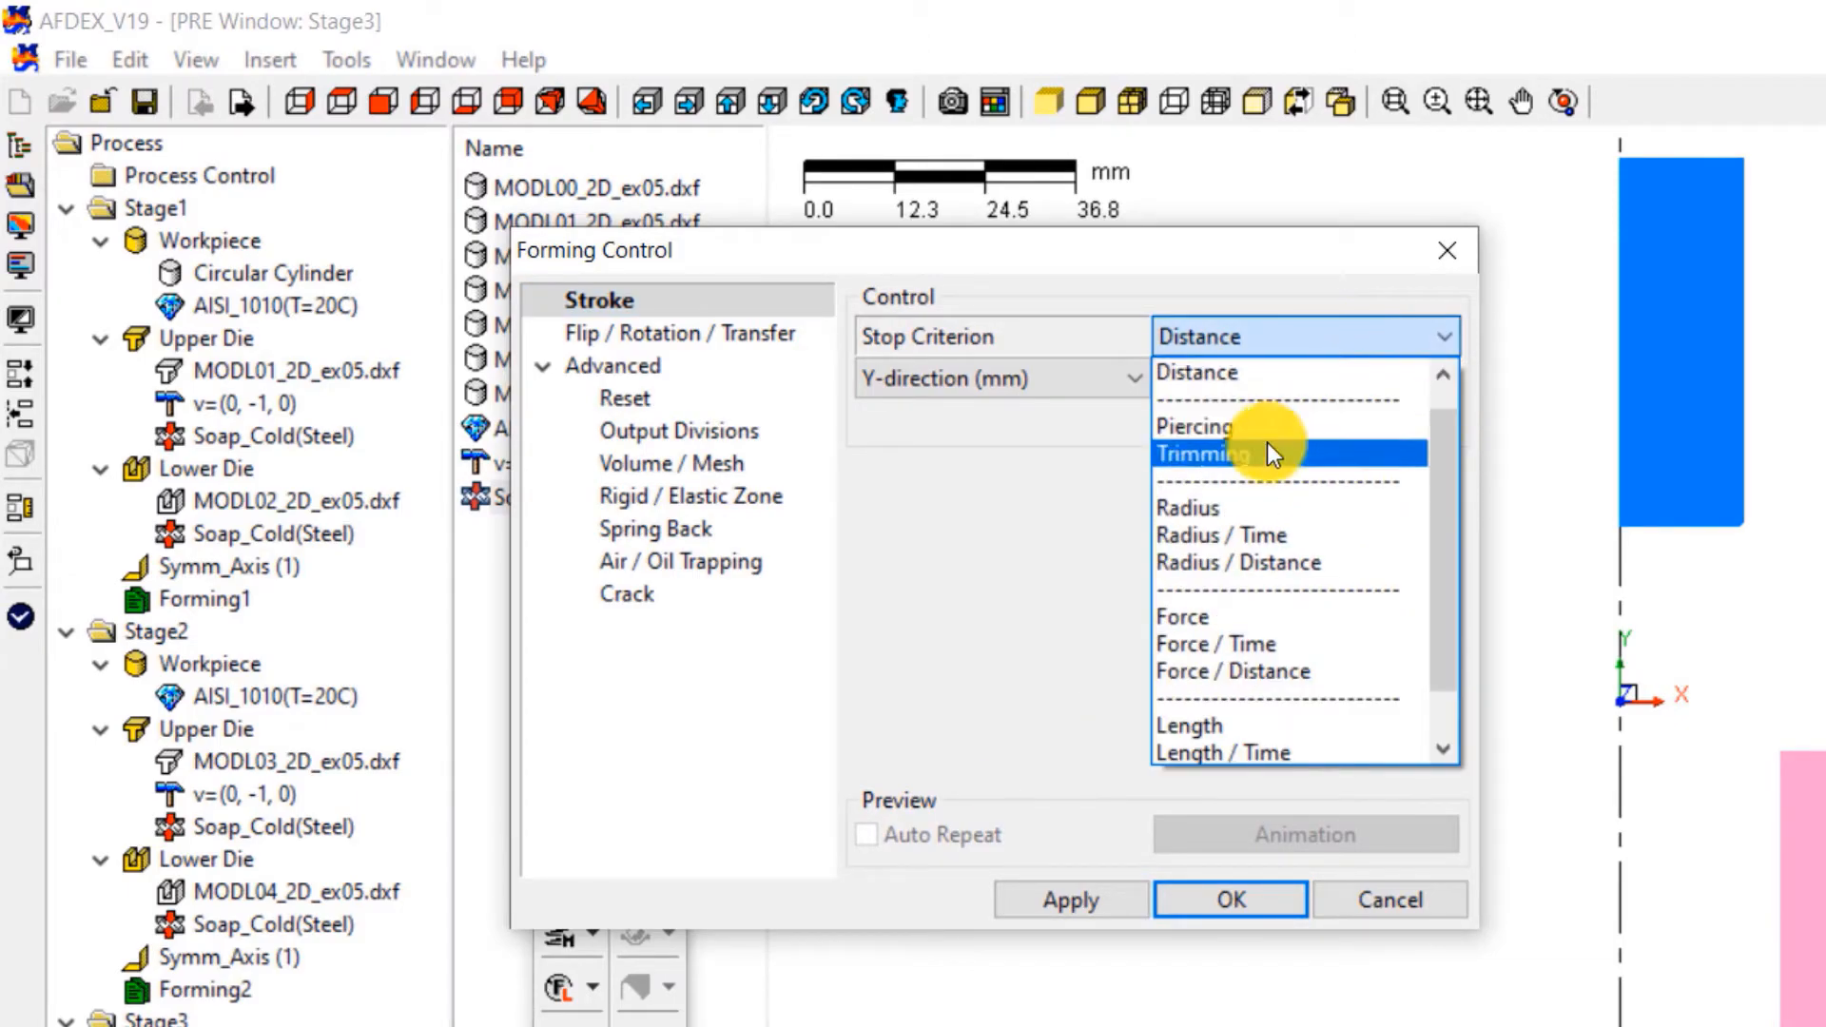
Step: Set Stage3 to stop on Piercing with stroke nodes P1 (lower die) and P2 (upper-die corner), then confirm
left_click(1196, 426)
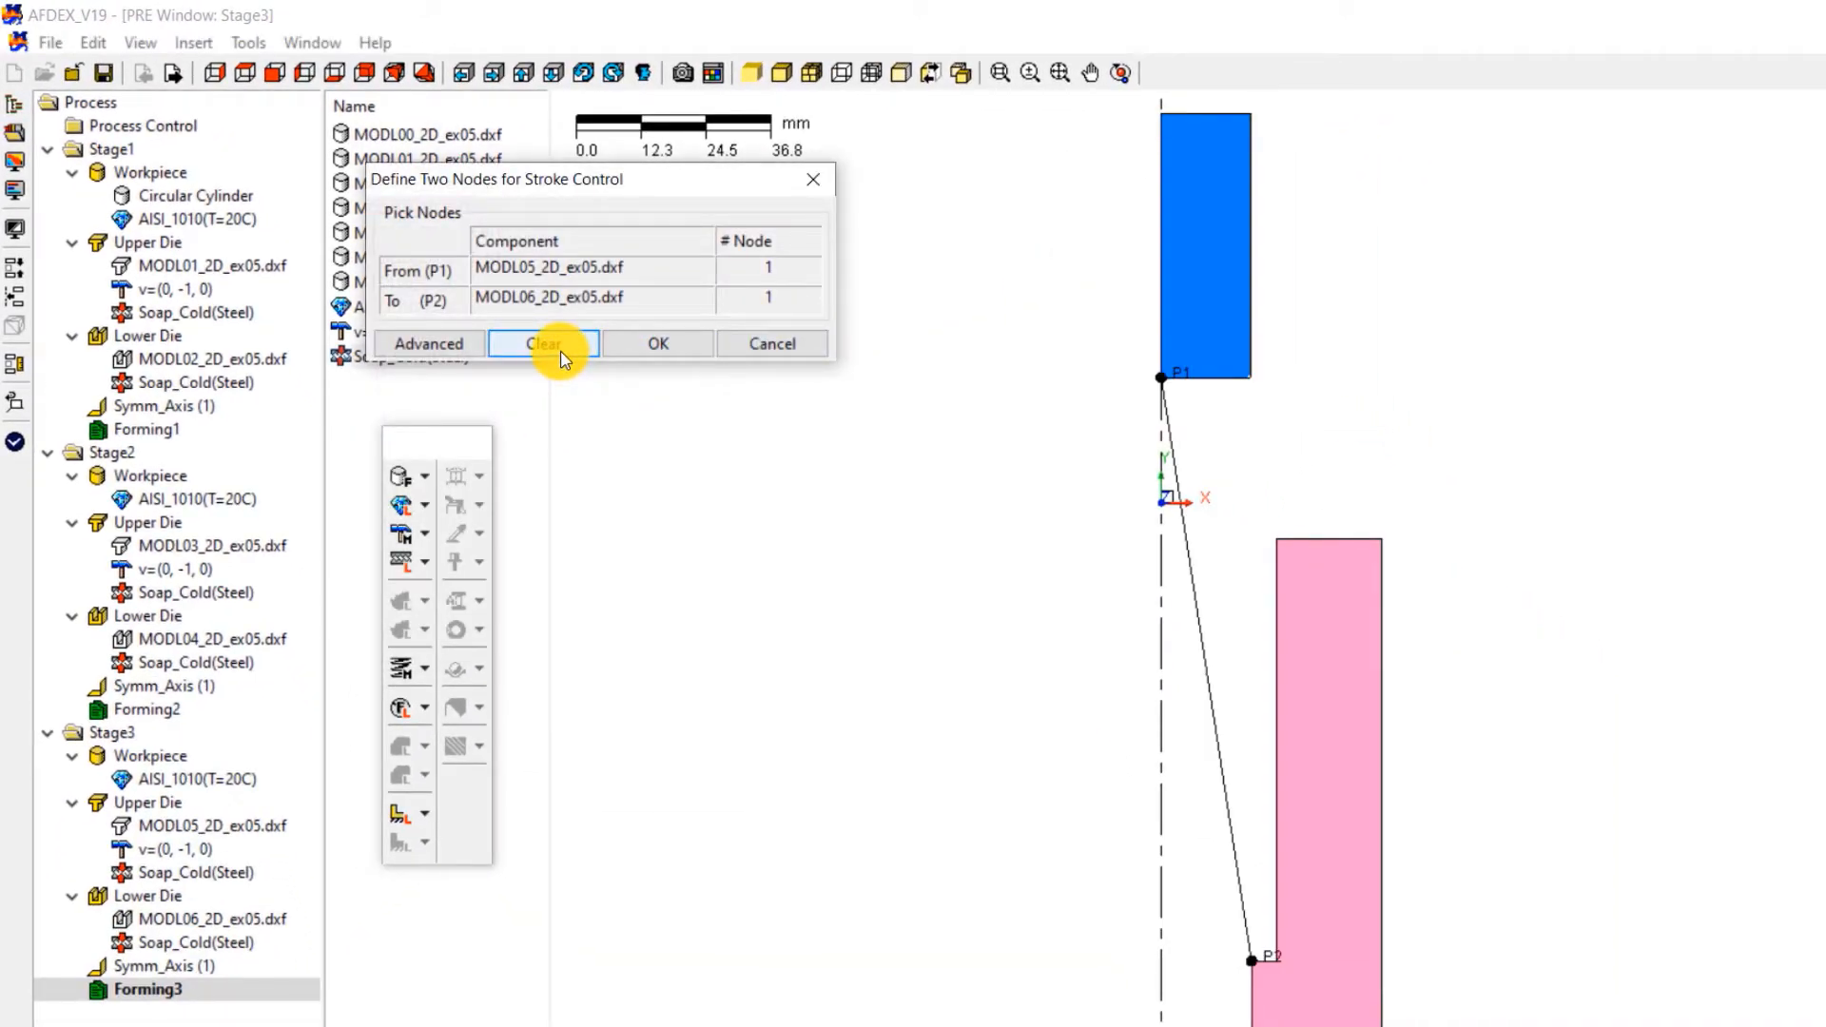
left_click(544, 342)
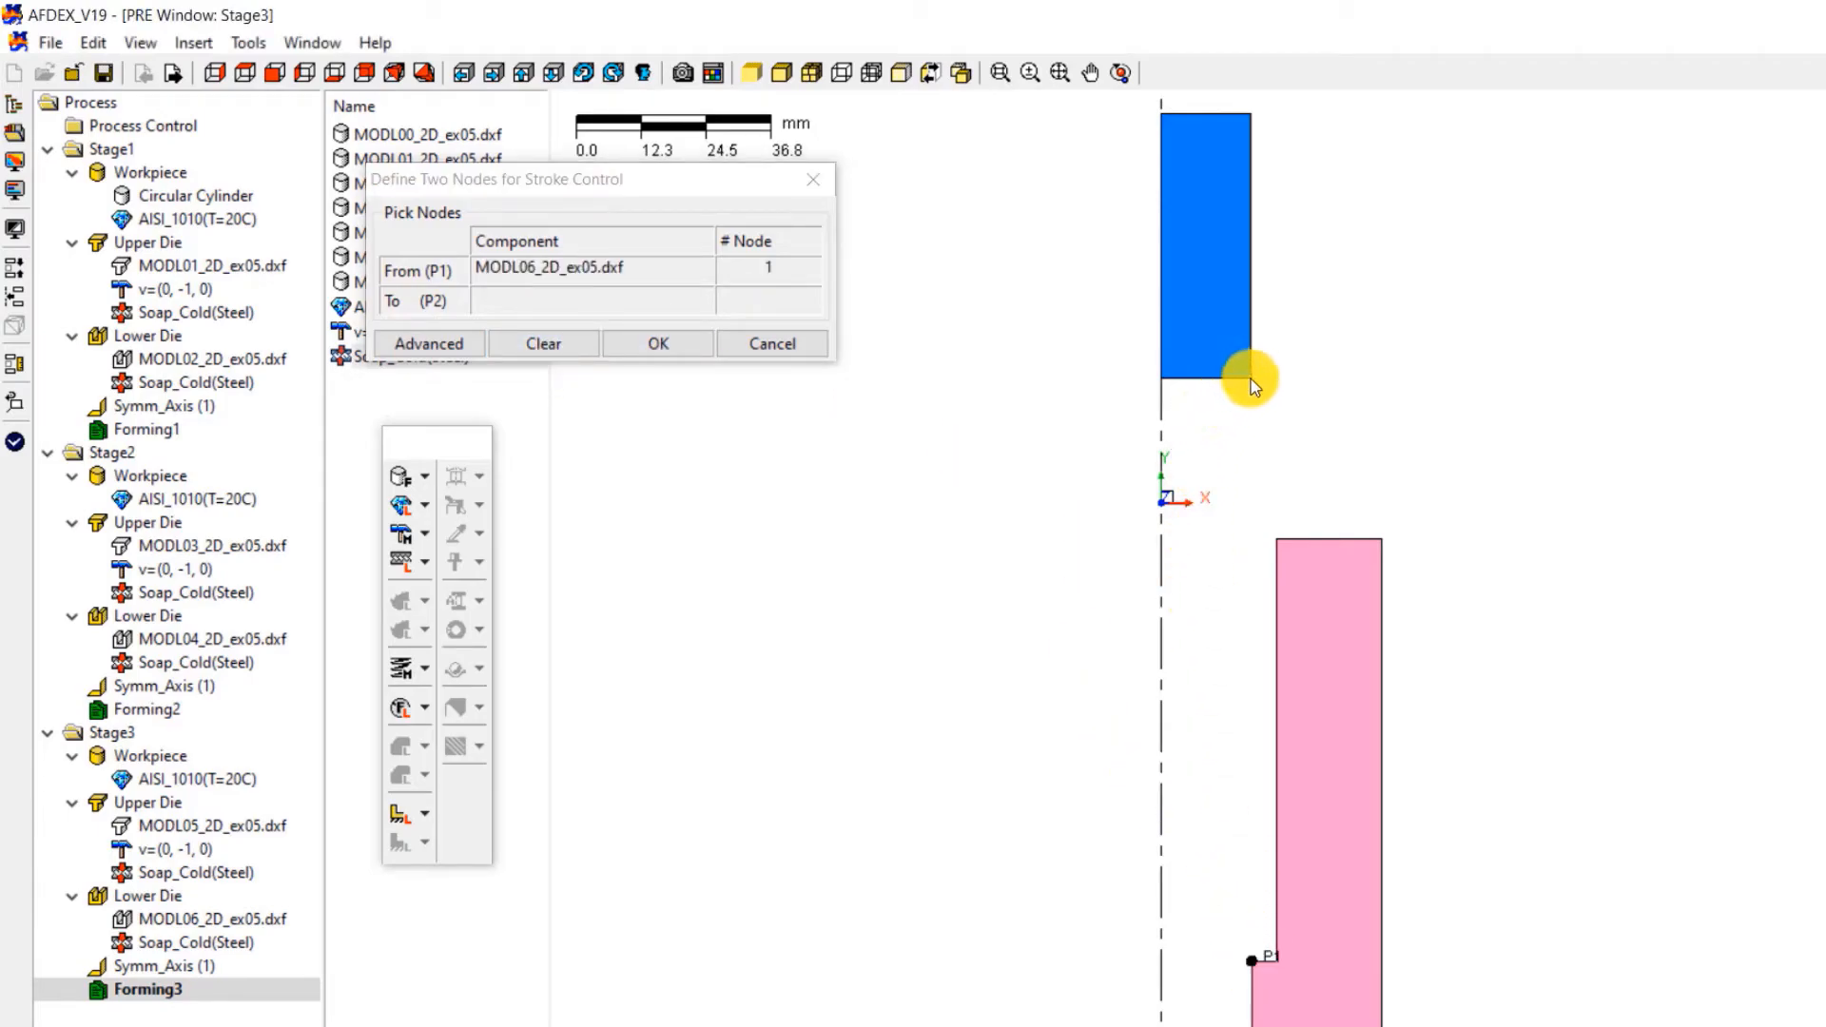
left_click(1250, 377)
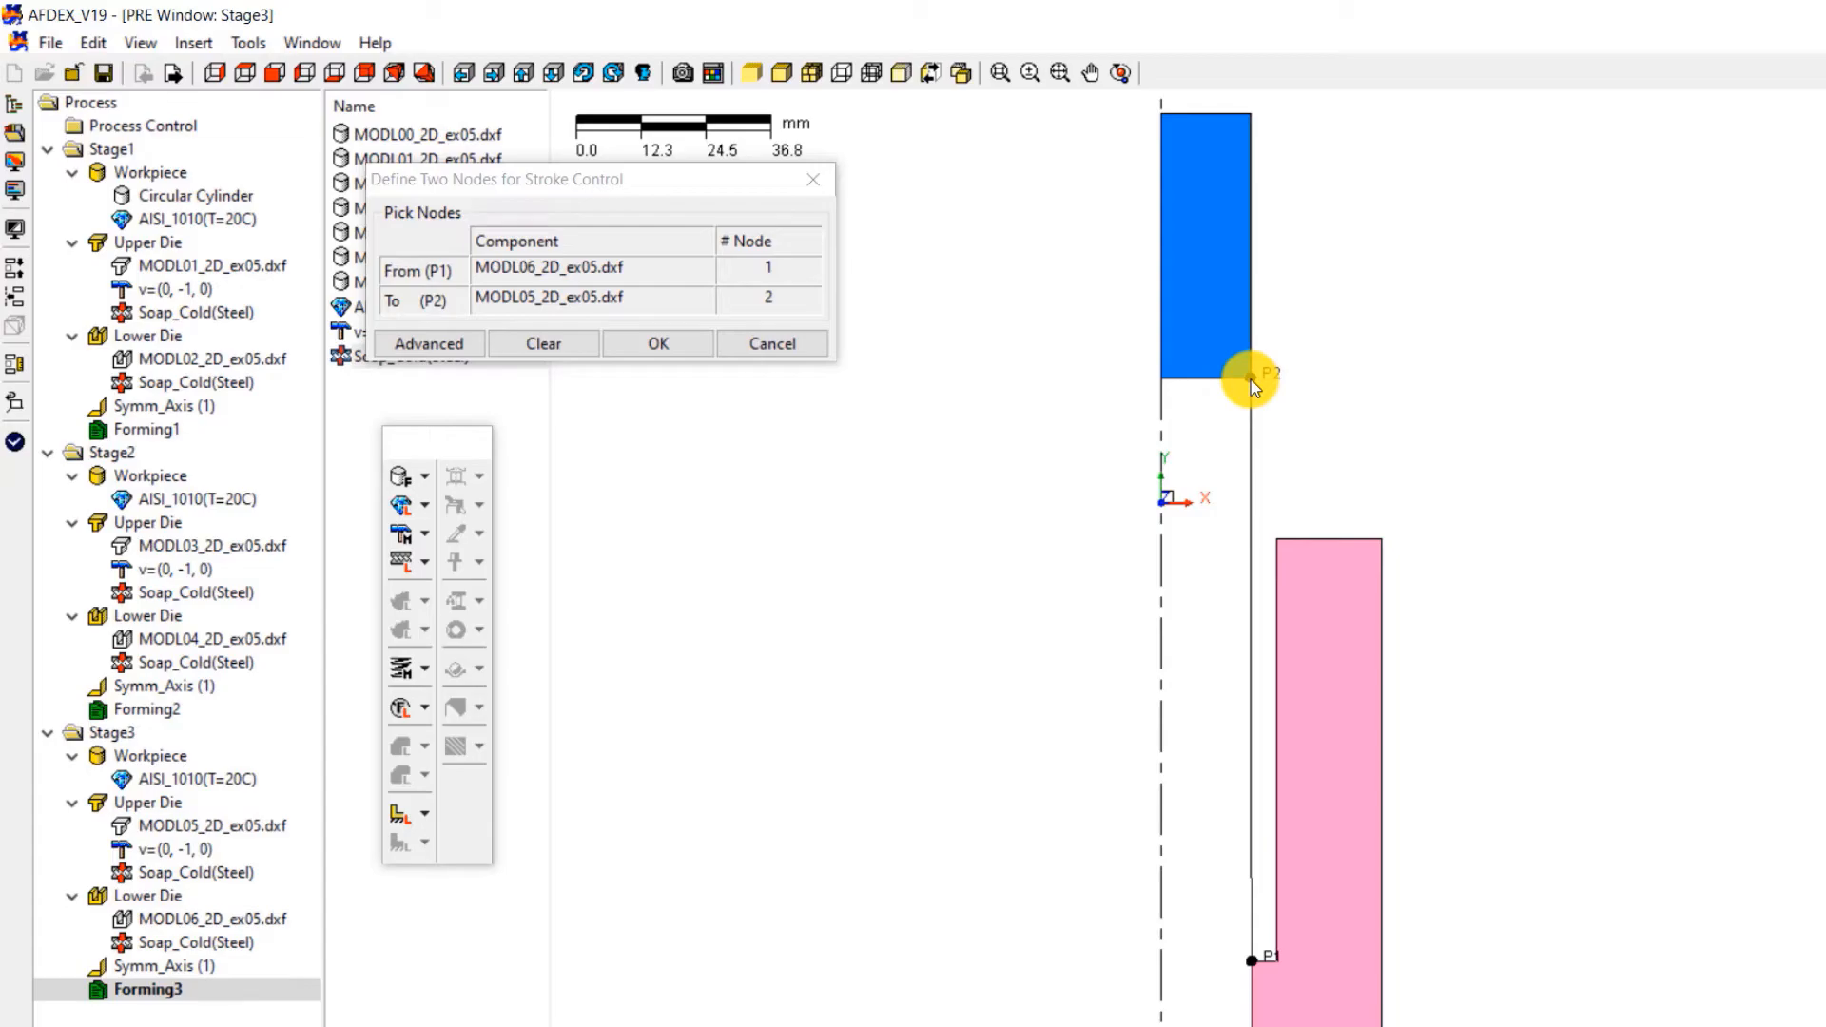
left_click(658, 342)
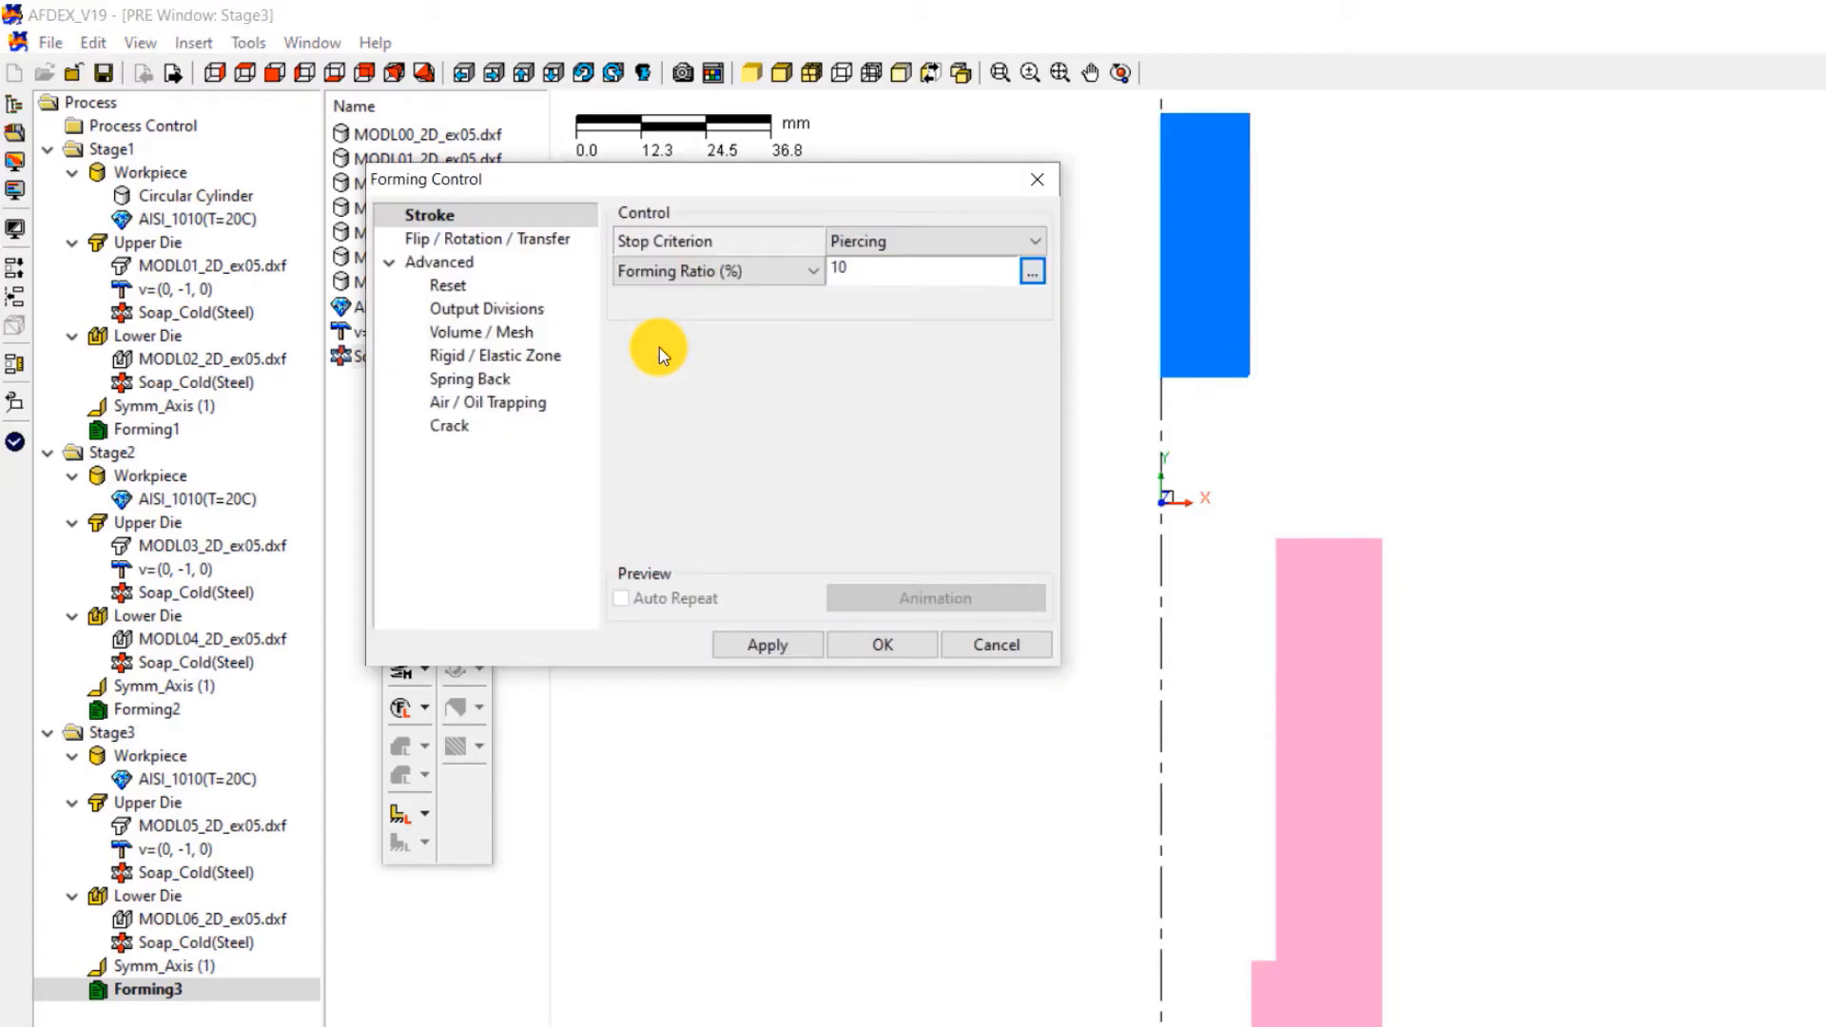
left_click(883, 644)
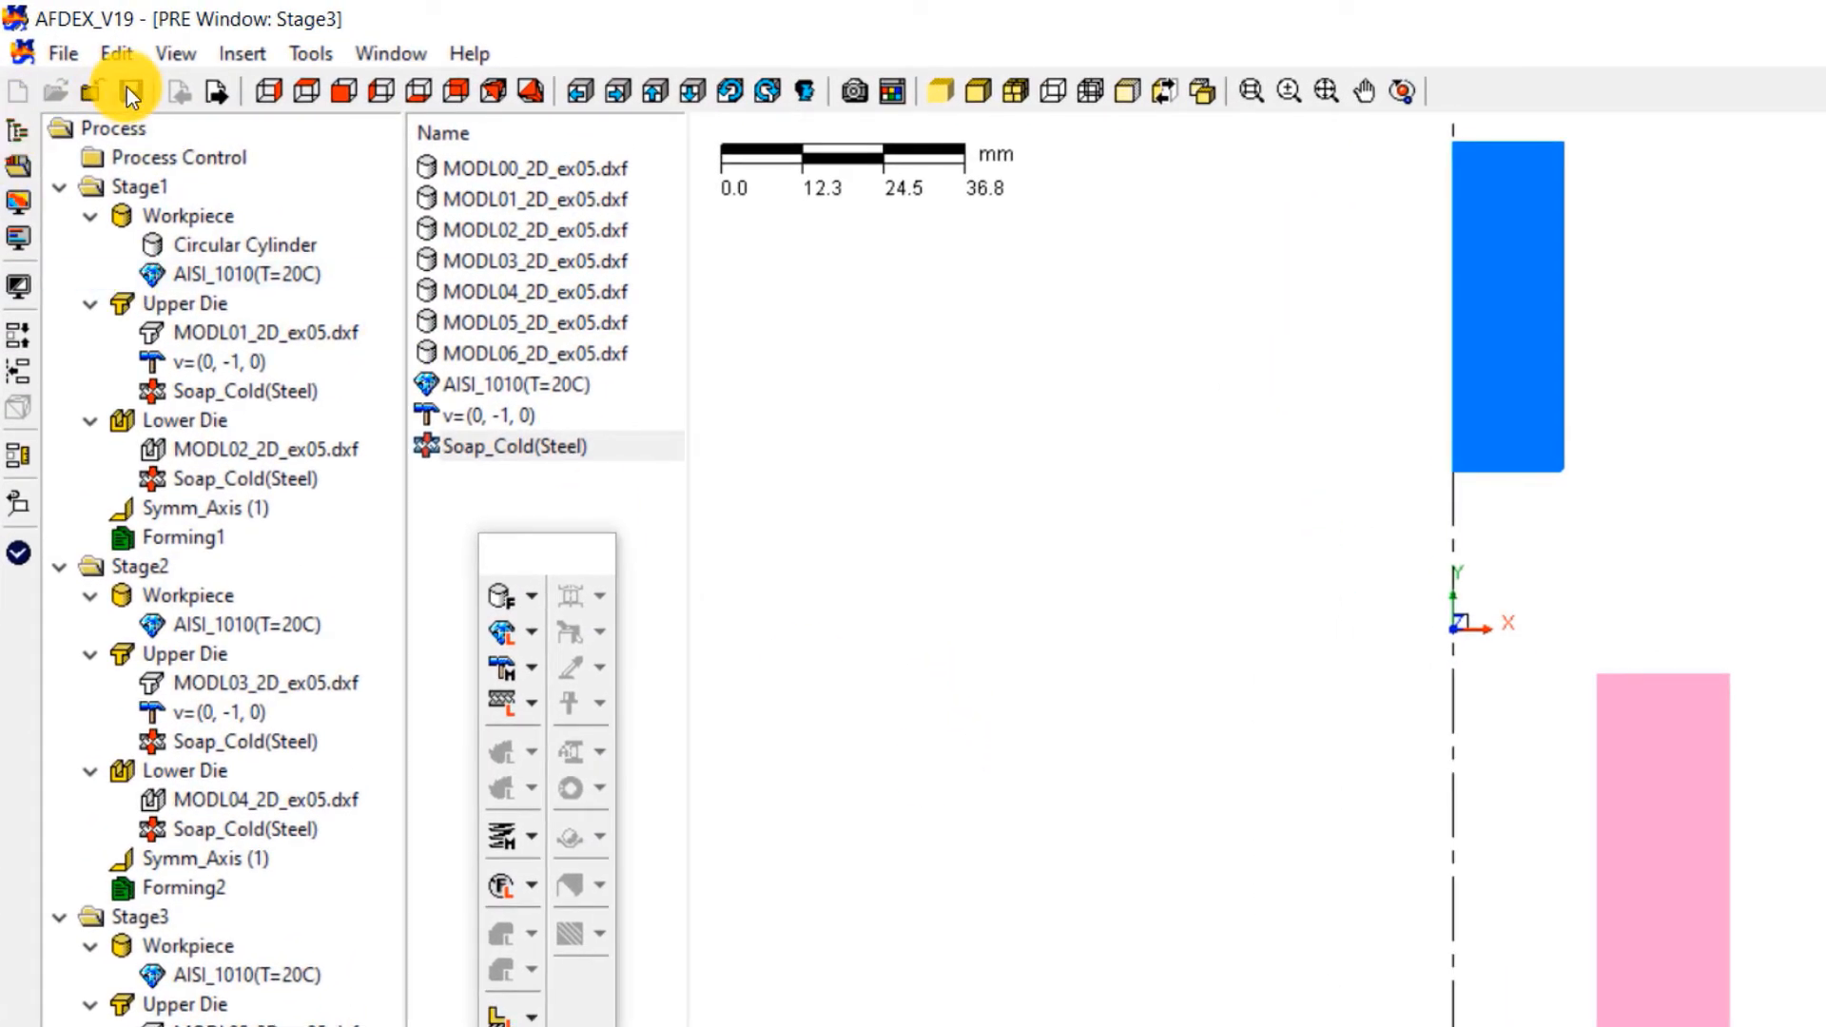
Step: Save the setup as the input file 'piercing' in the Desktop Piercing folder
left_click(126, 90)
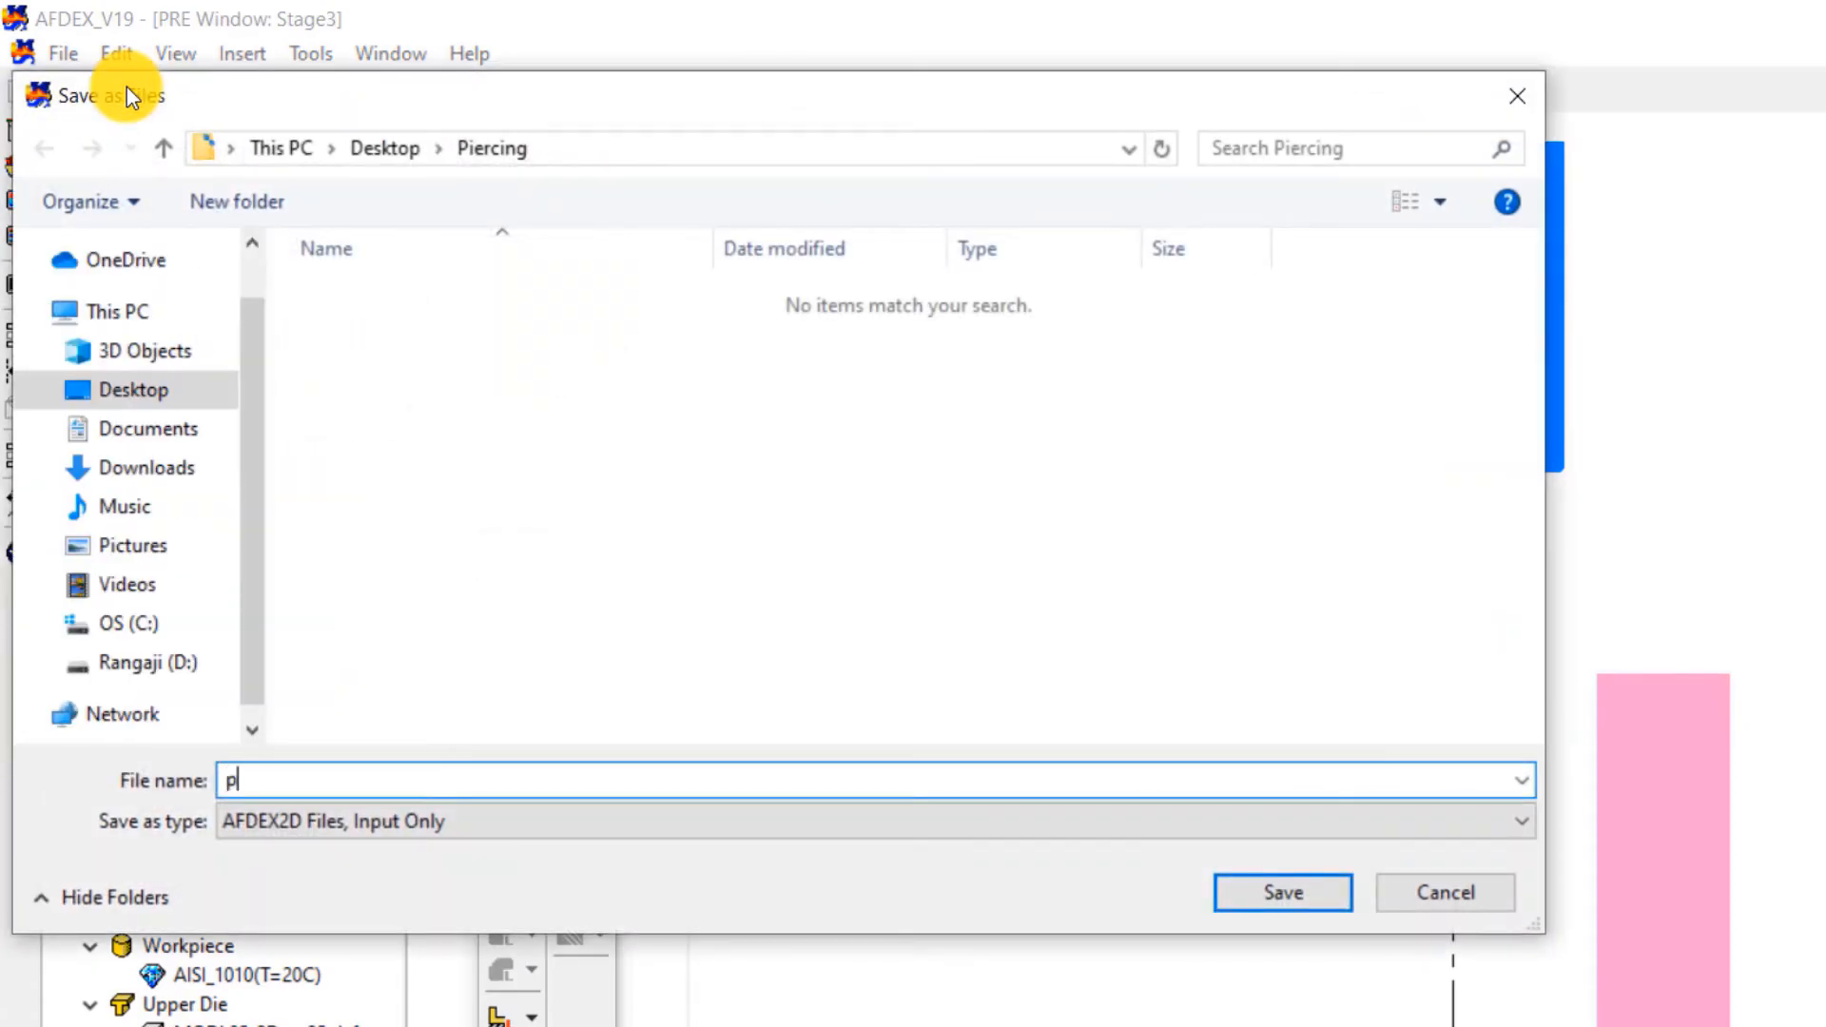
type("iercing")
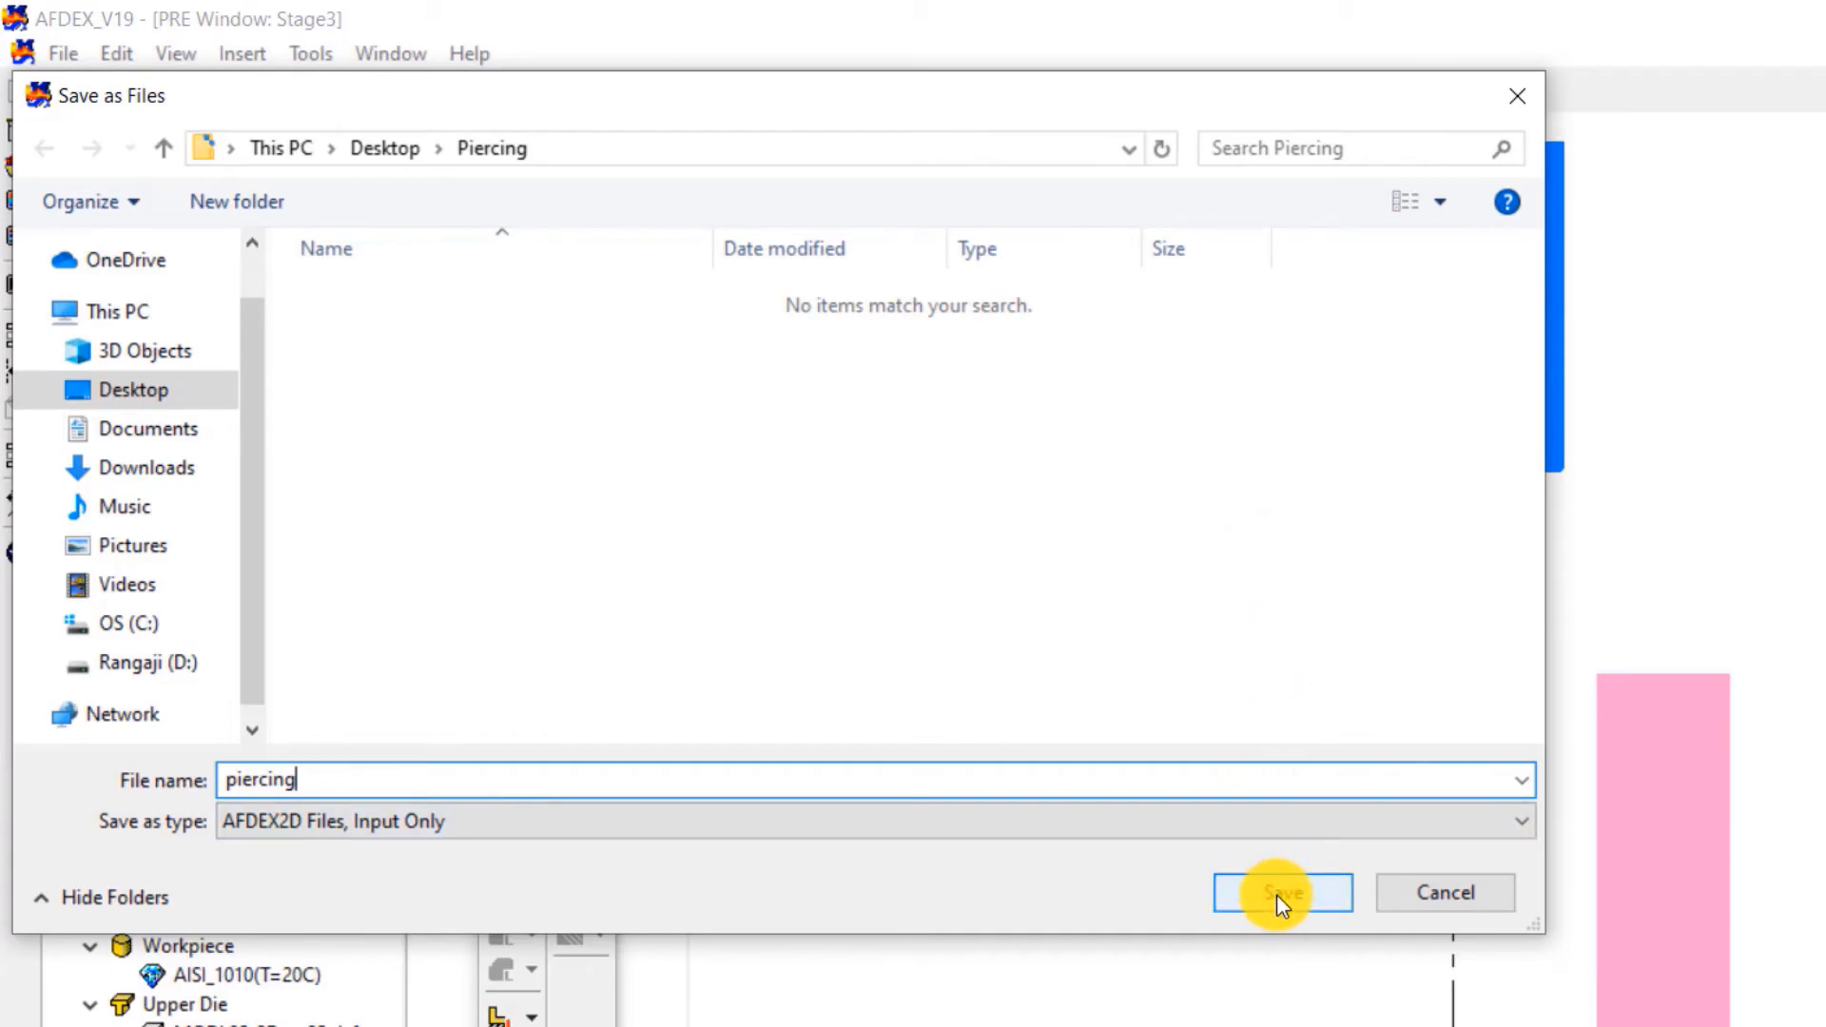
left_click(1278, 892)
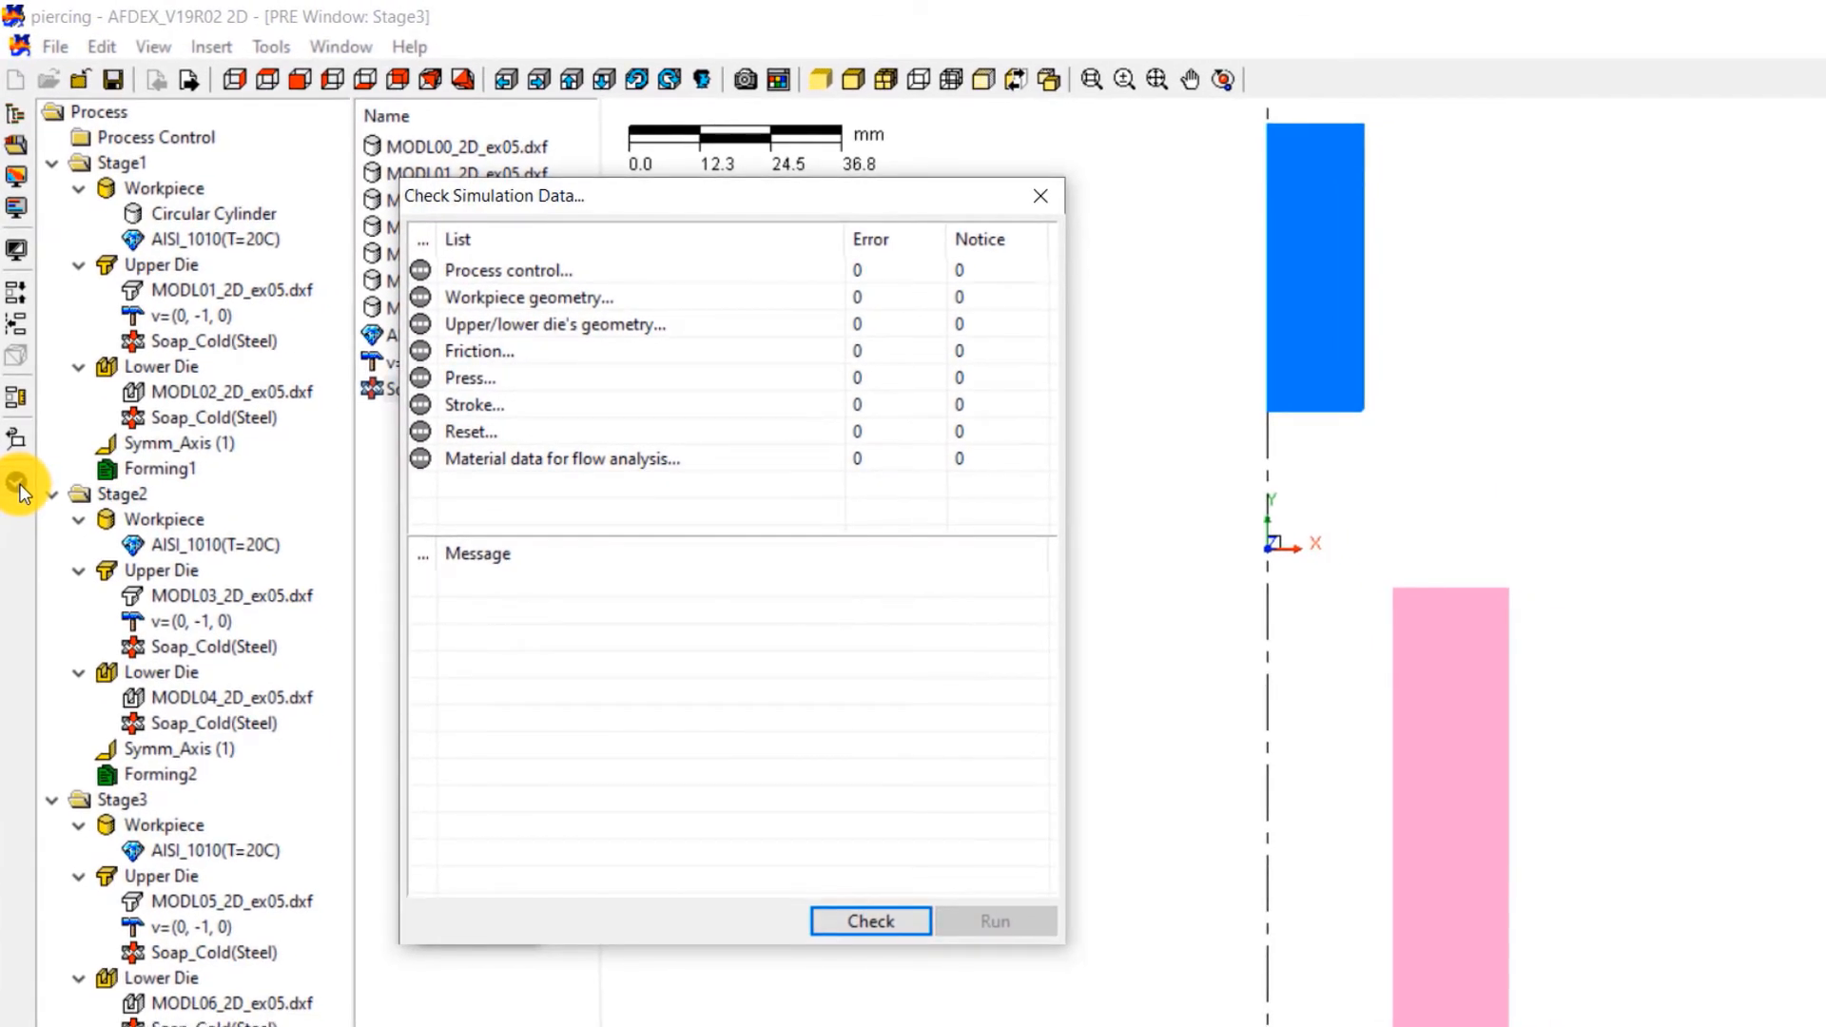
Step: Check the simulation data for zero errors and notices, then start the simulation run
left_click(868, 921)
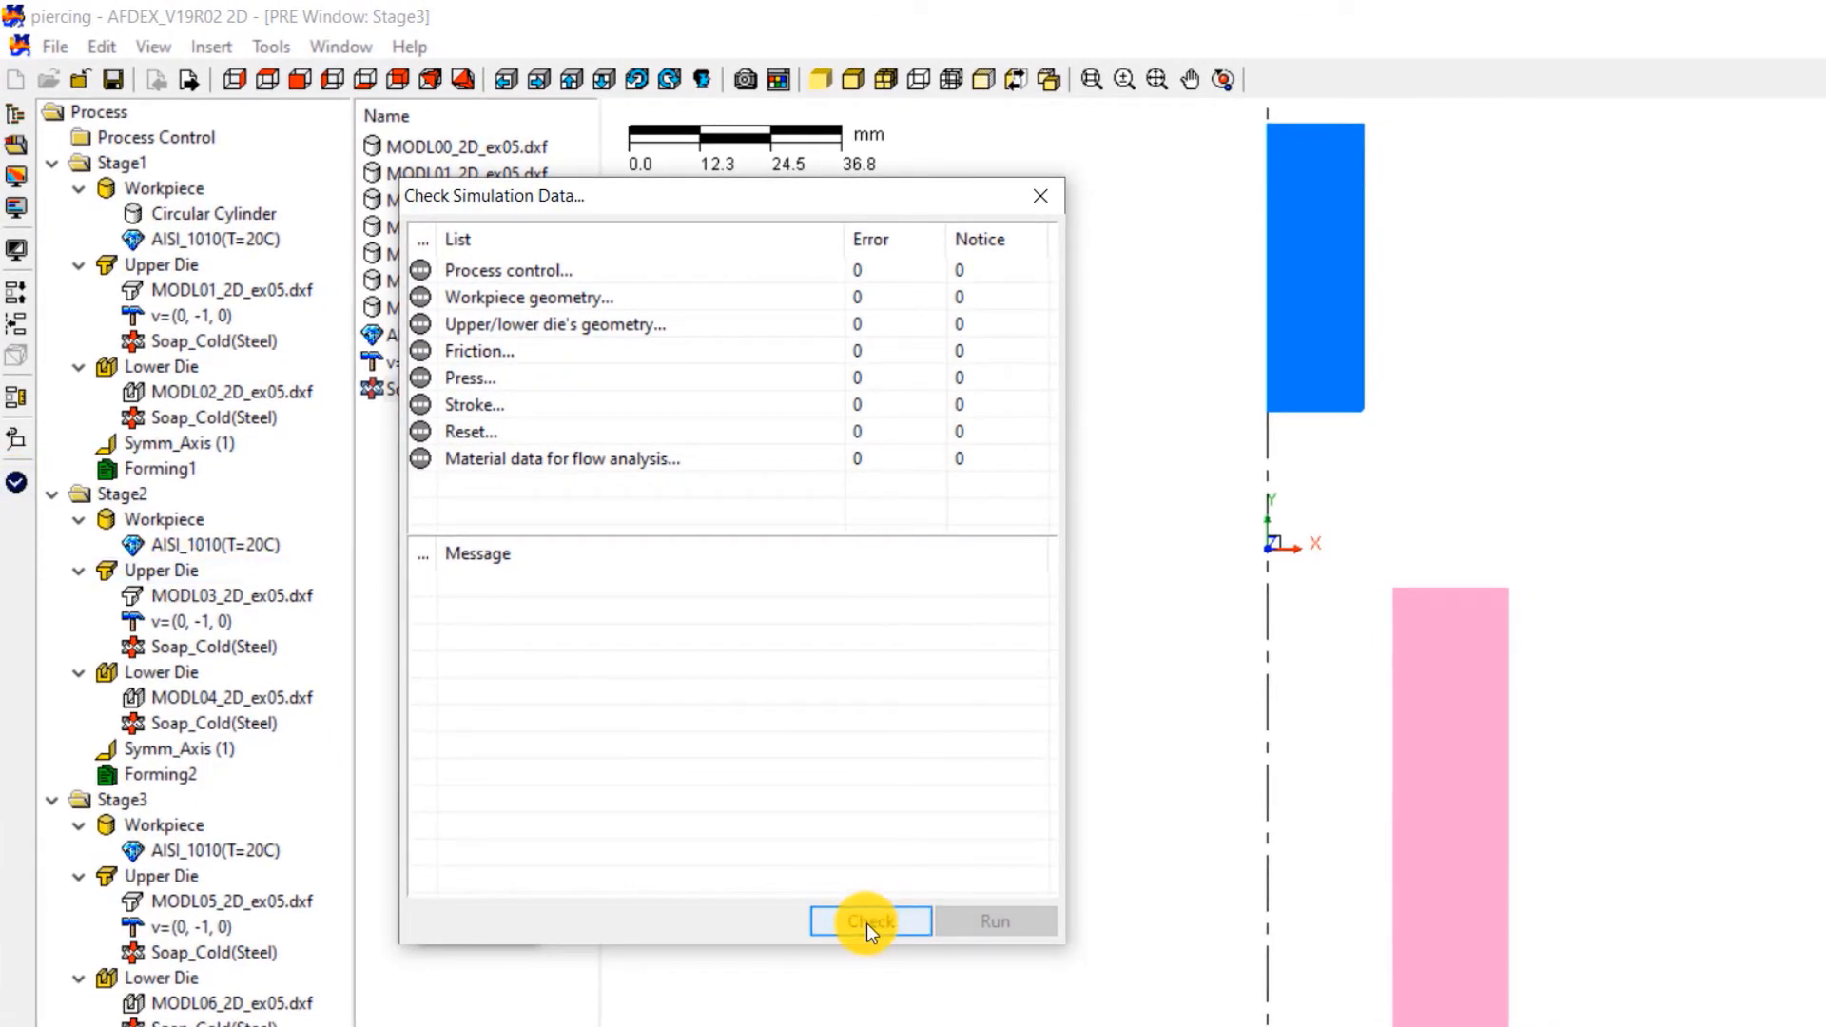
left_click(864, 921)
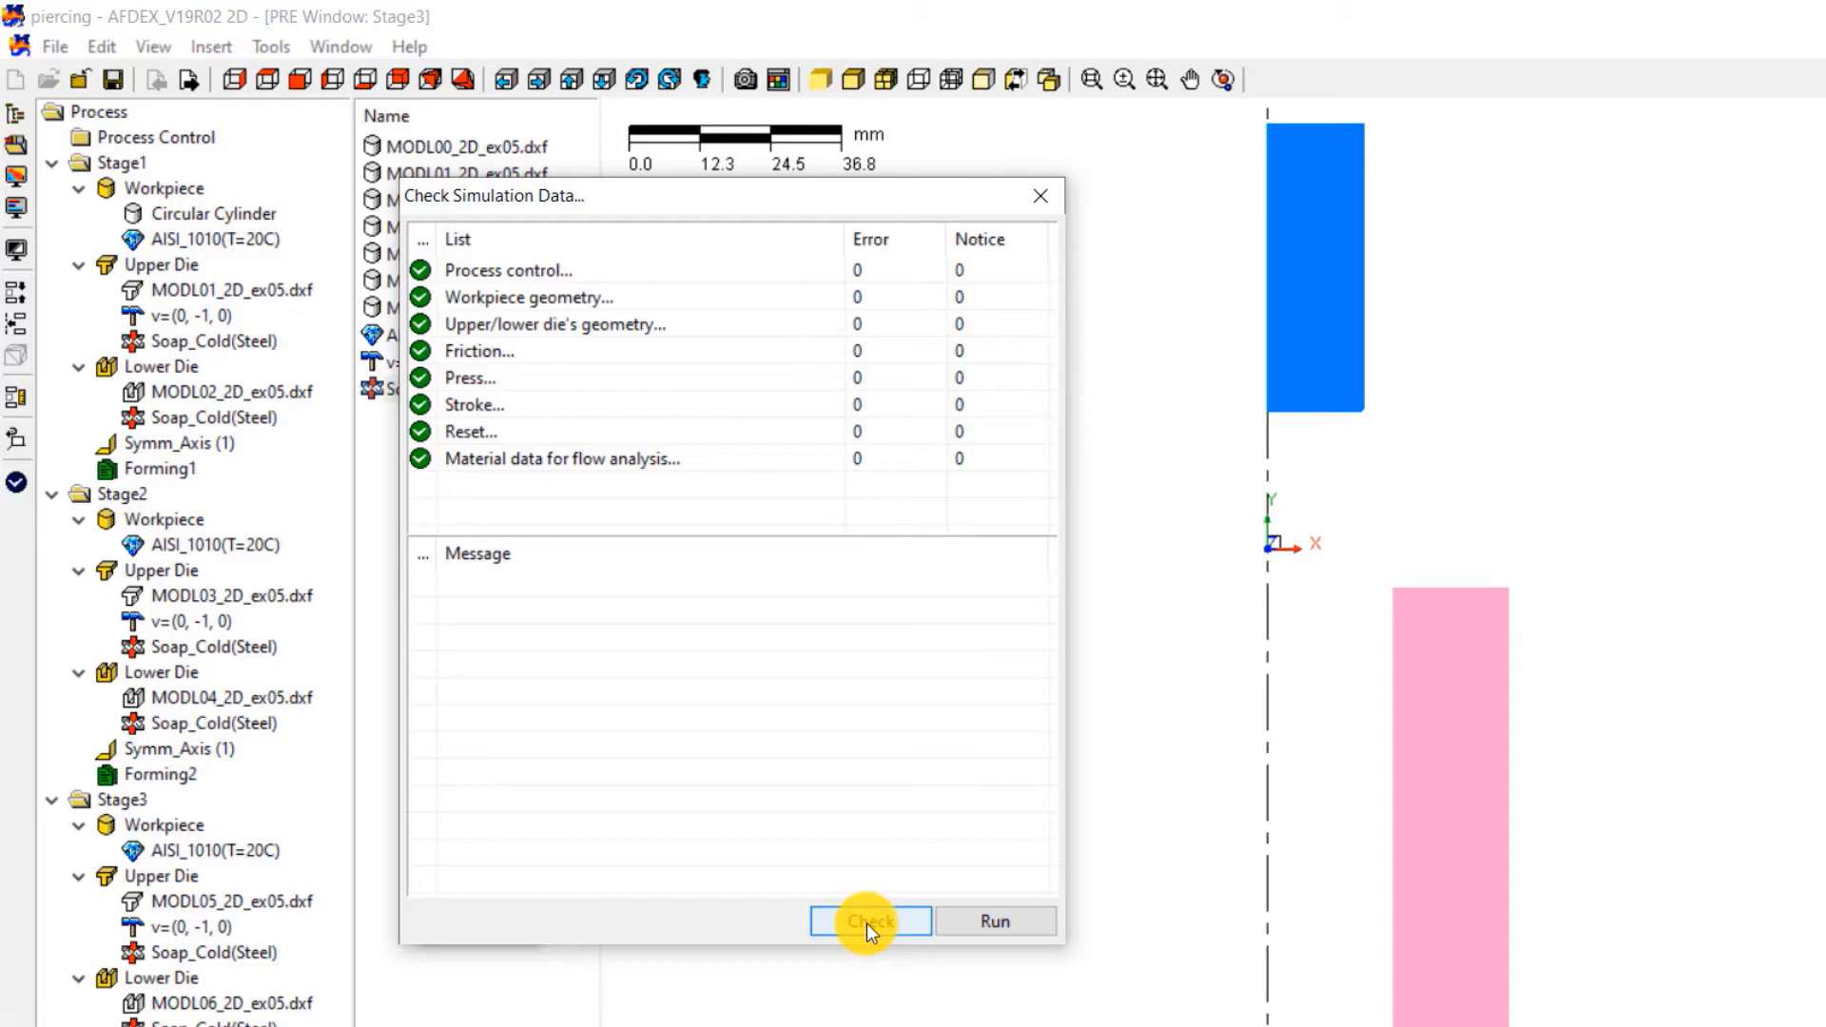
left_click(995, 921)
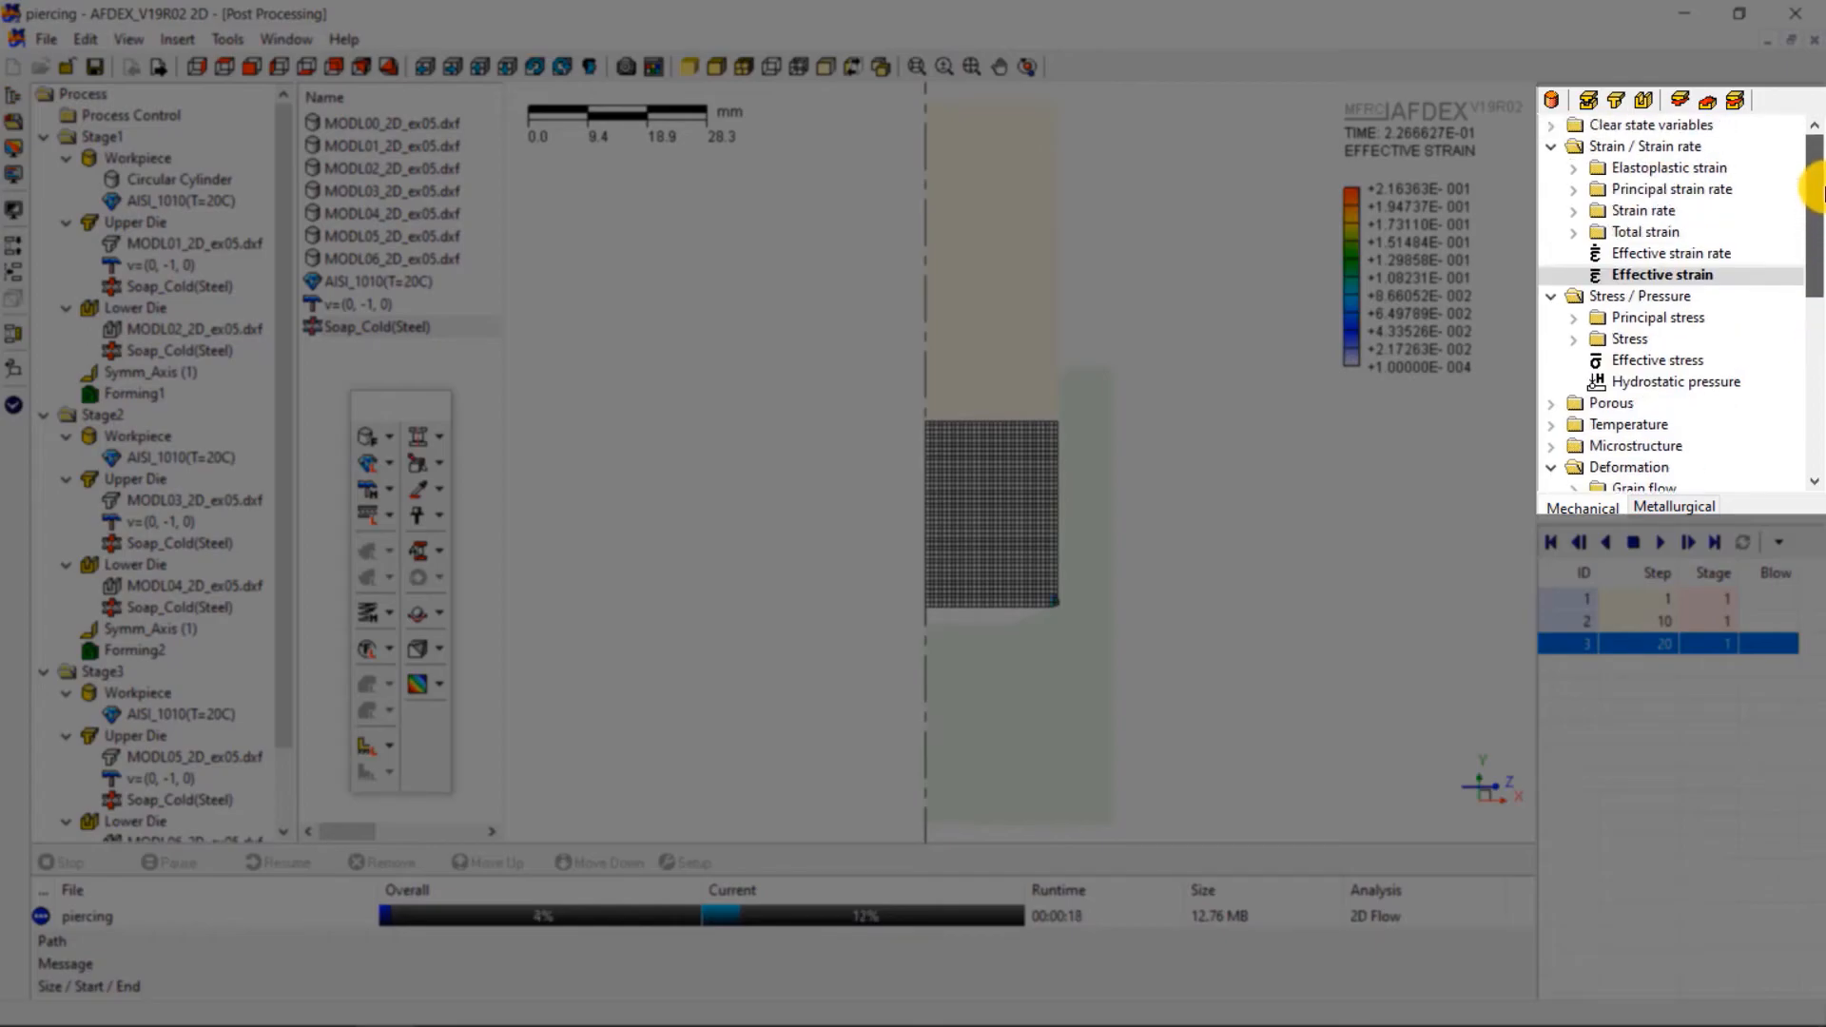
Step: Display Effective stress results and jump to the latest result step (step 40)
scroll("down", 3)
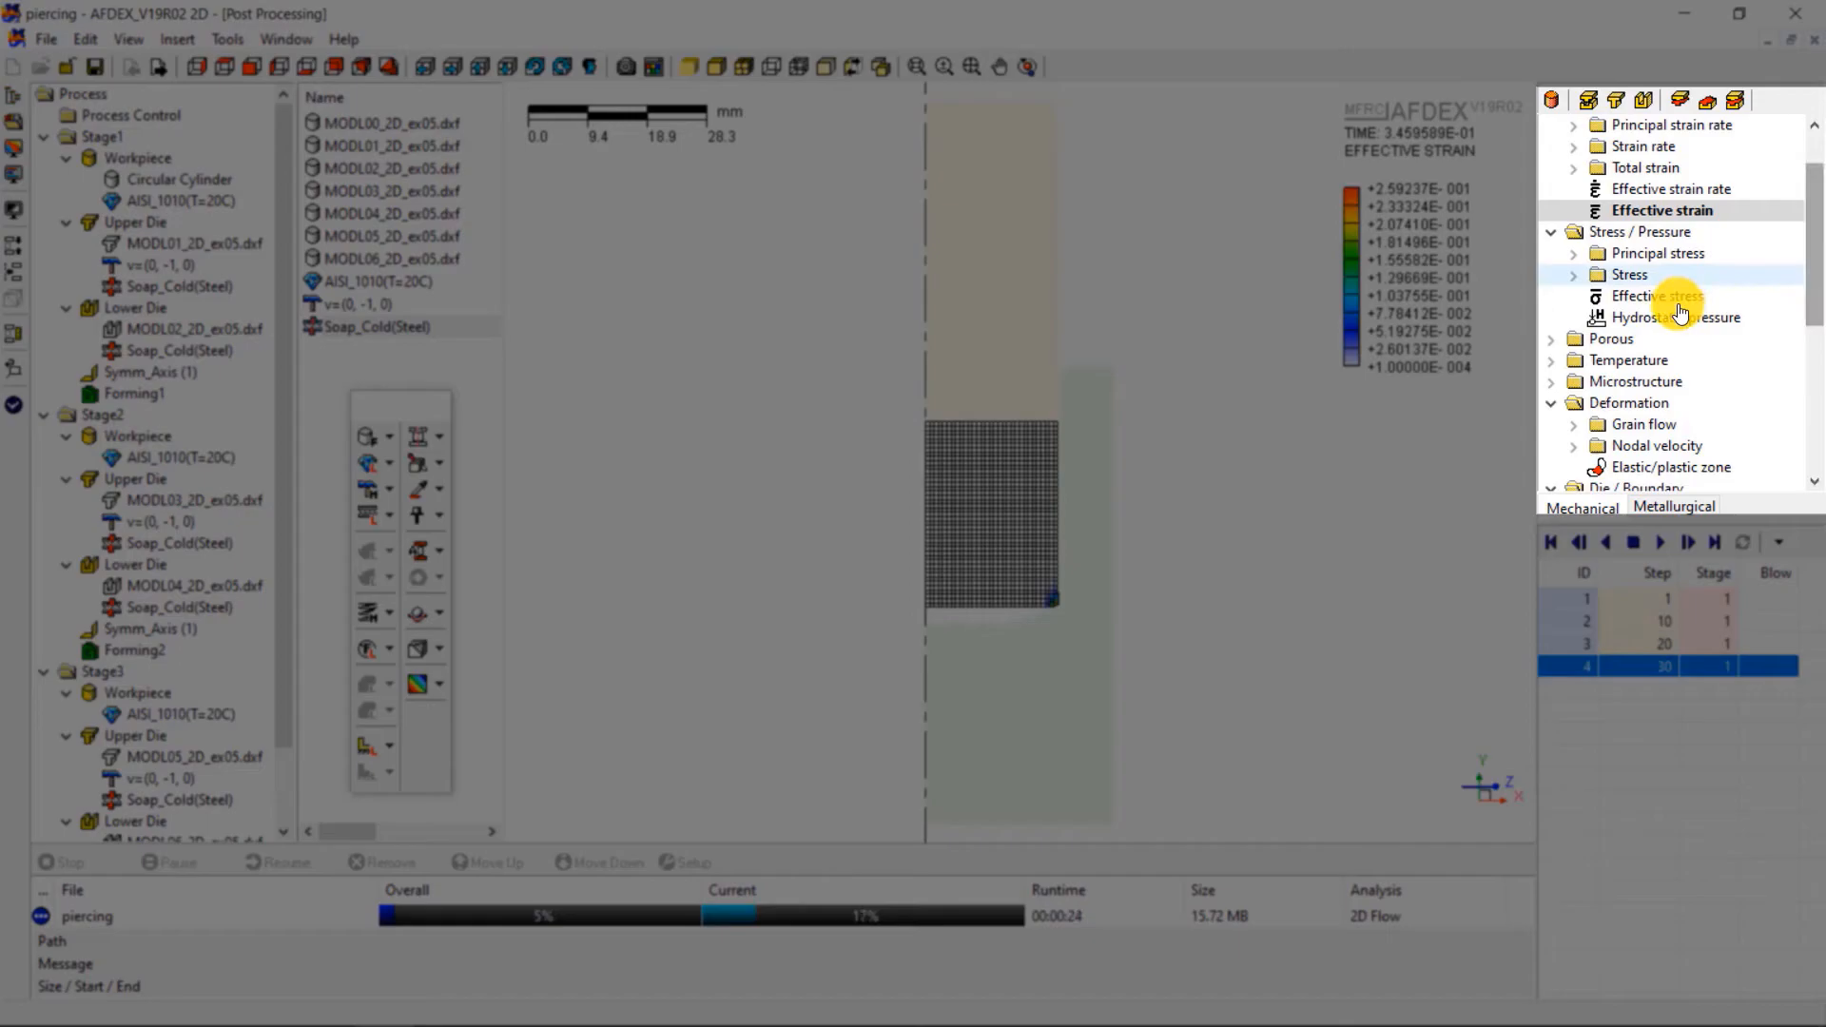
left_click(1654, 295)
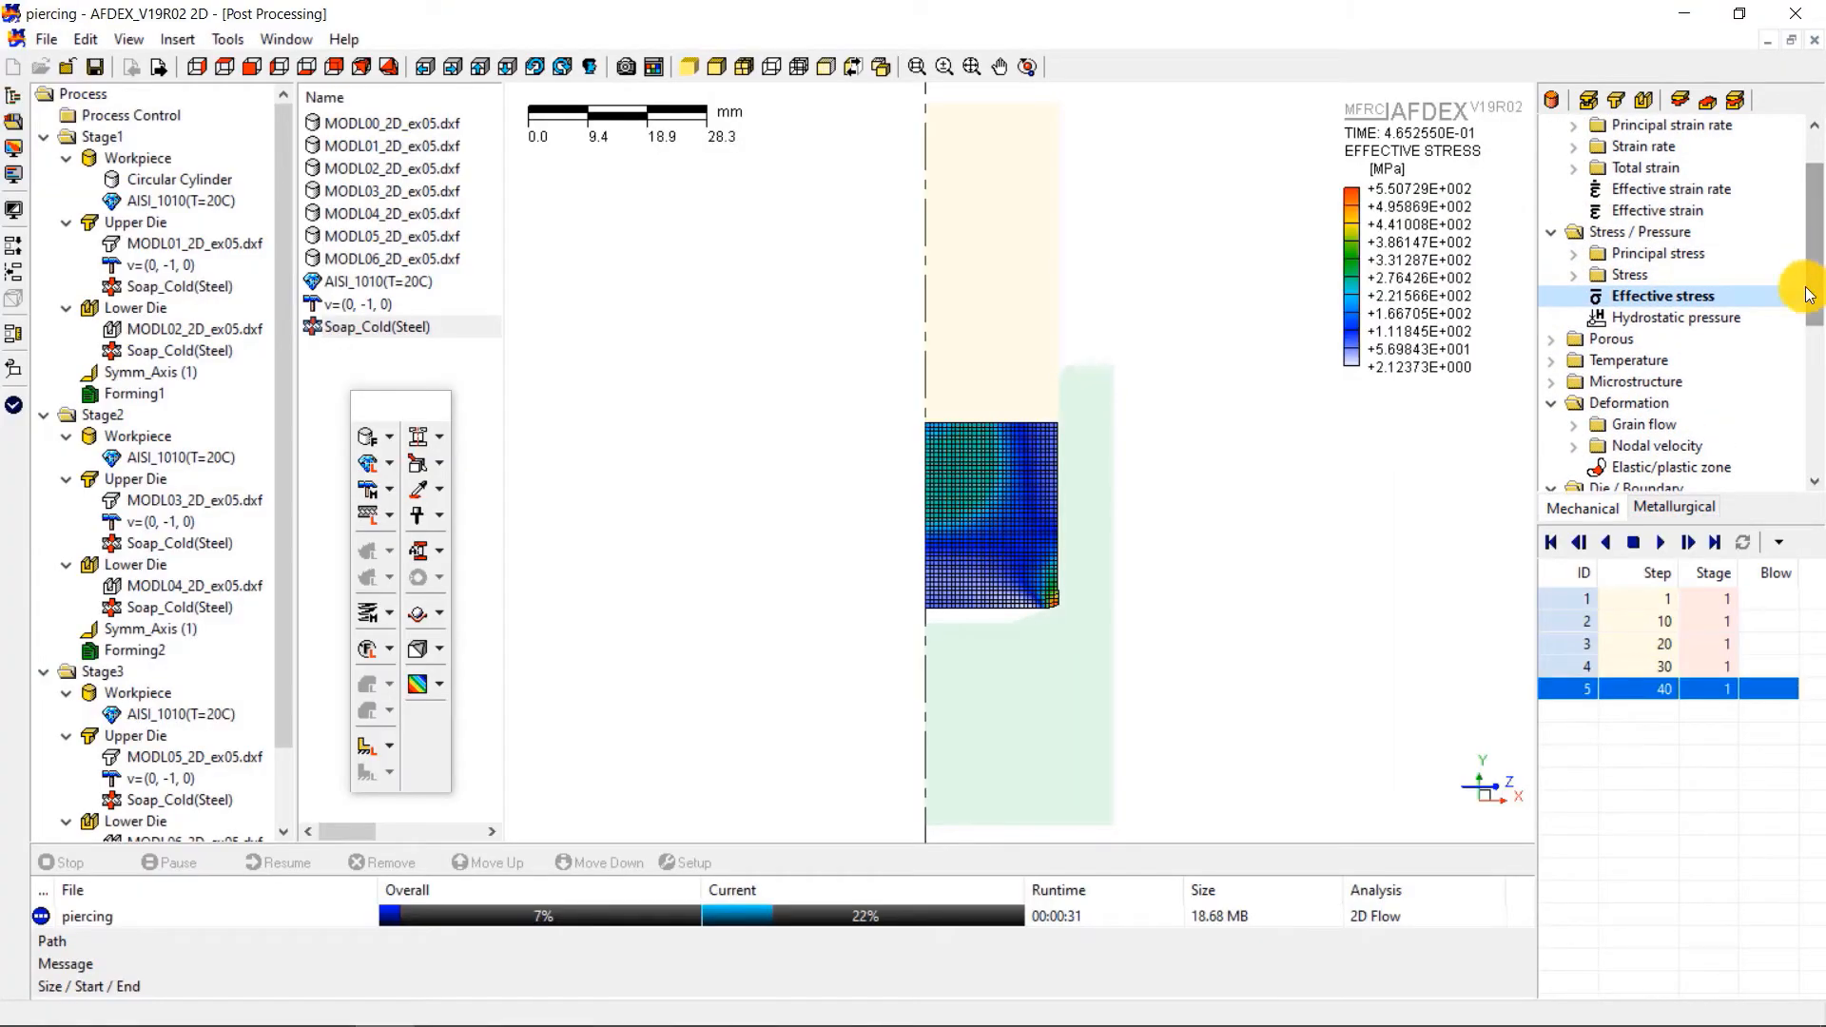
left_click(1552, 542)
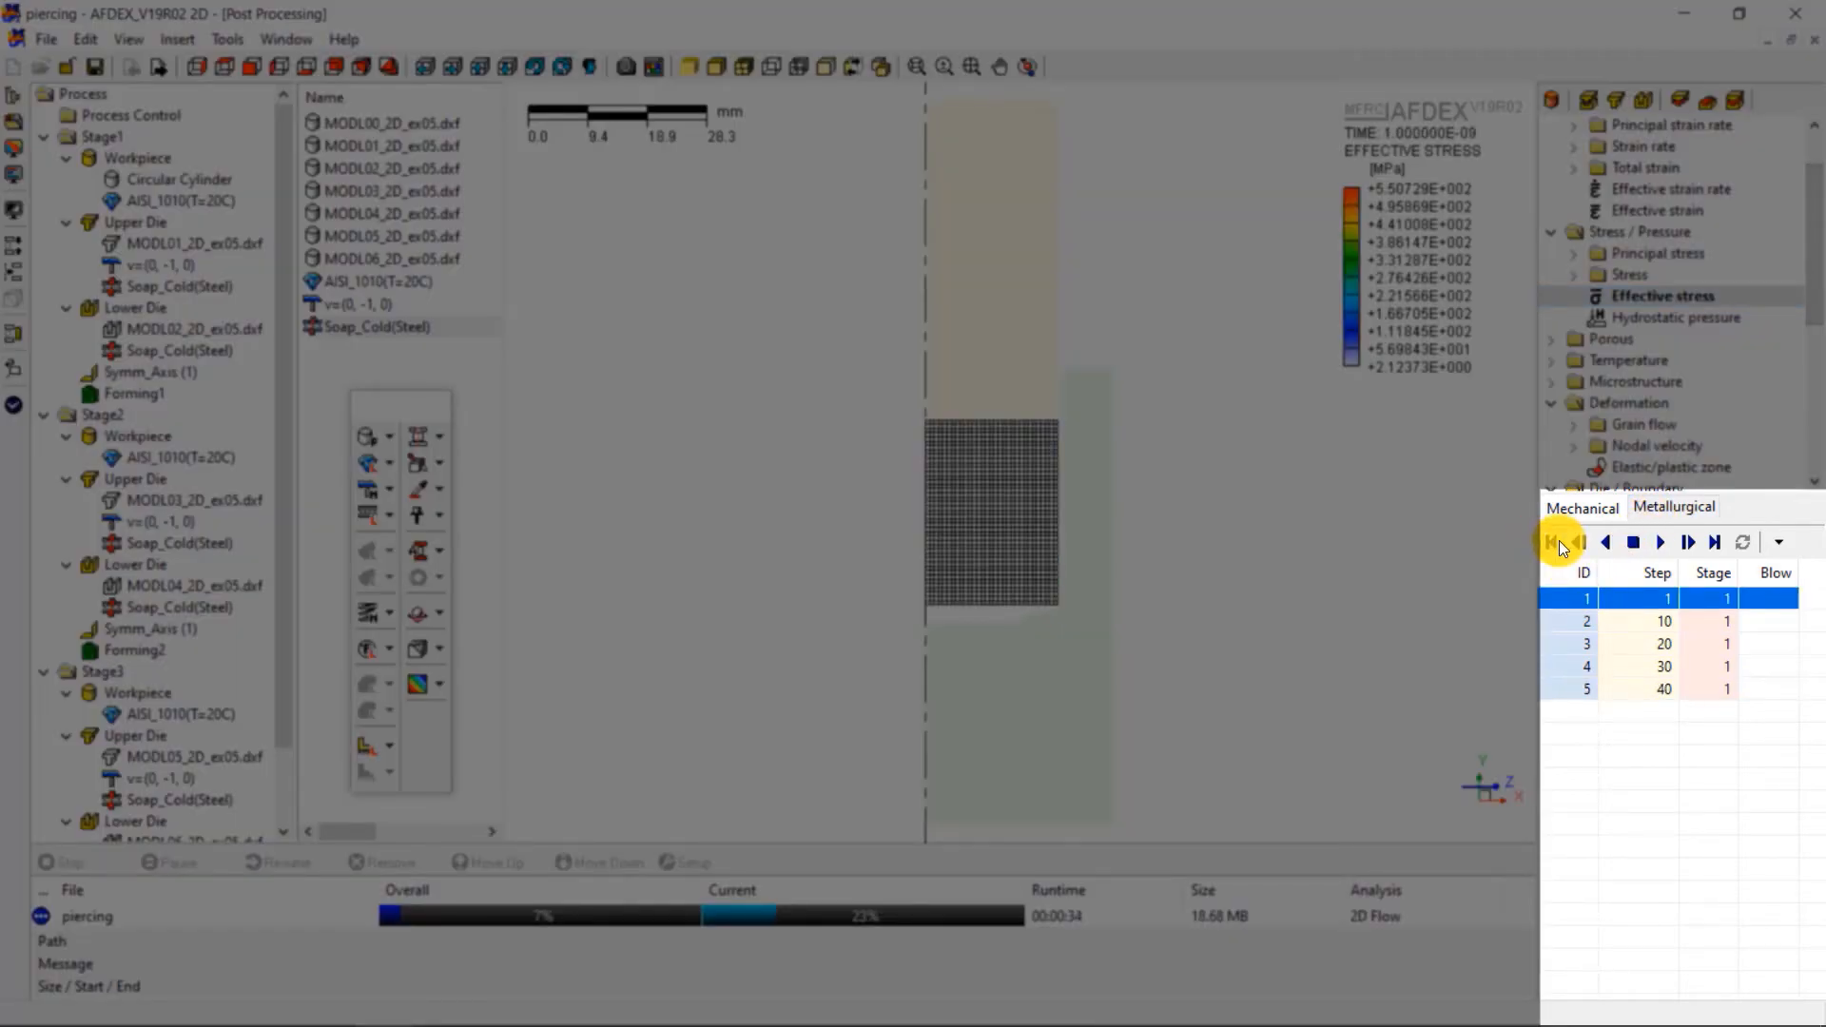
left_click(1689, 542)
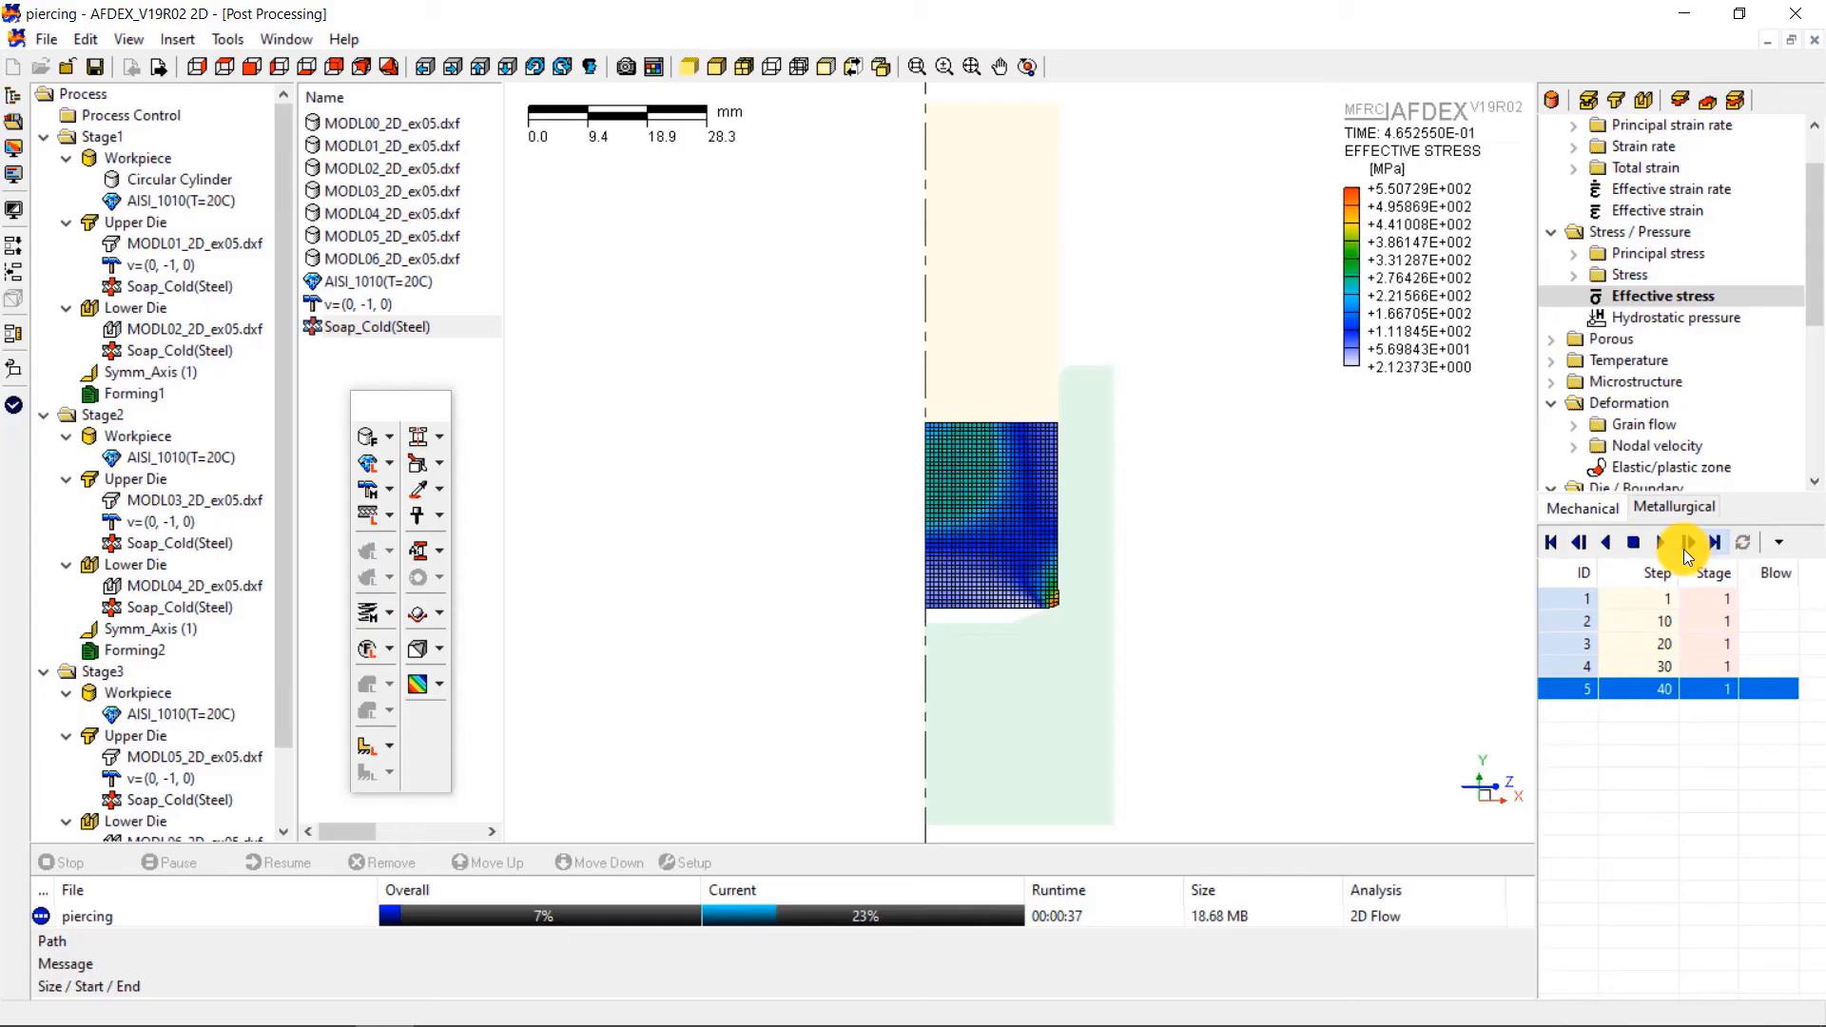